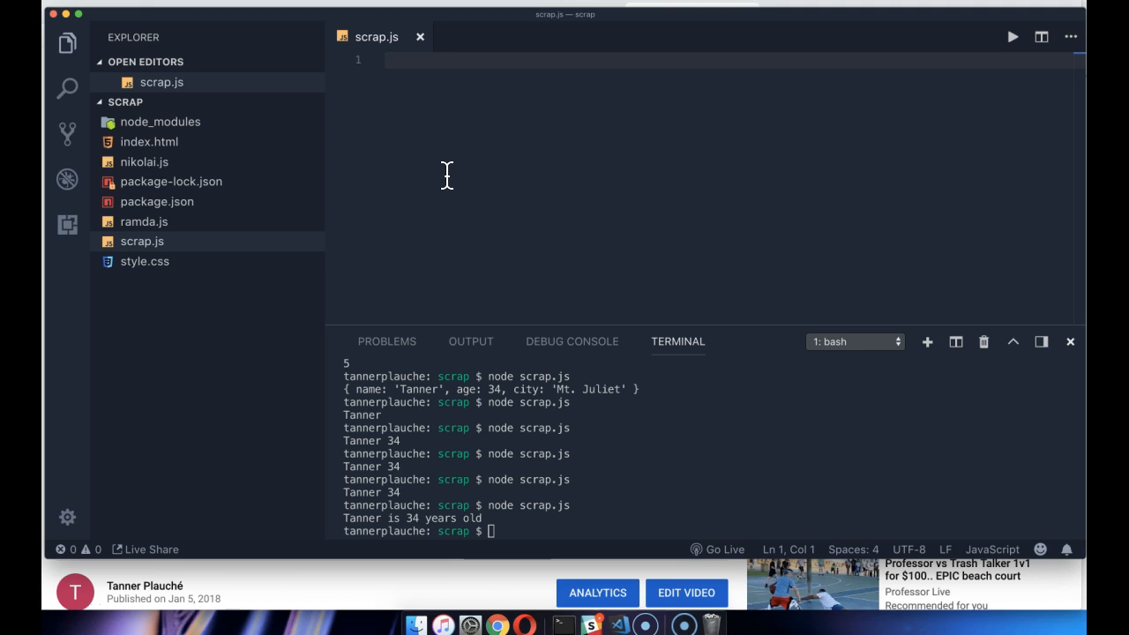
Try a stray 'return' keyword and remove it again
text(return)
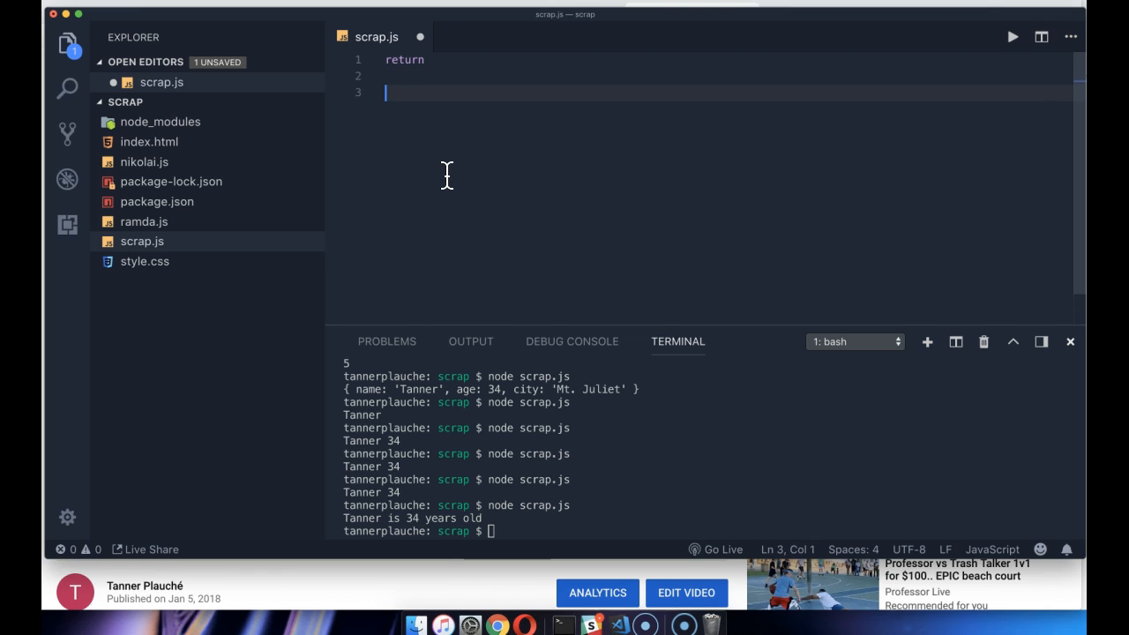
key(backspace)
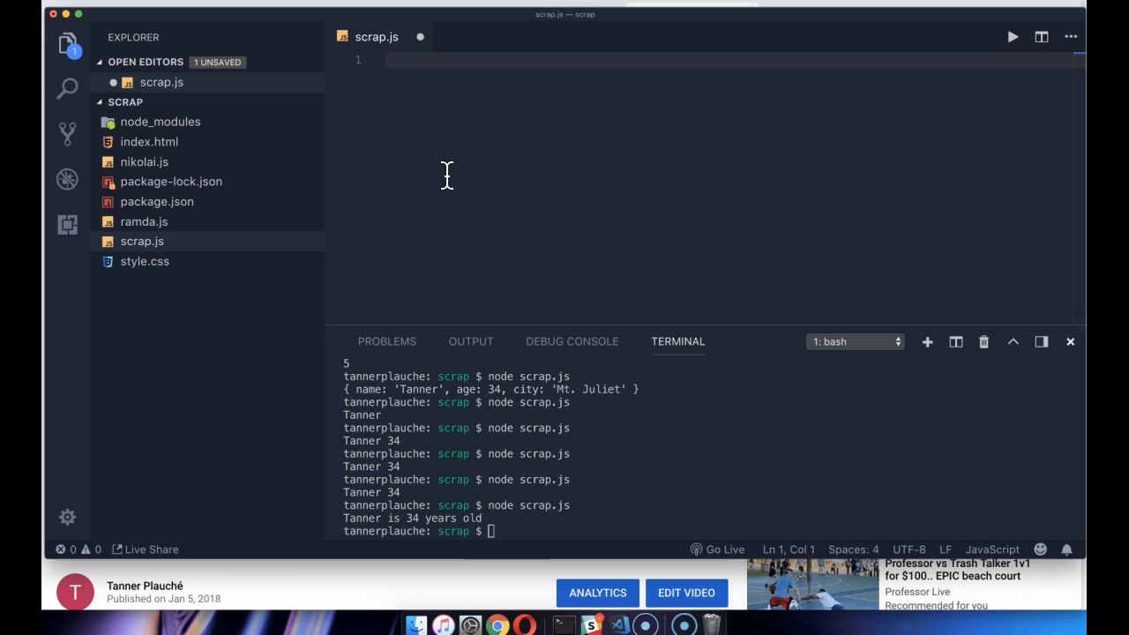
Write function add(num1, num2) that computes let sum = num1 + num2 and logs sum
text(function)
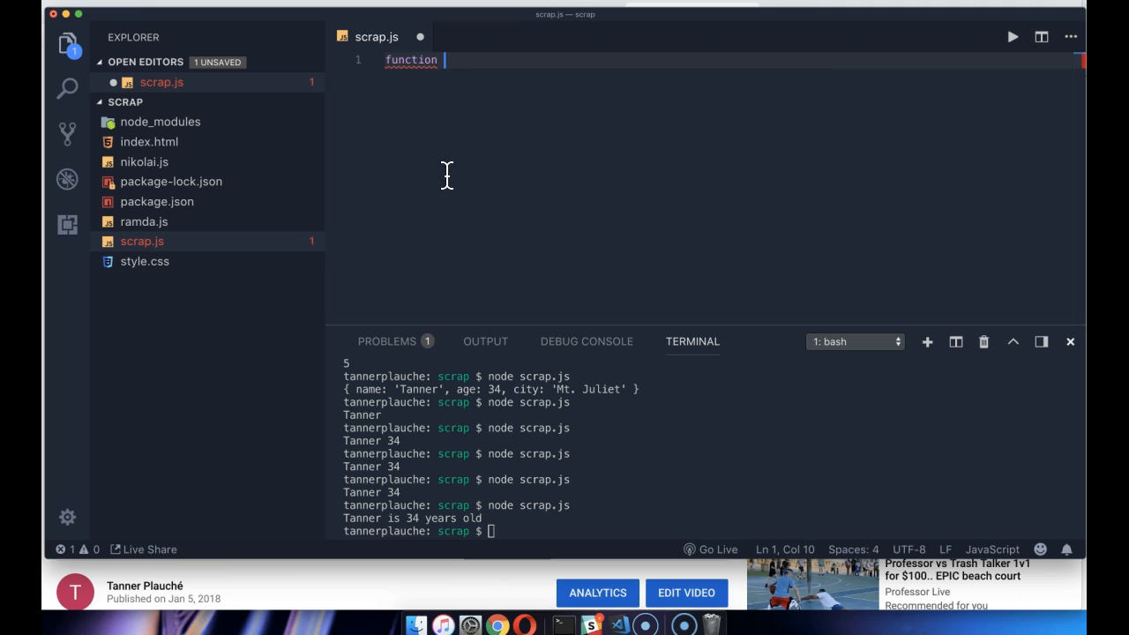
text((){)
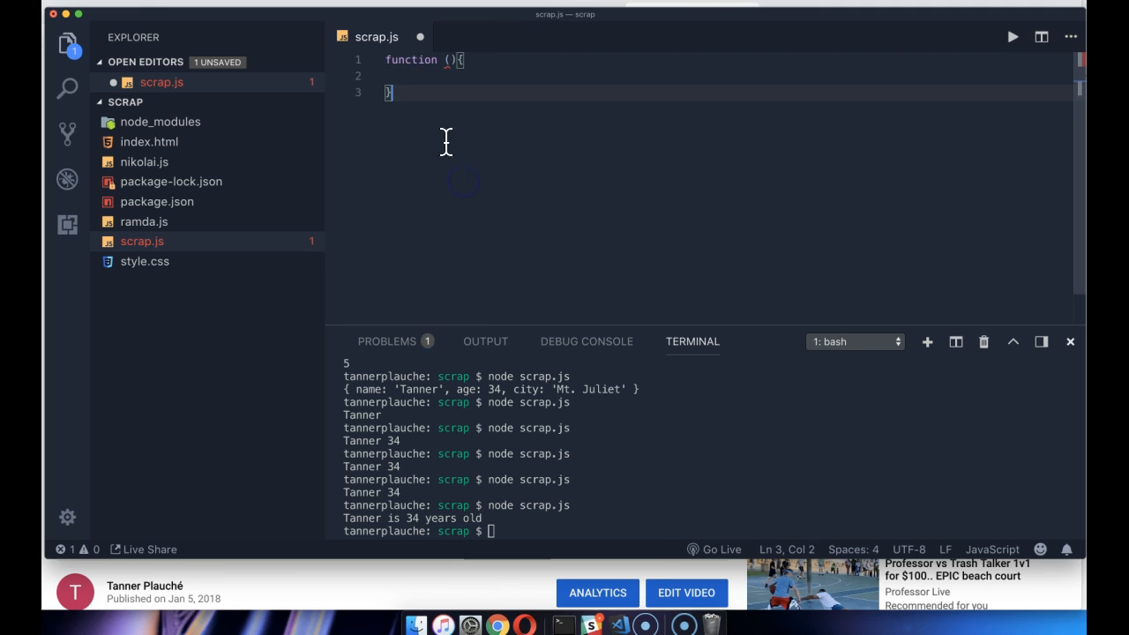
text(a)
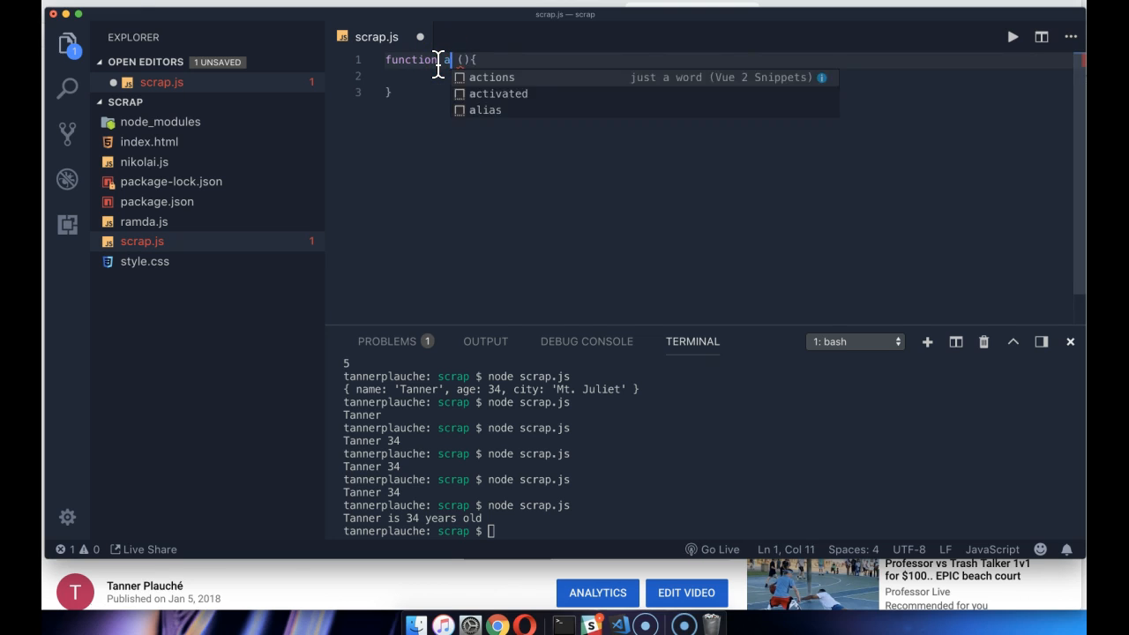
text(dd)
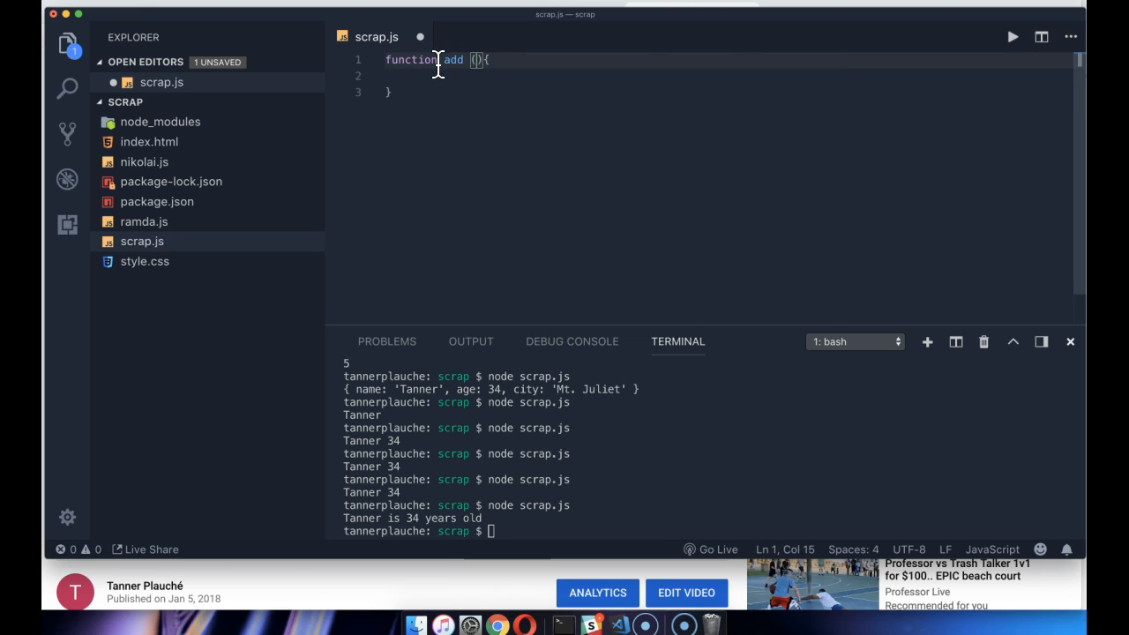
text(num1, num2)
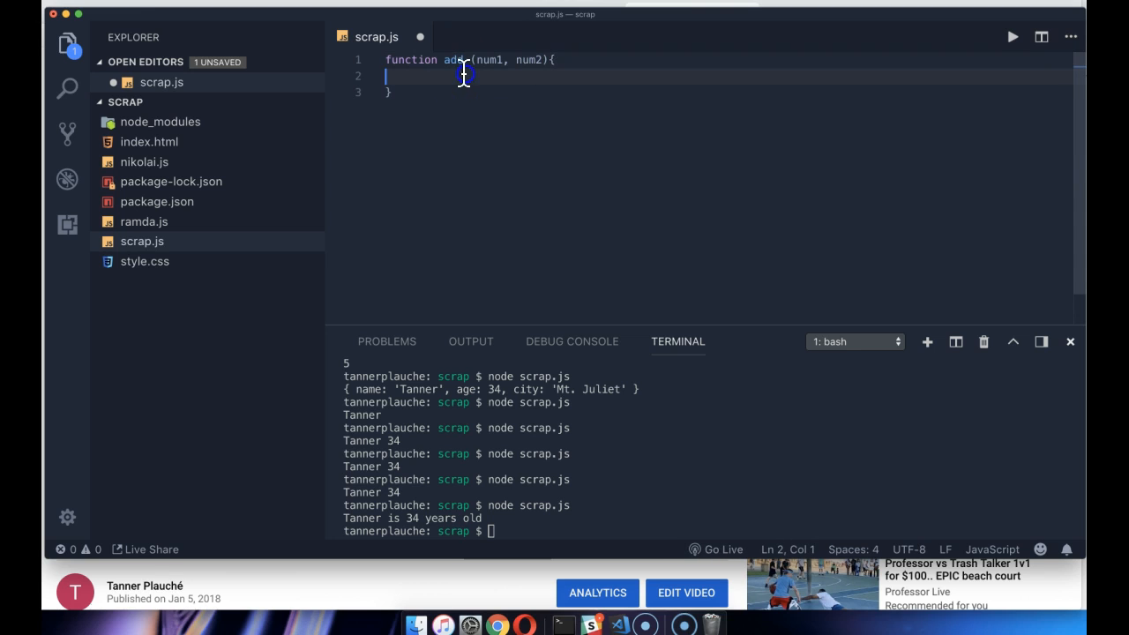
text(console.log)
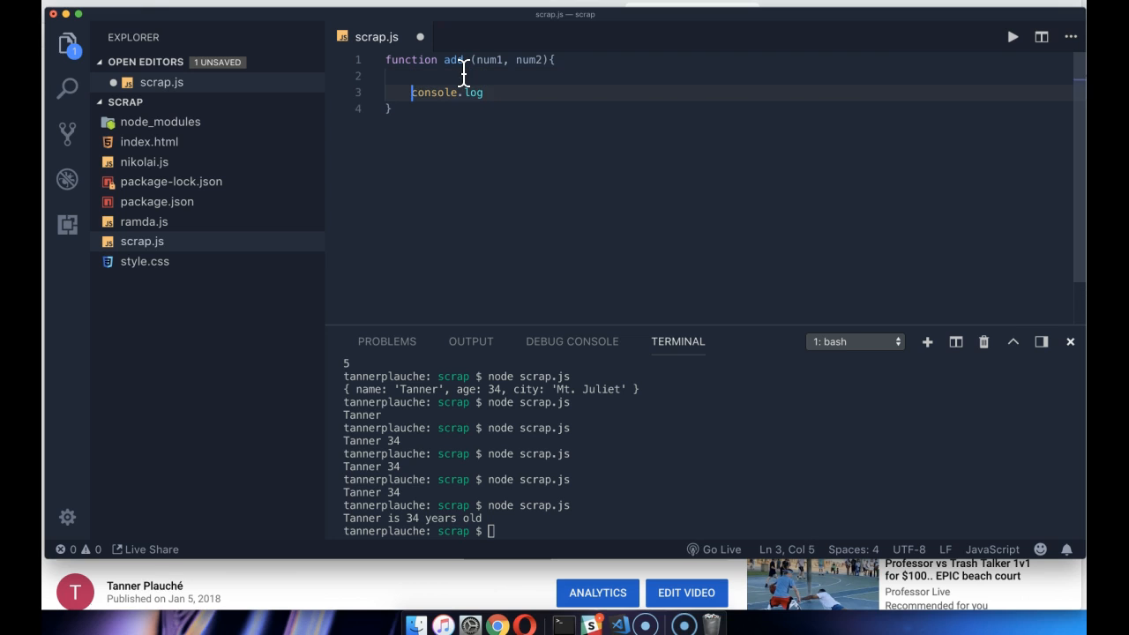
text(let)
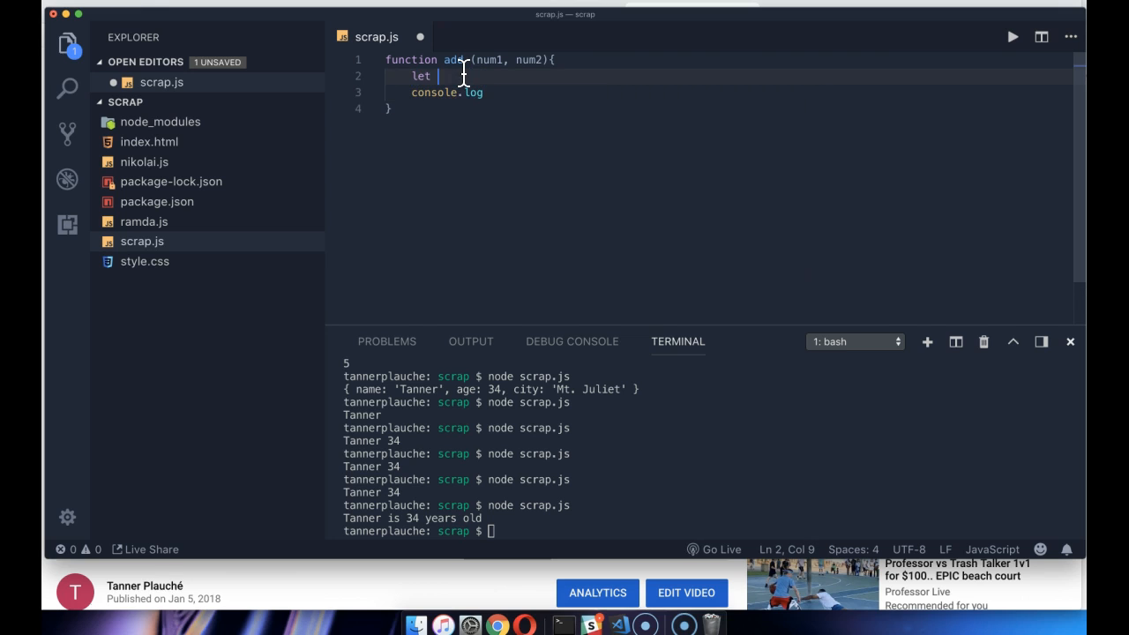
text(sum = num1 + n)
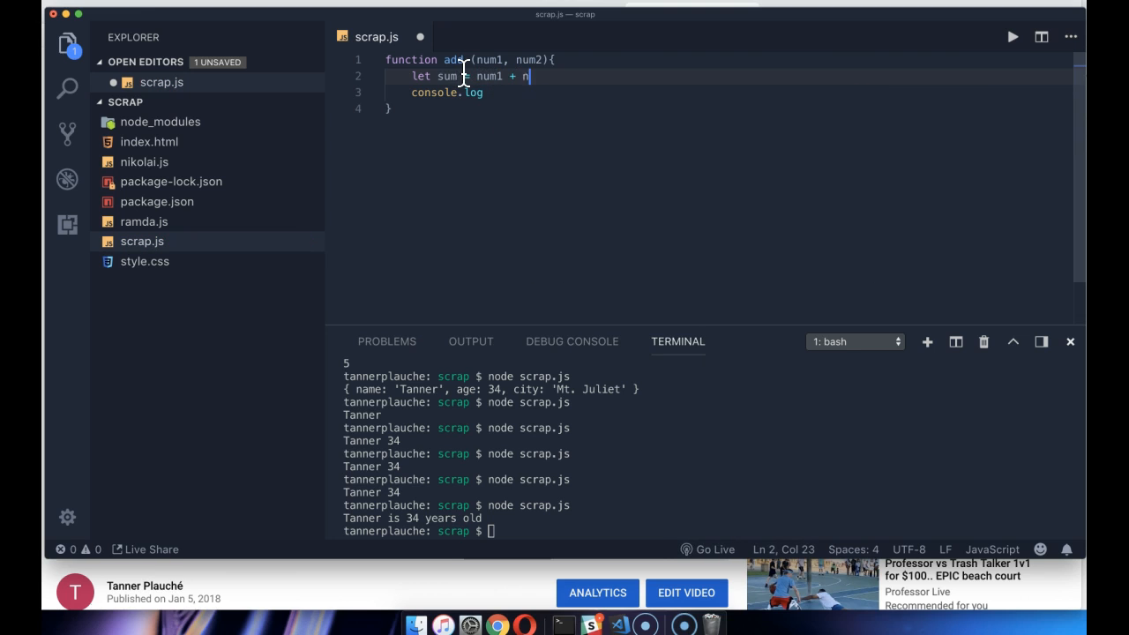
text(um2;)
click(729, 92)
text(()
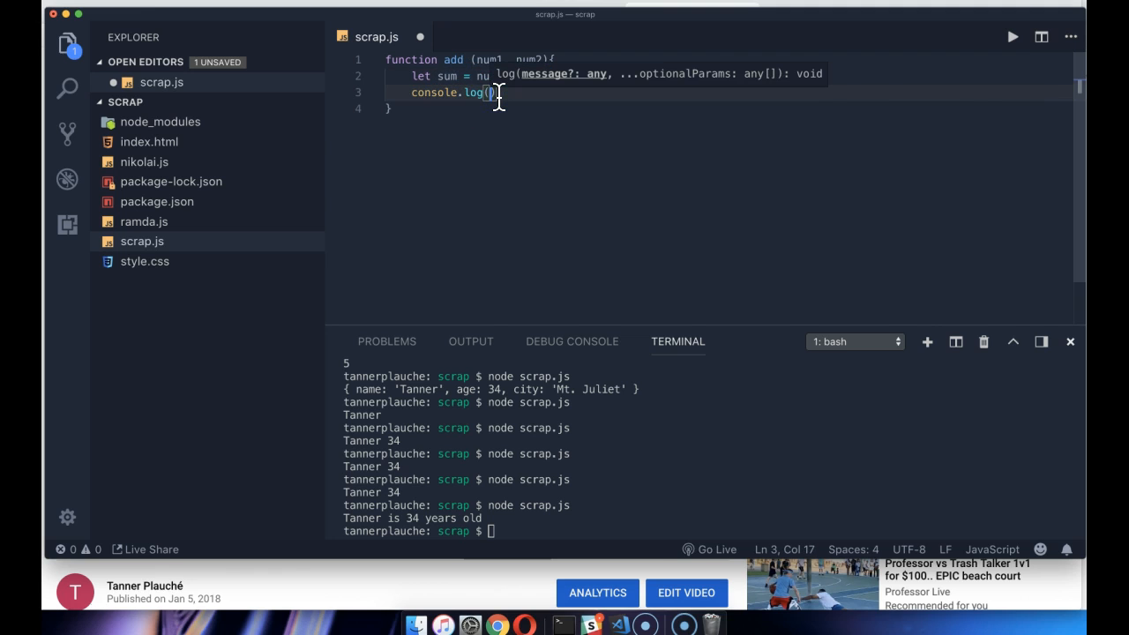
text(sum)
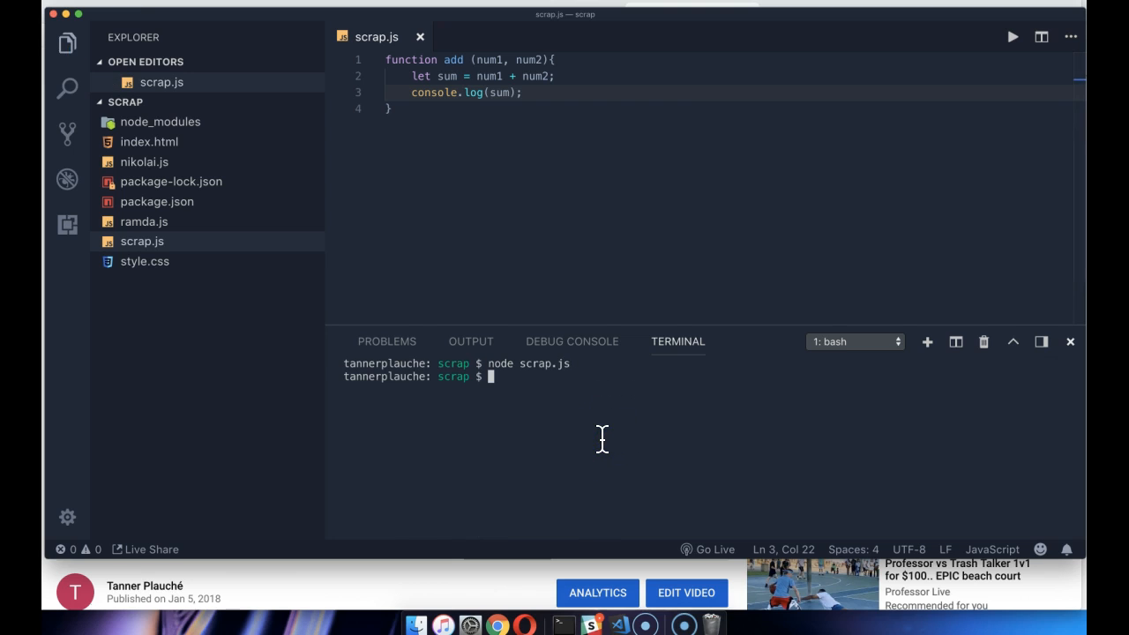
Call add(3,4) on a new line below the function
key(enter)
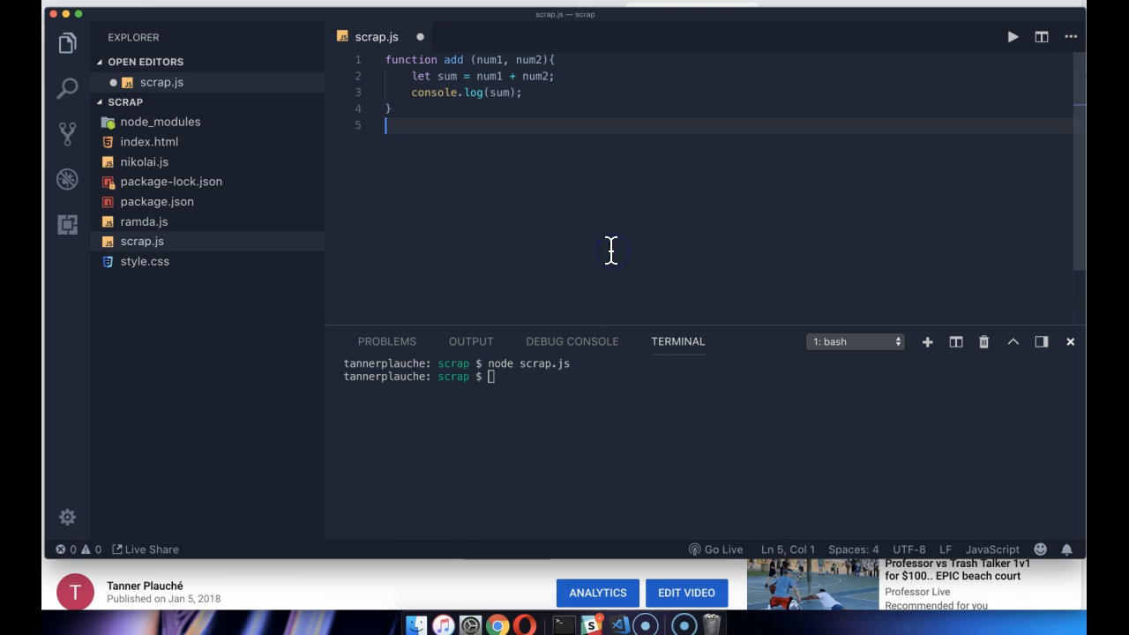
text(add(31))
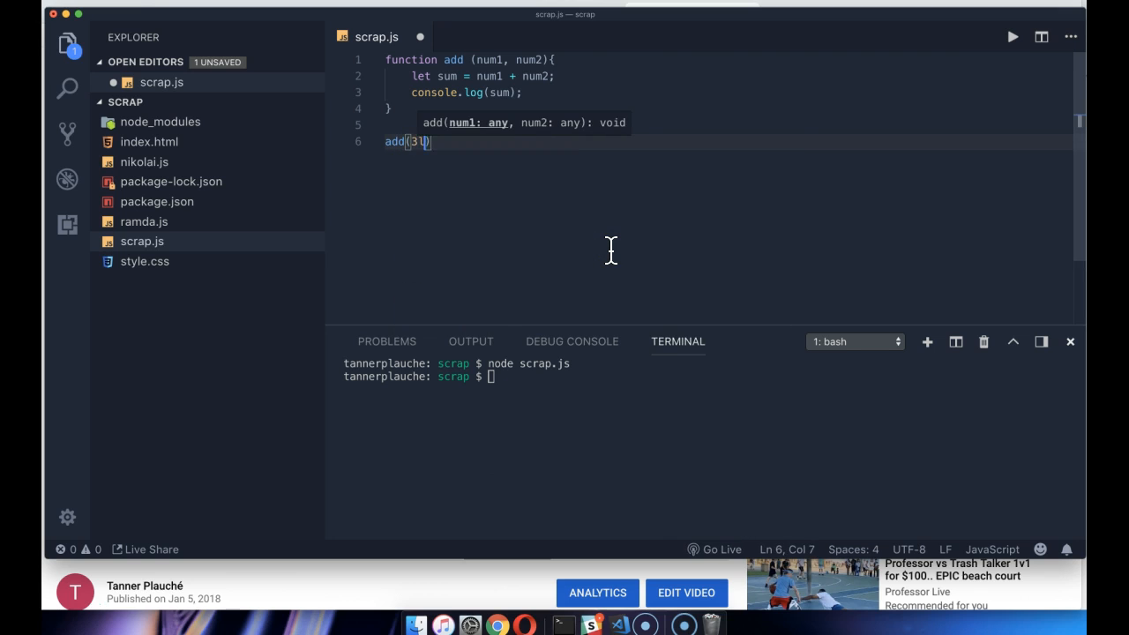
text(,4)
click(709, 376)
text(node scrap.js)
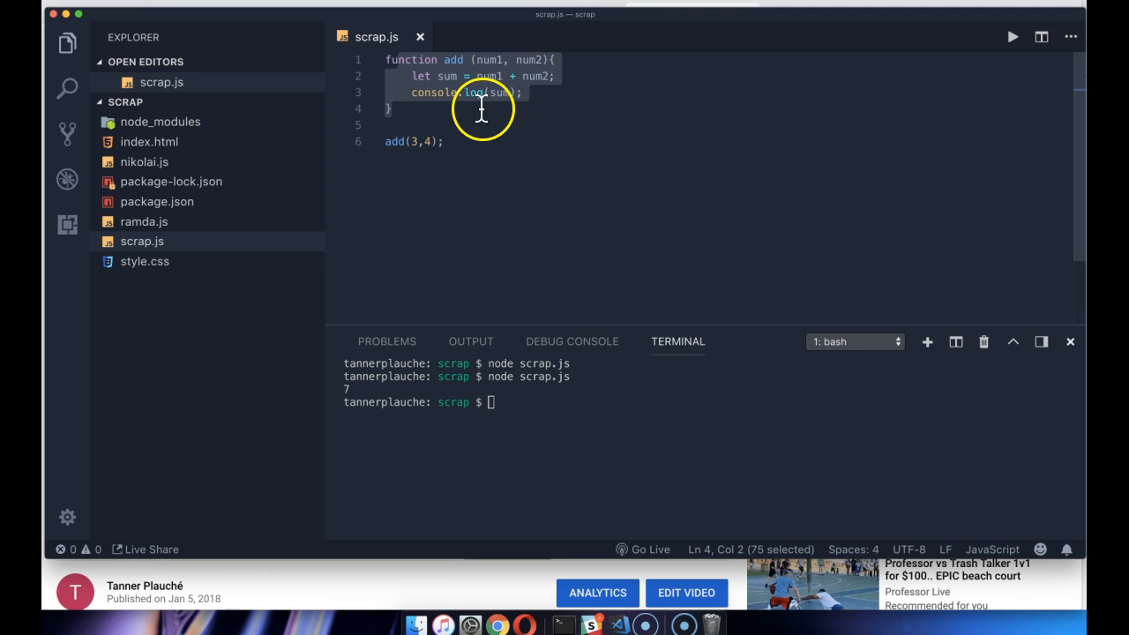
mouse_move(476, 92)
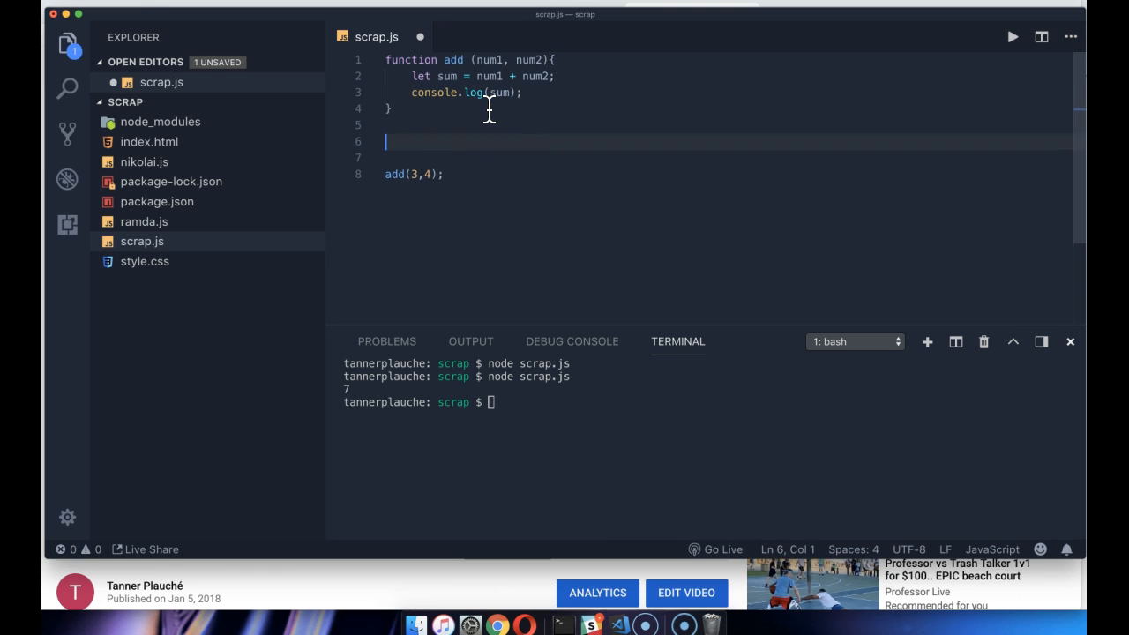
Write the note line 'value ==> function ==> newValue' between the function and the call
text(==>)
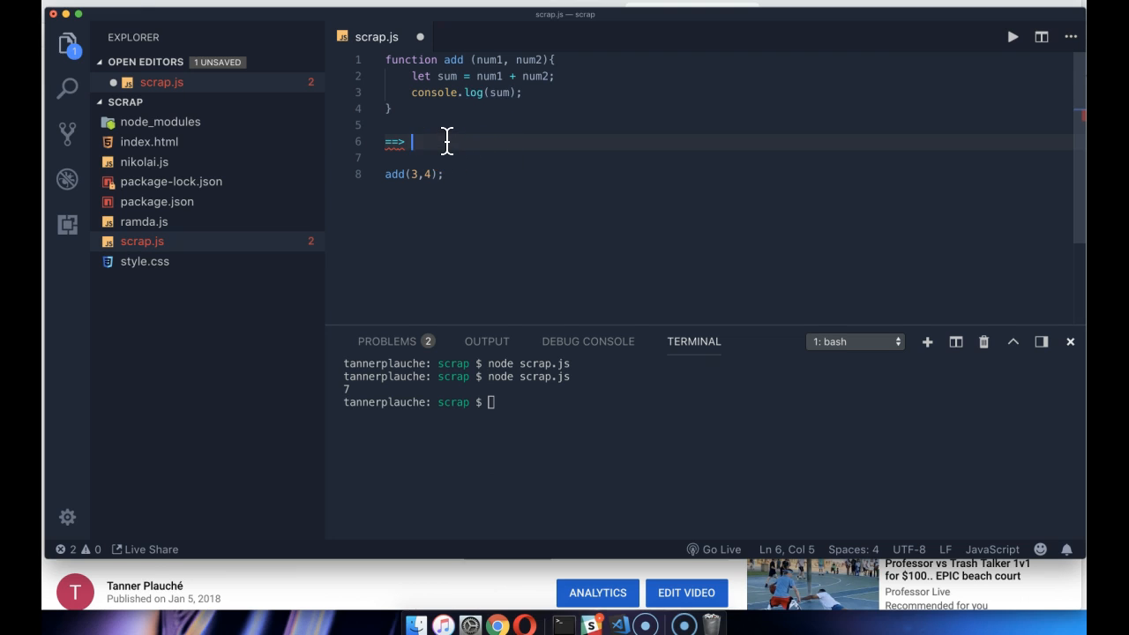
mouse_move(417, 174)
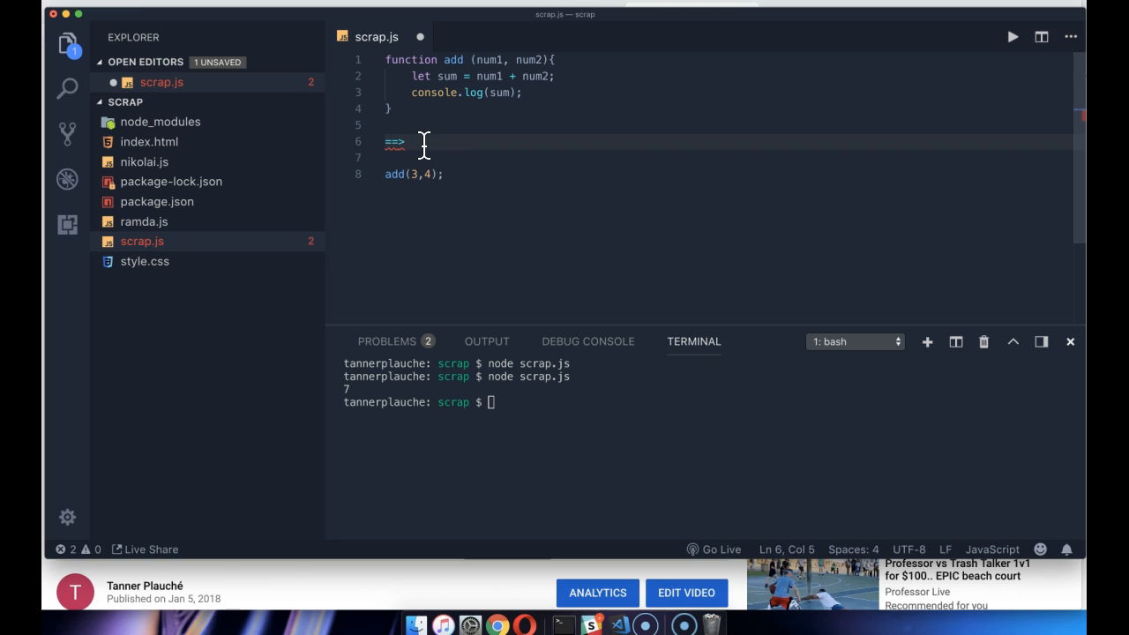
text(value)
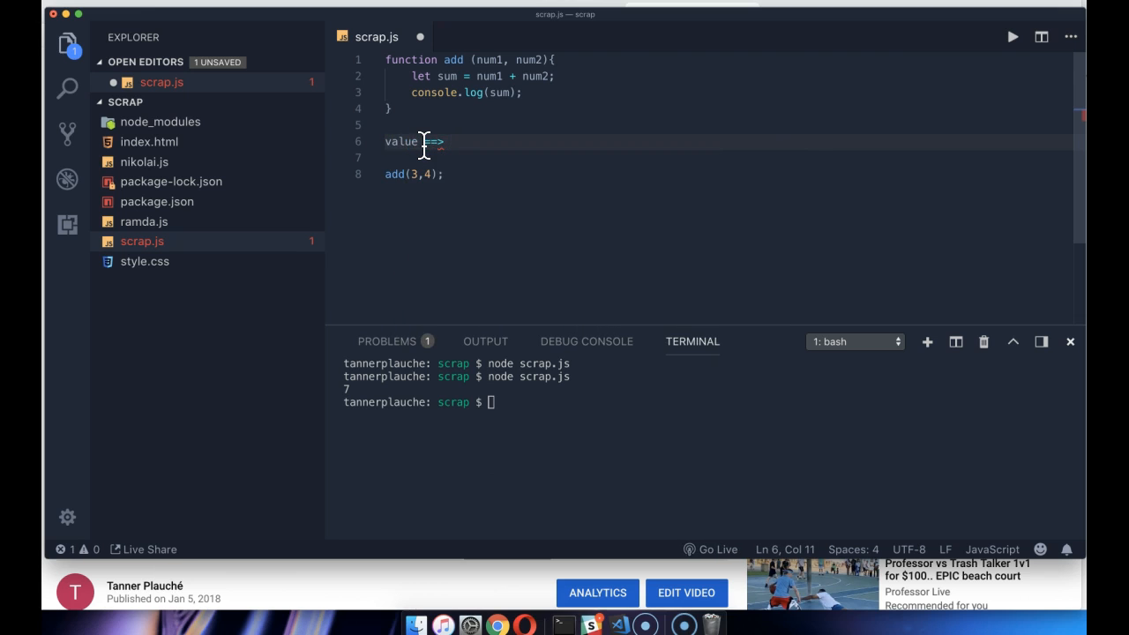
text(func)
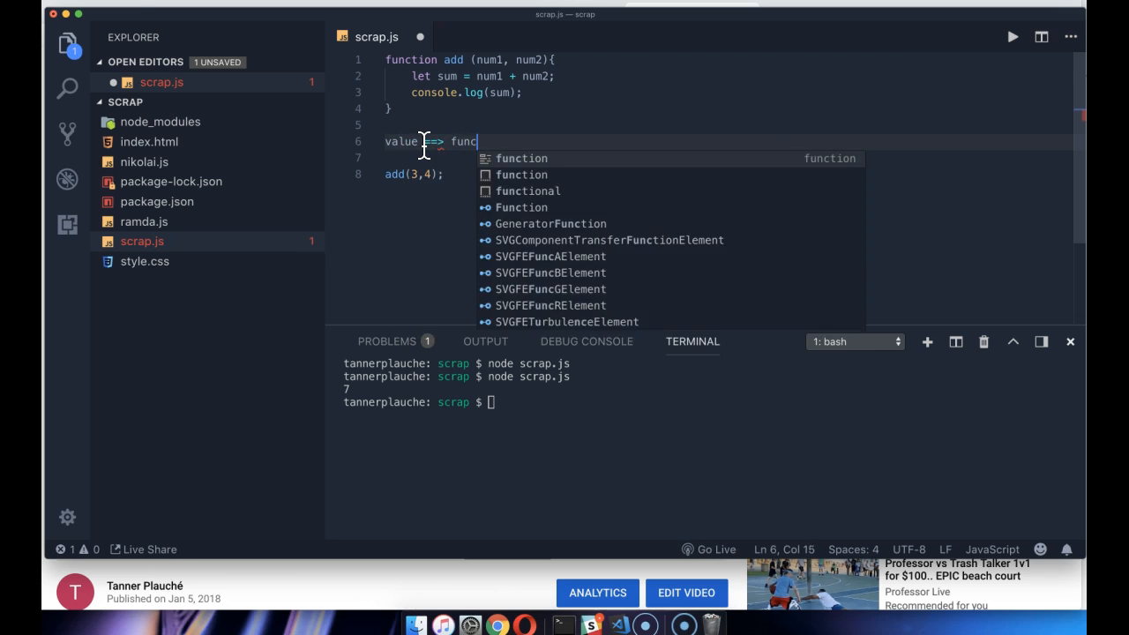
text(tion)
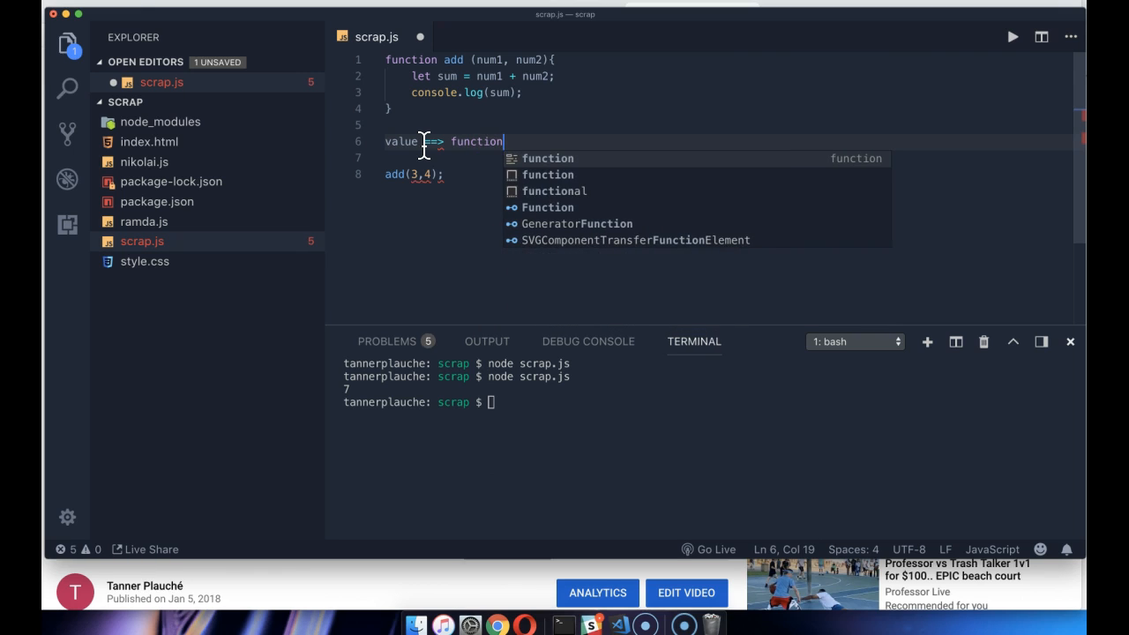
text(==)
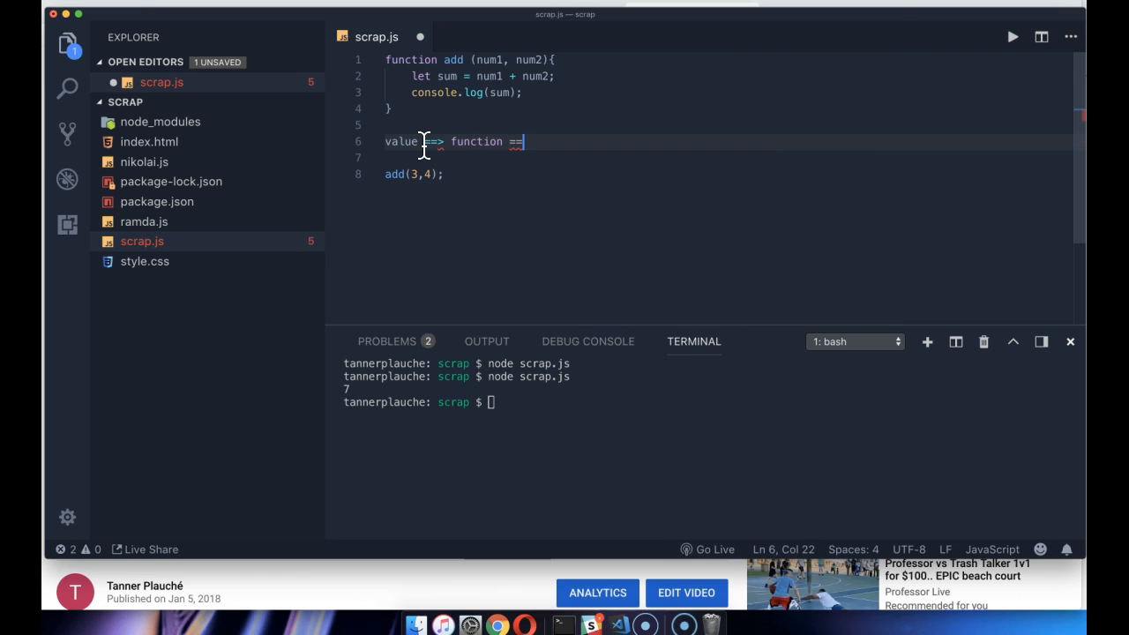
text("> ")
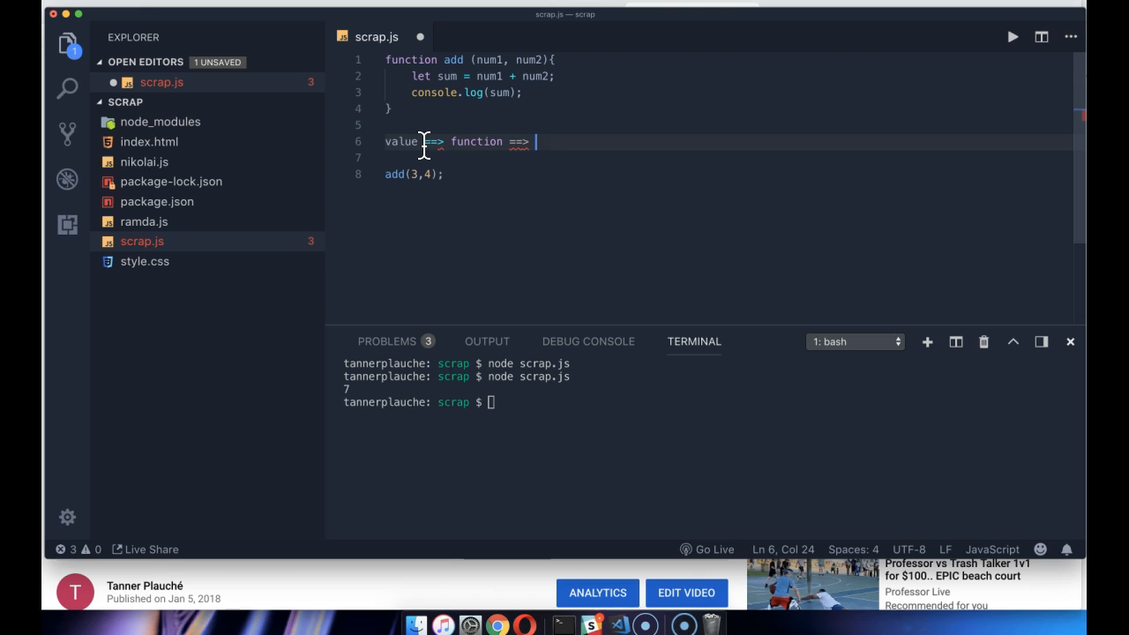
text(newValue)
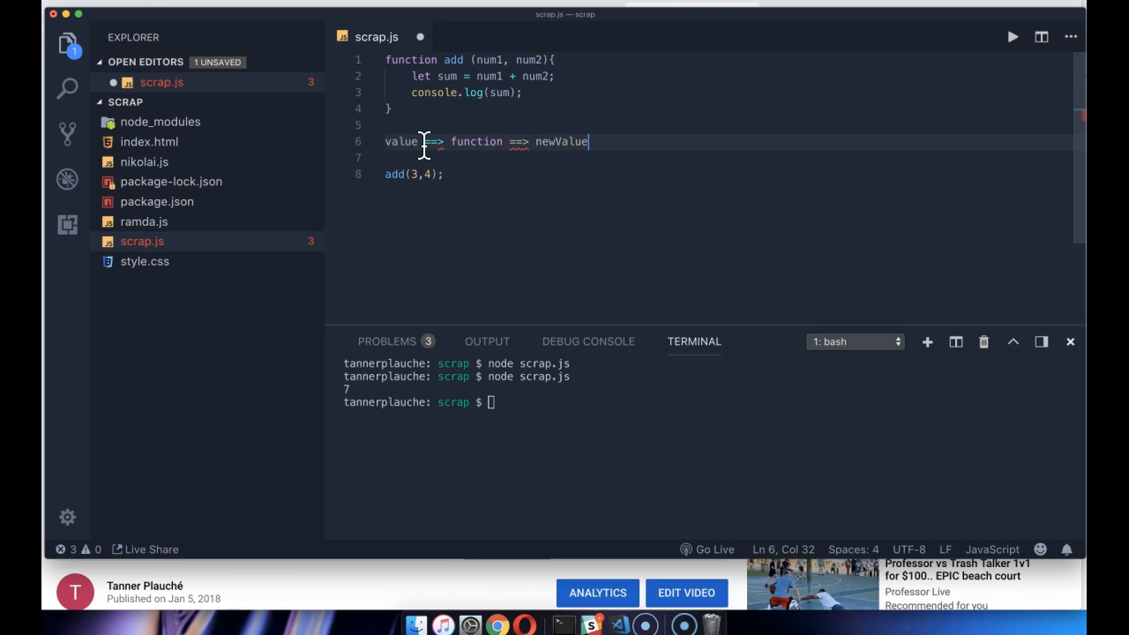
Highlight the words function and newValue in the note while explaining
click(468, 141)
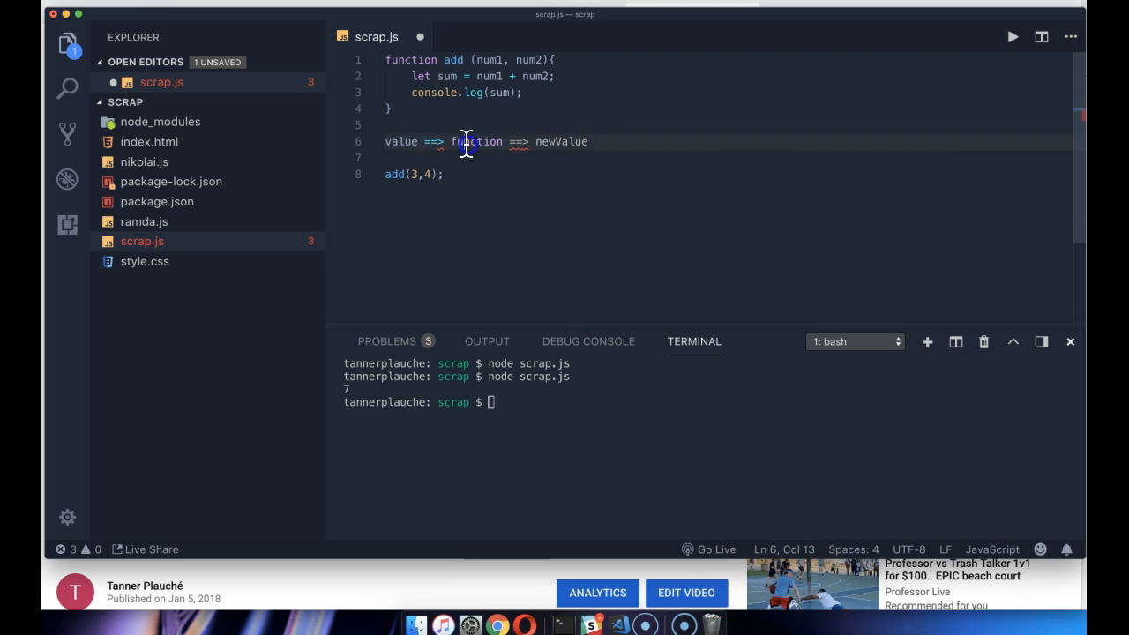
double_click(477, 141)
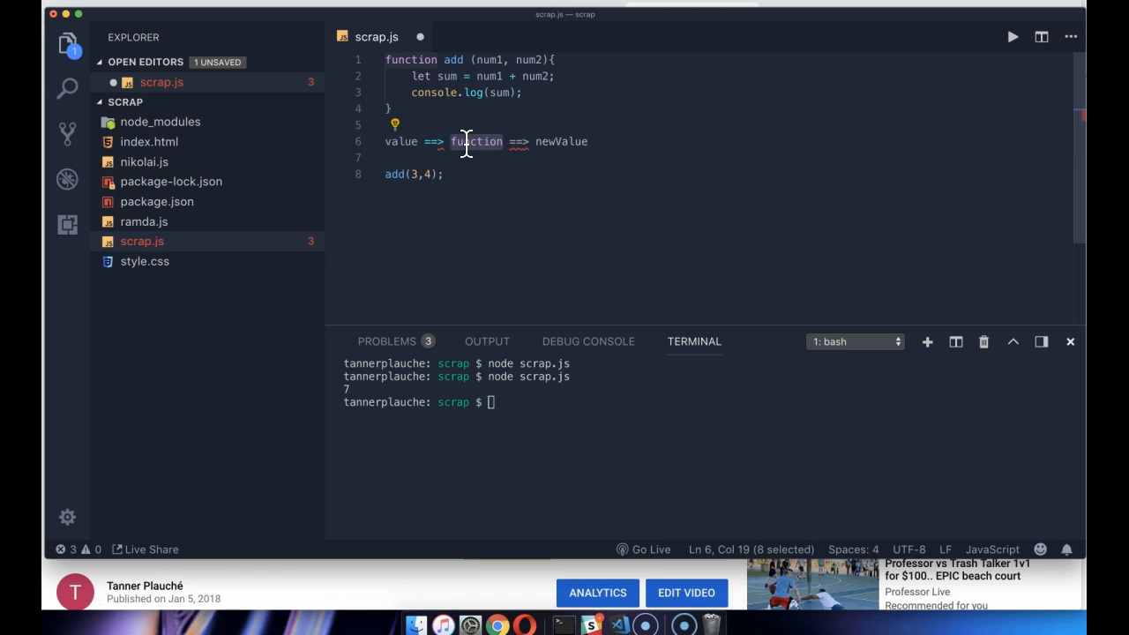
mouse_move(485, 166)
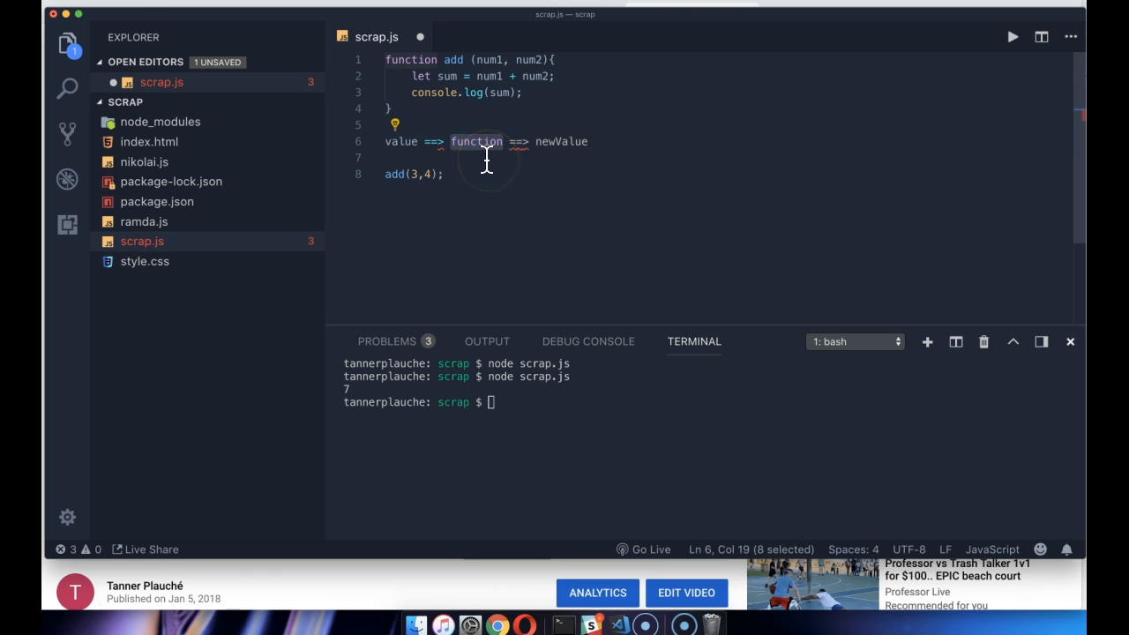
mouse_move(526, 175)
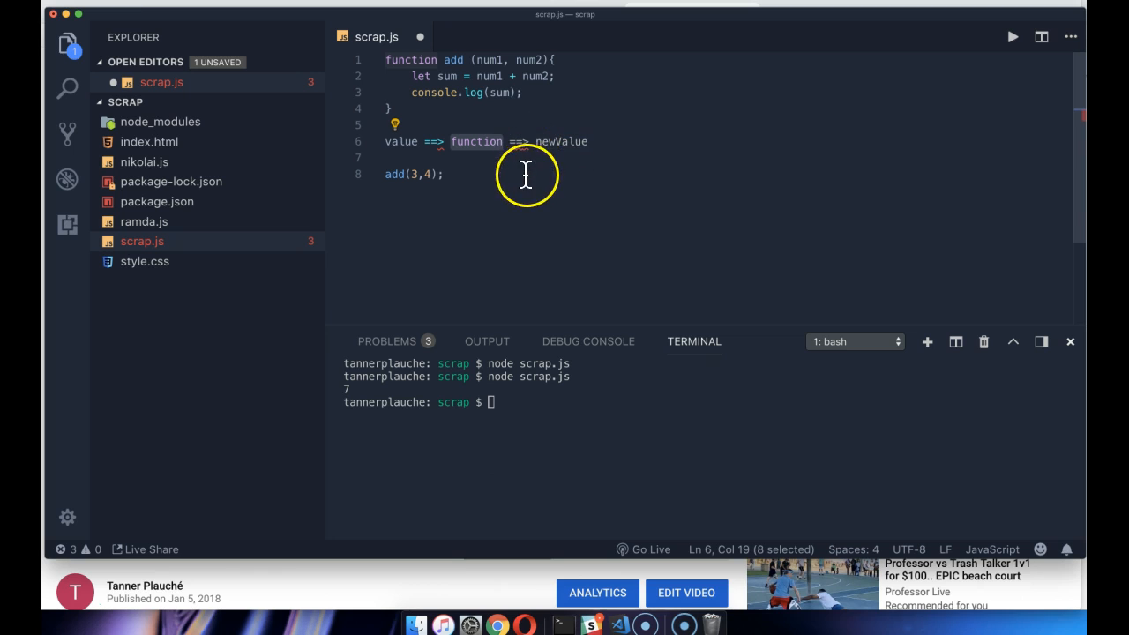
mouse_move(529, 175)
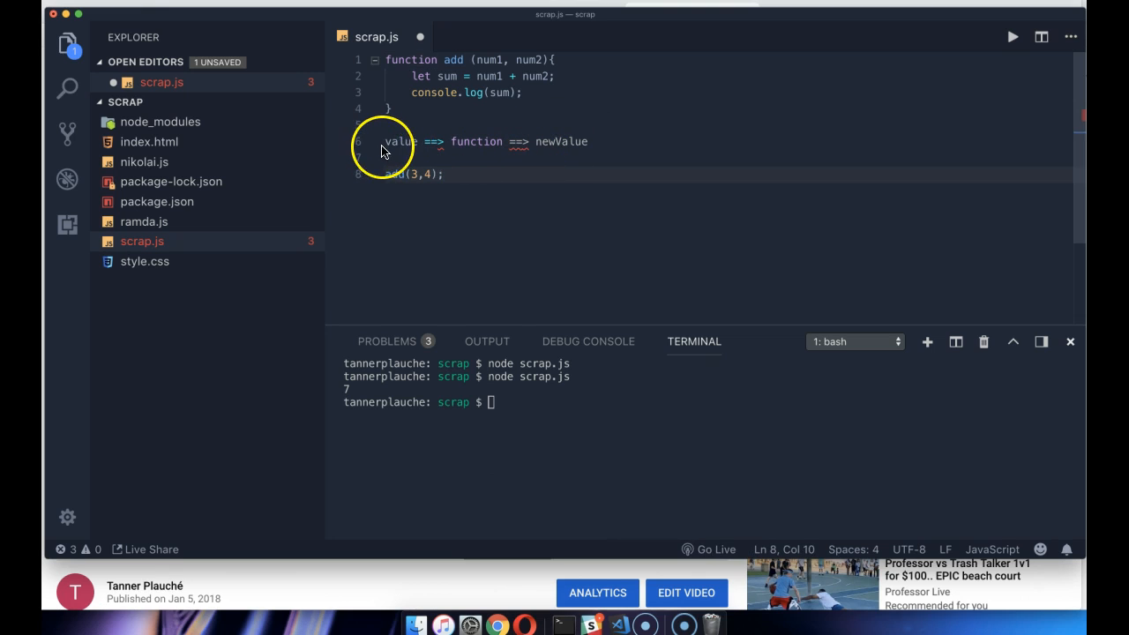
mouse_move(462, 141)
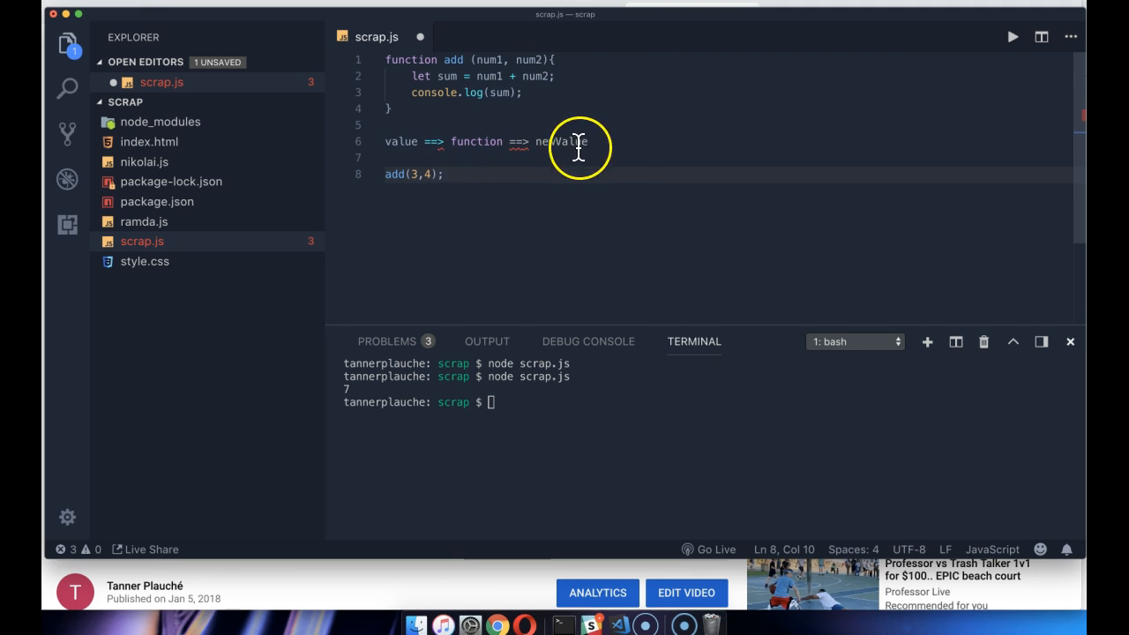
double_click(476, 141)
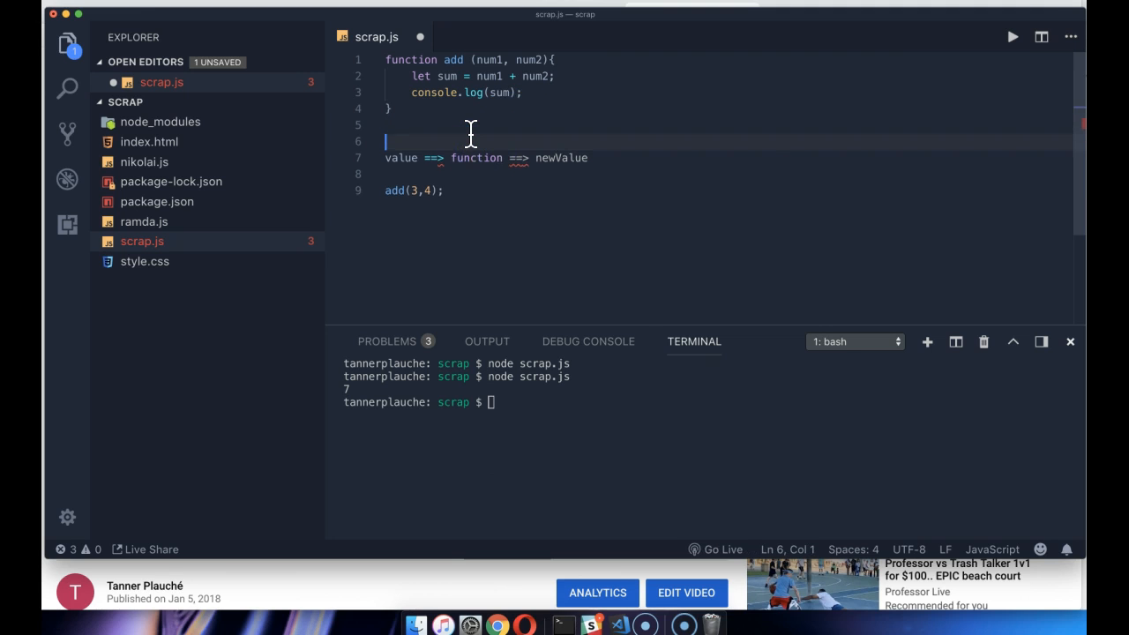
Write the note 'pure function has an input AND an output' above the value note
text(pure functin)
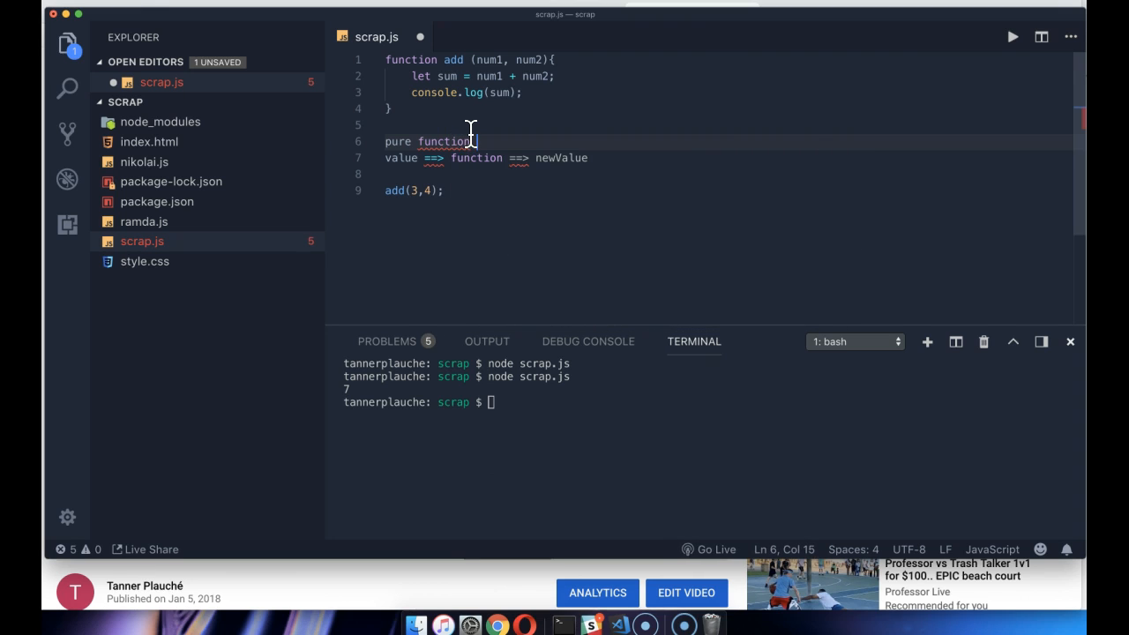
double_click(557, 159)
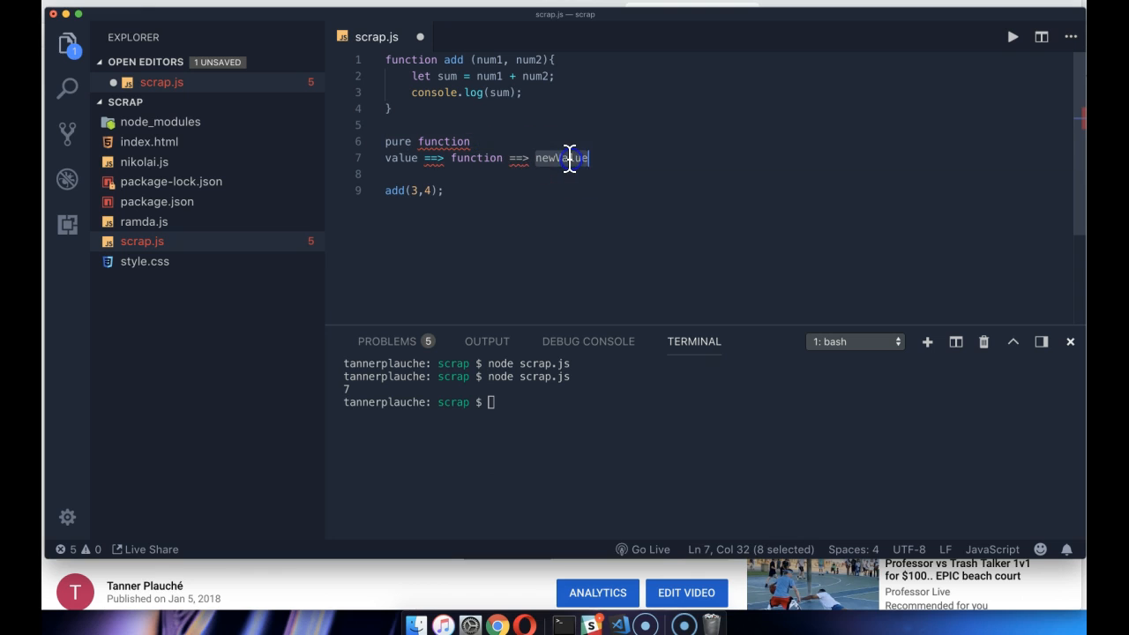
double_click(401, 159)
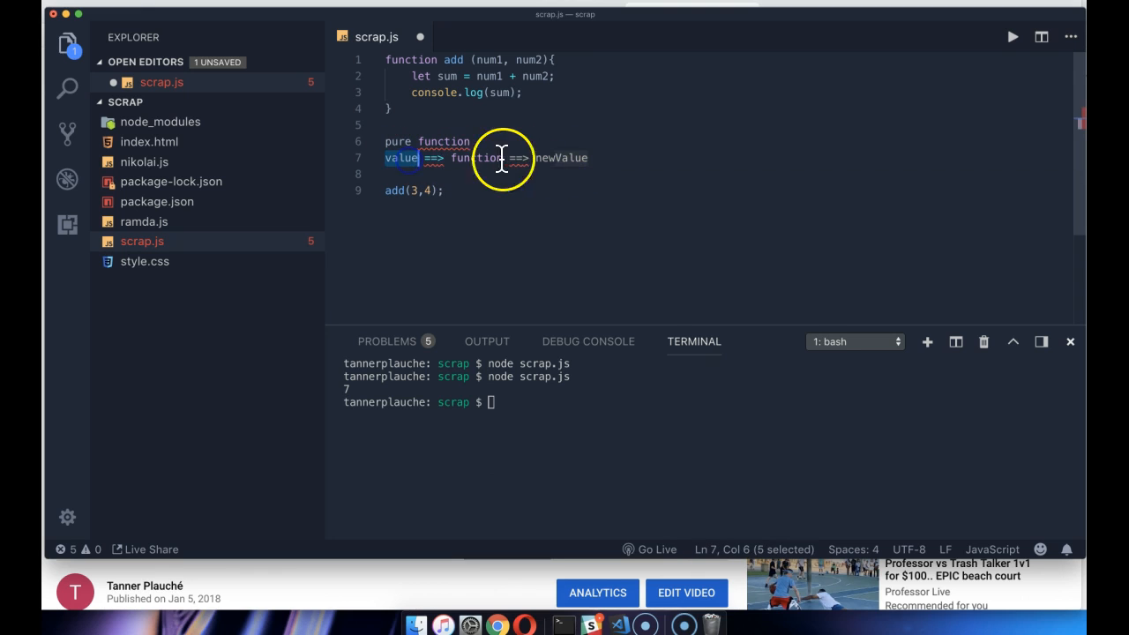
click(559, 159)
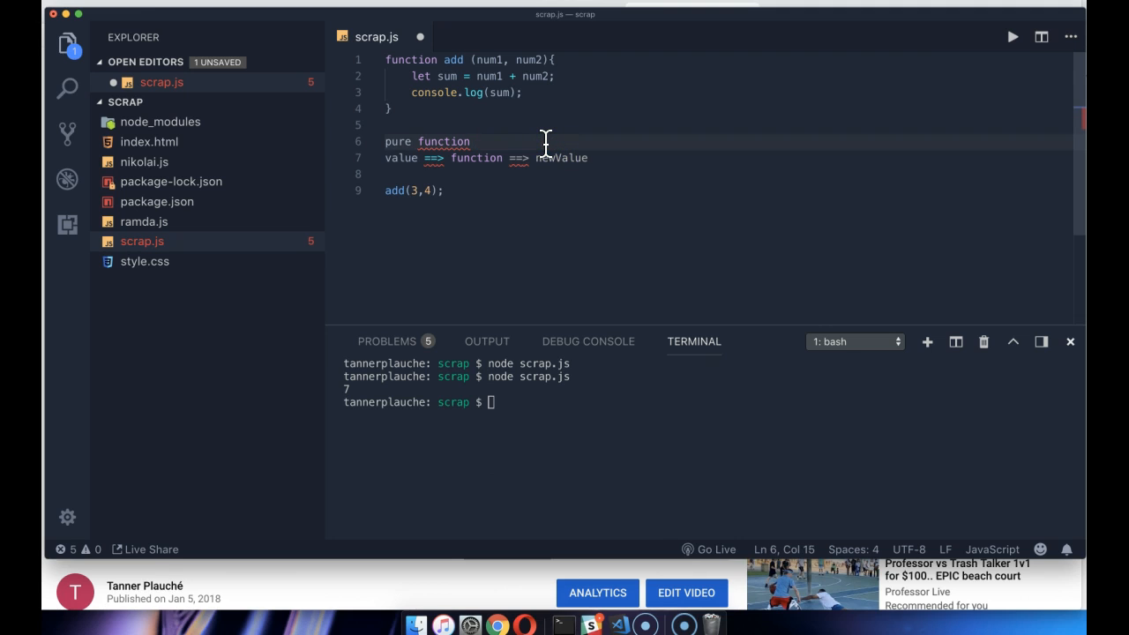
text(has an input and an output)
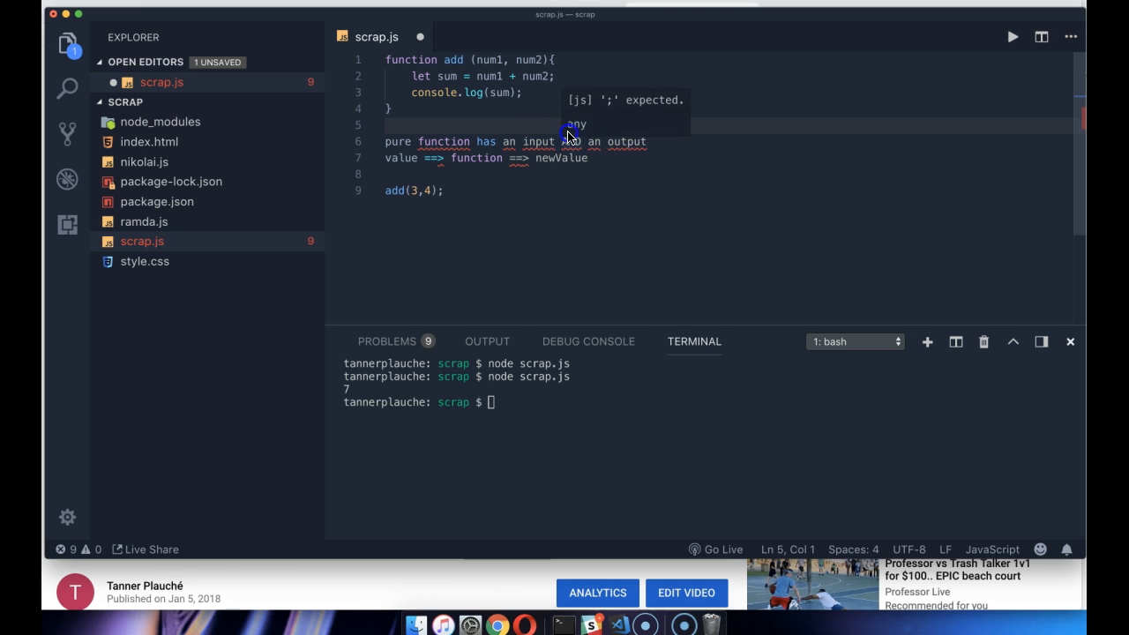
Highlight sum in the log call and num1 in the add function while explaining
double_click(501, 92)
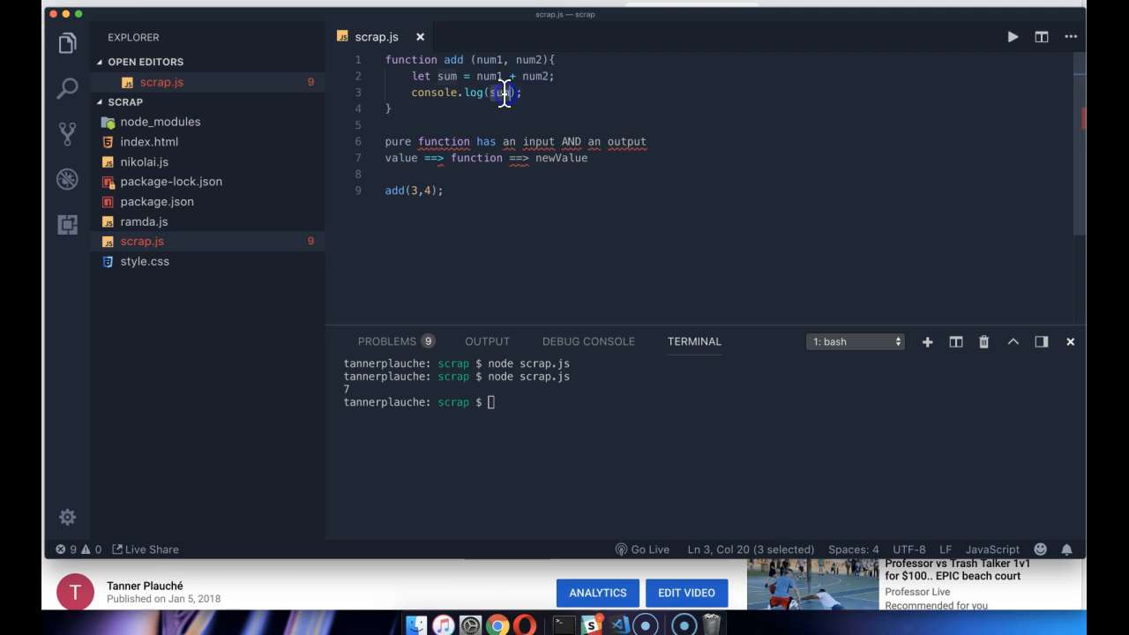
double_click(501, 92)
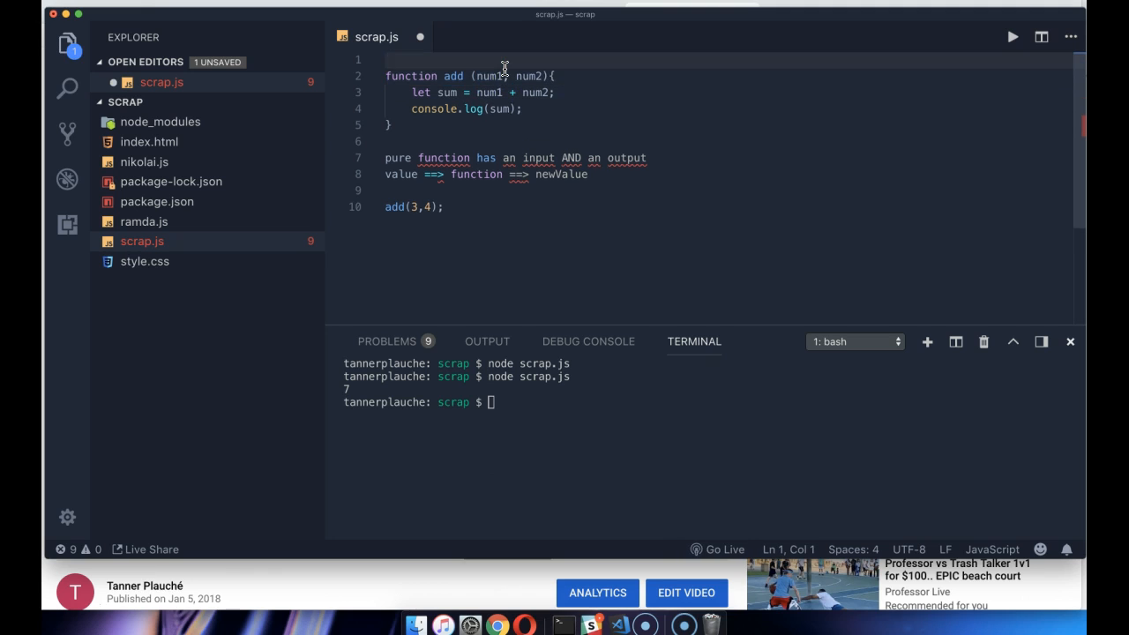
Declare let num1 = 3; on line 1, drop num1 from the parameters and call add(4)
text(let num1 = 3;)
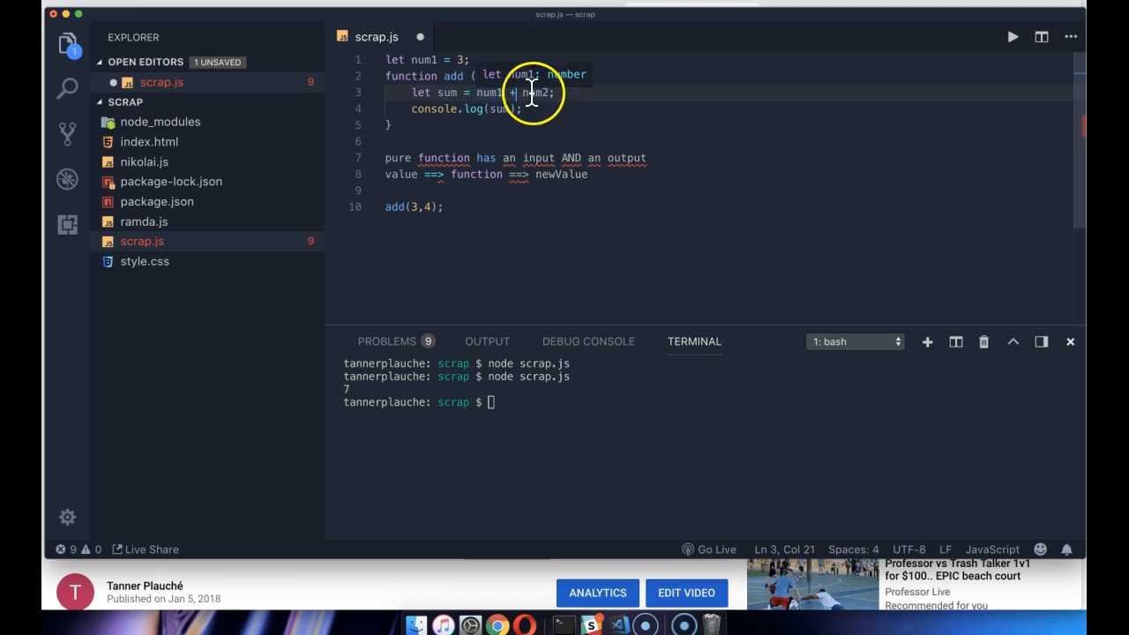
double_click(494, 76)
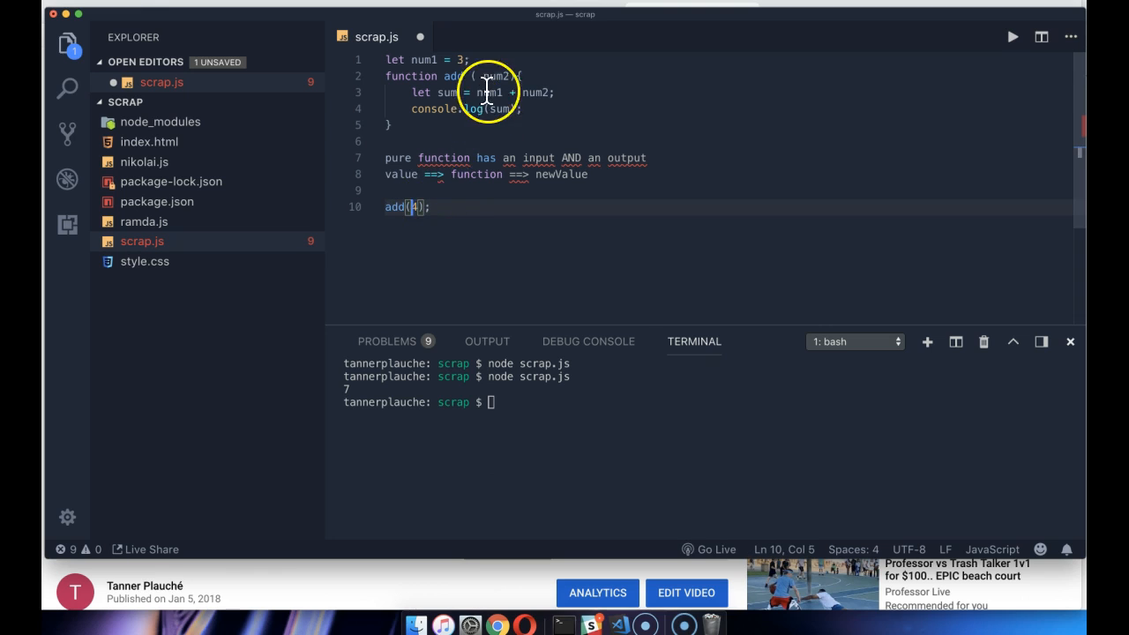
click(408, 207)
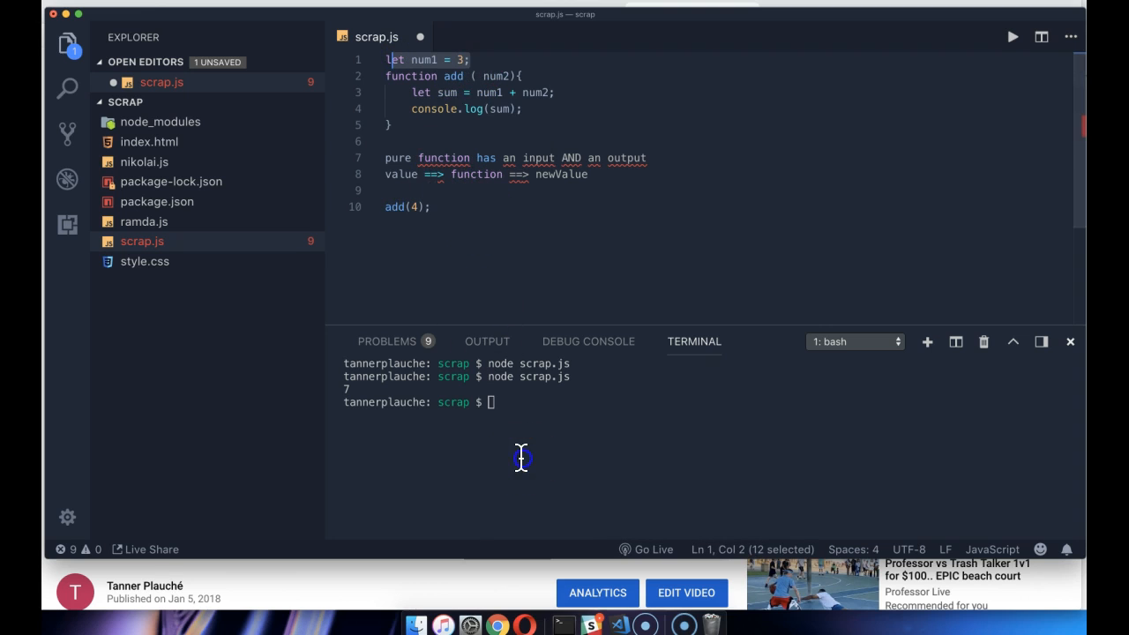
Comment out the two note lines after the SyntaxError and rerun scrap.js to print 7
key(enter)
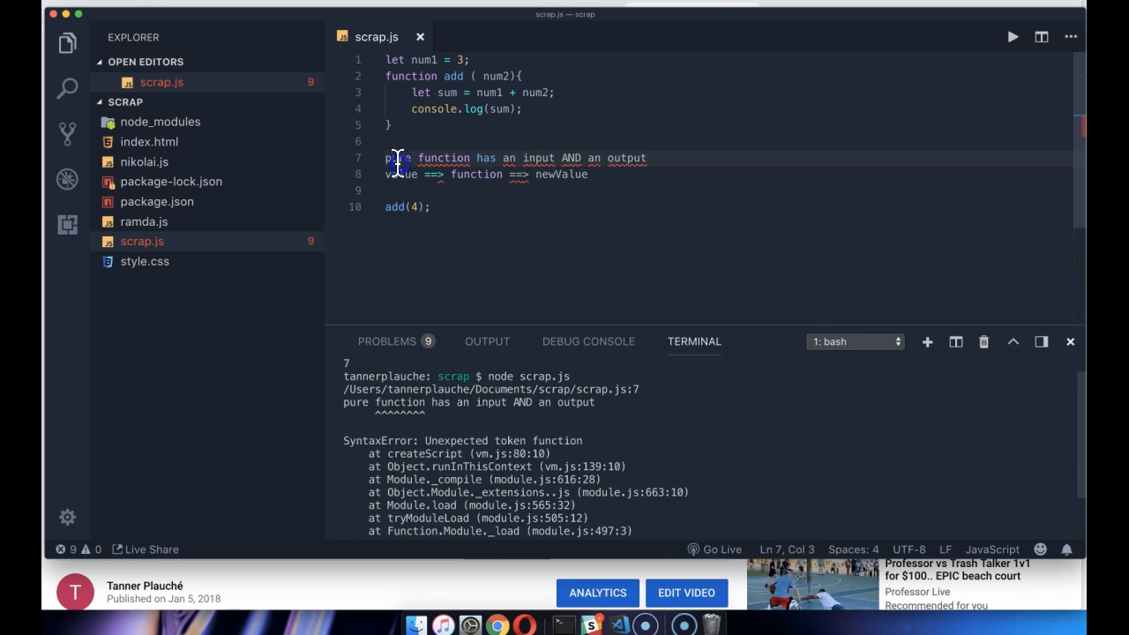
key(cmd+/)
text(node scrap.js)
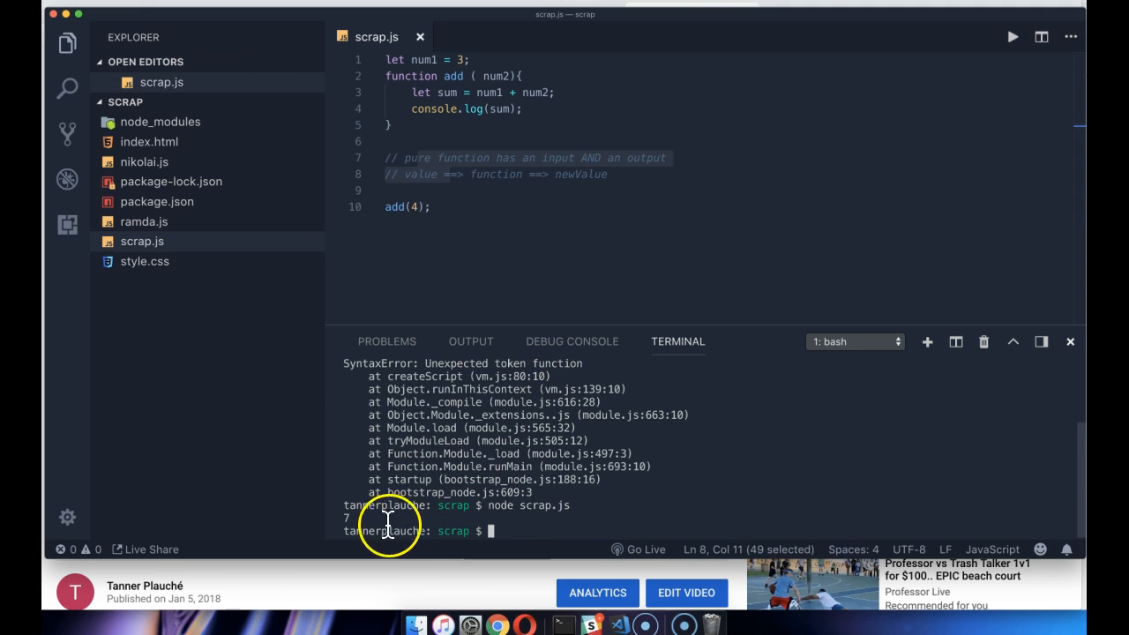
click(431, 207)
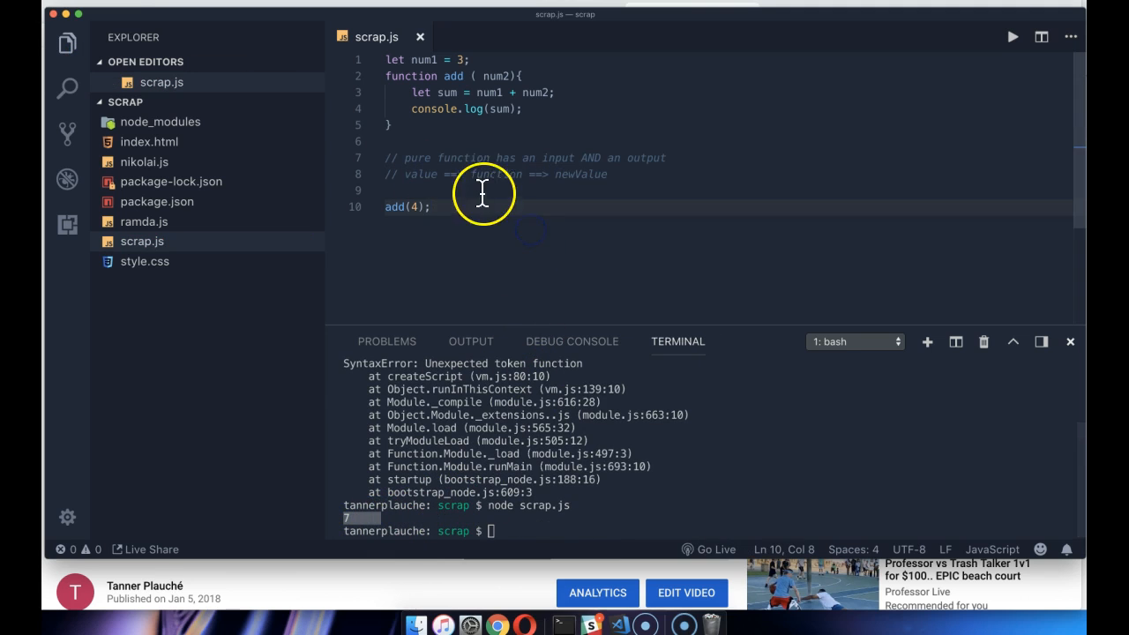
click(469, 175)
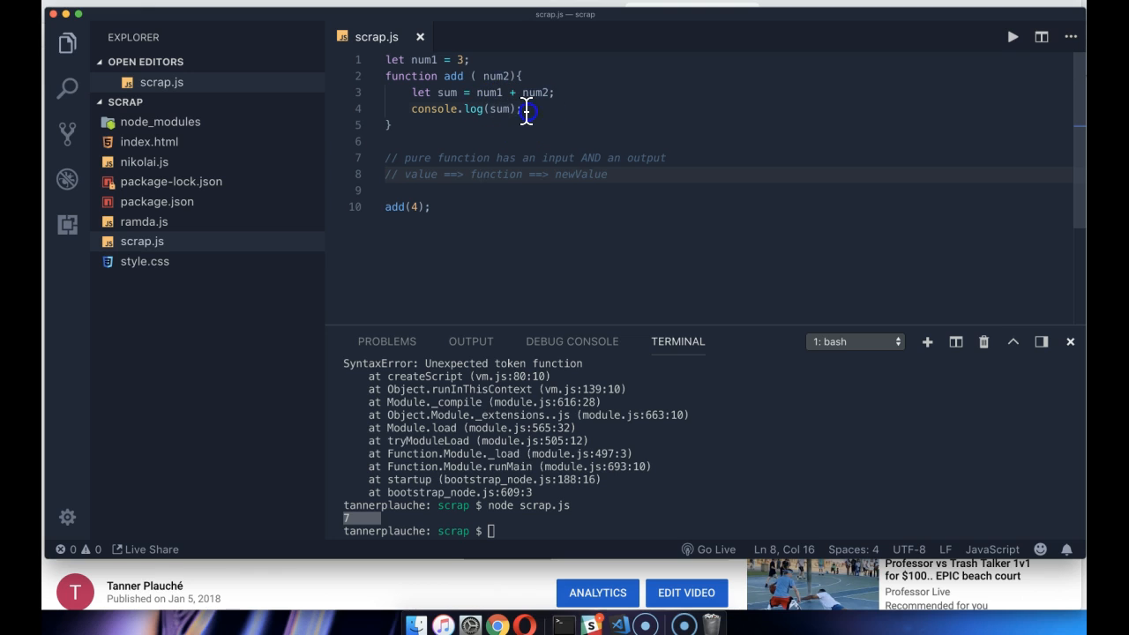
Make add return sum instead of logging it and call it as add(3, 4)
key(enter)
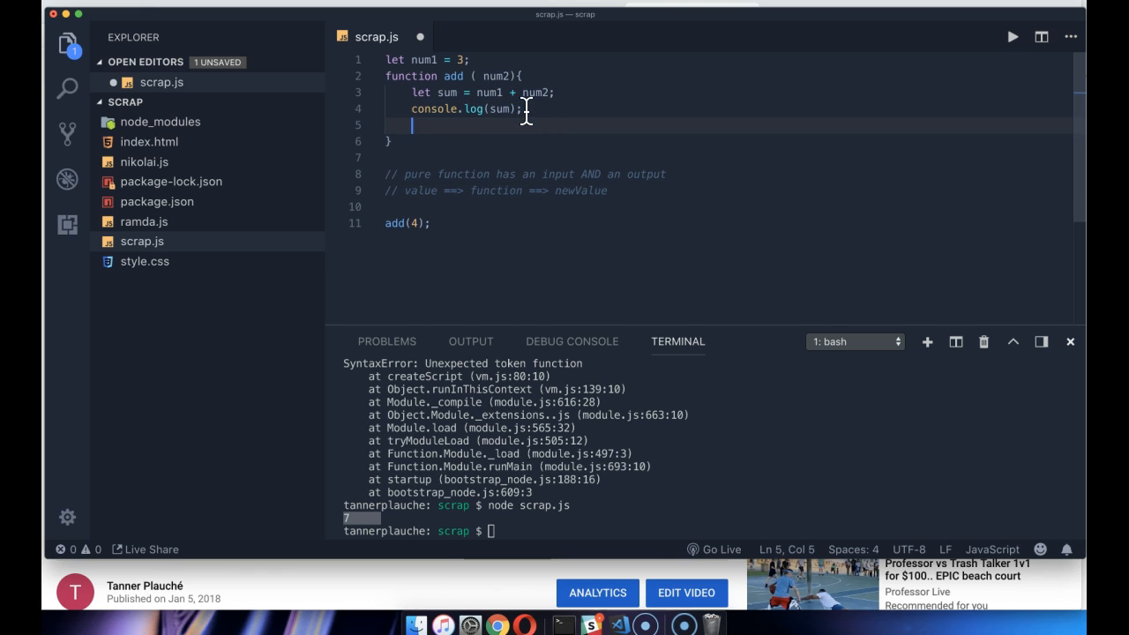
text(return)
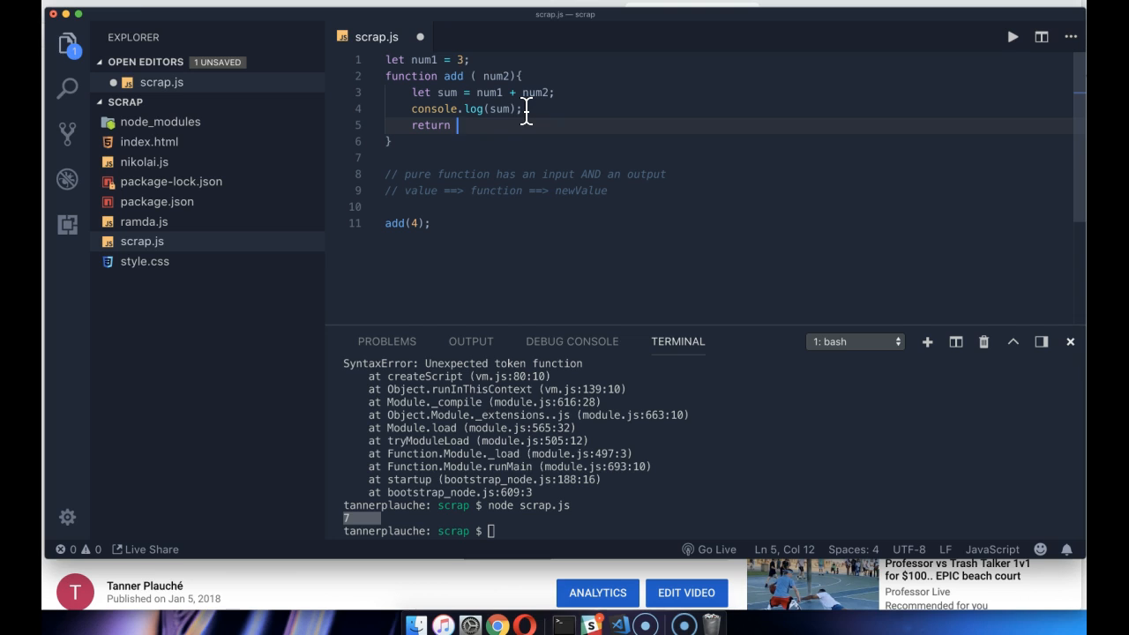
text(sum;)
click(457, 76)
text(num1,)
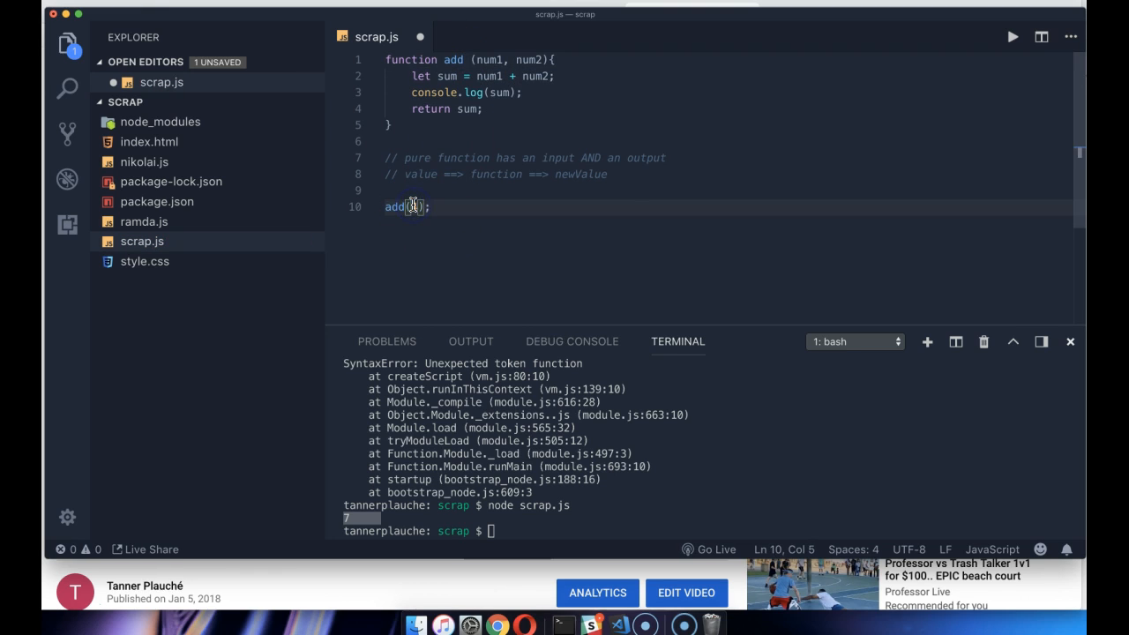
text(3, 4)
click(710, 529)
text(node scrap.js)
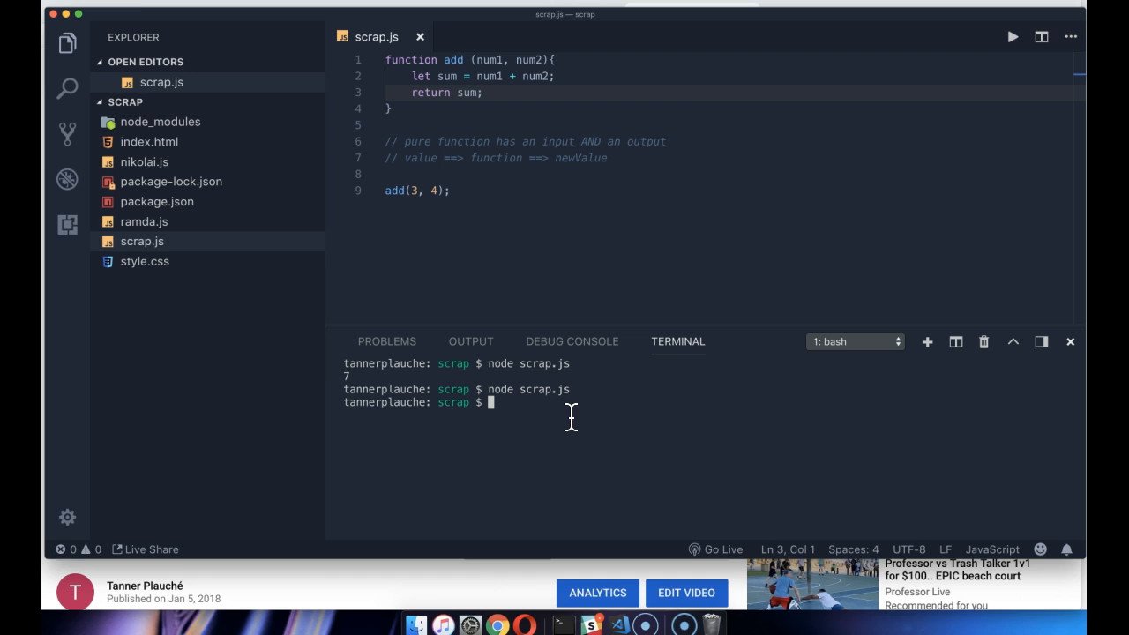
mouse_move(522, 399)
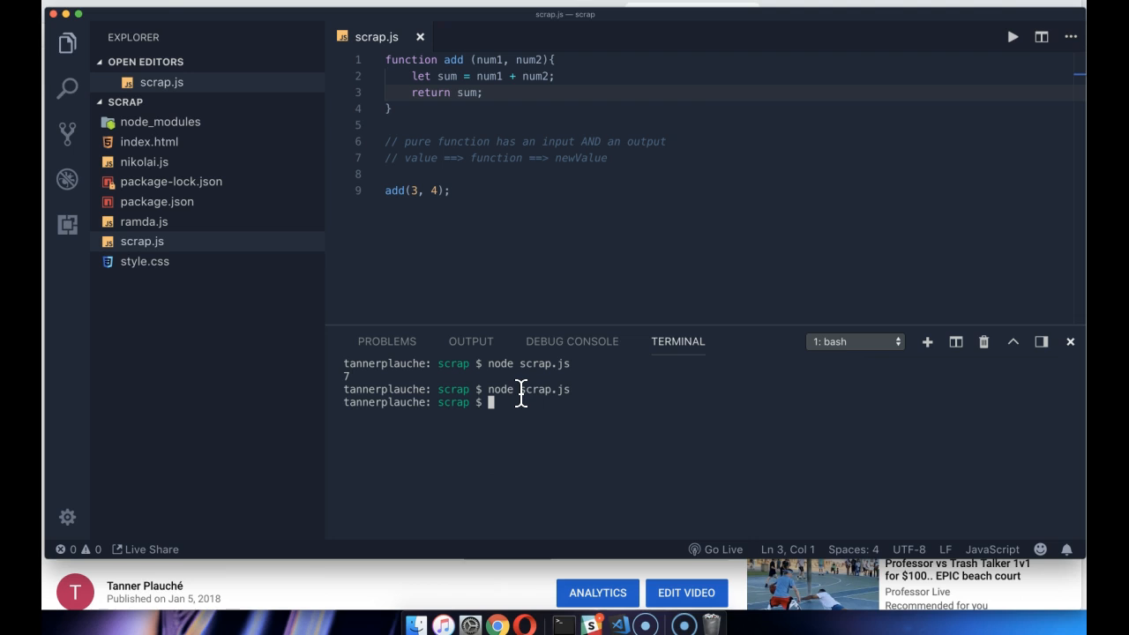
mouse_move(508, 284)
text(let mySum = )
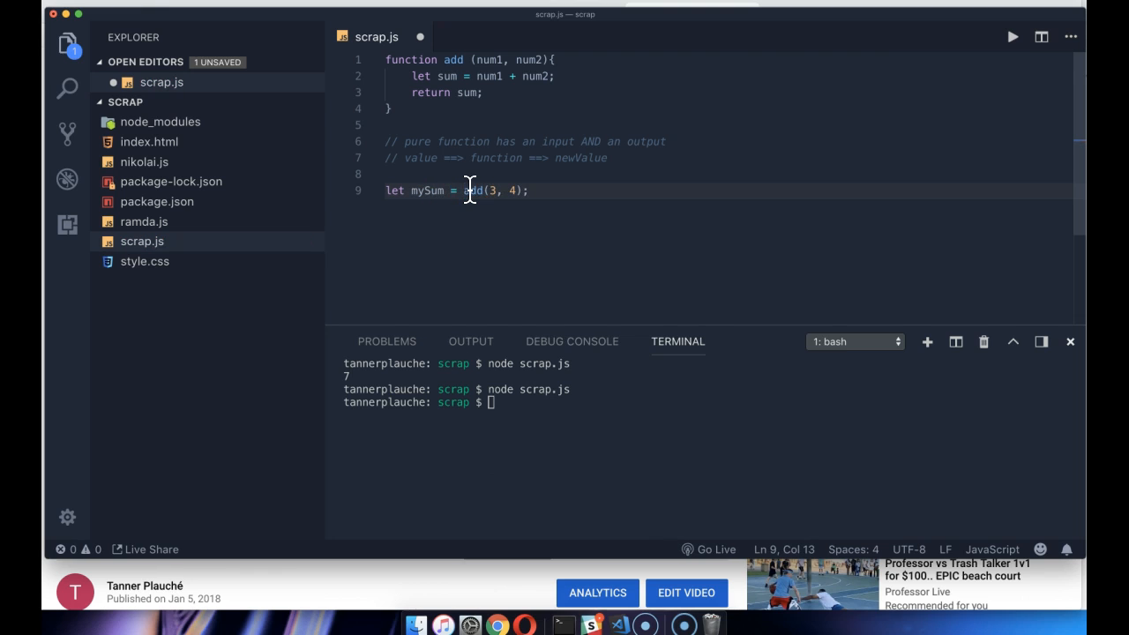
Store add(3, 4) in let mySum and log it with console.log('mySum = ', mySum)
drag(465, 190, 504, 191)
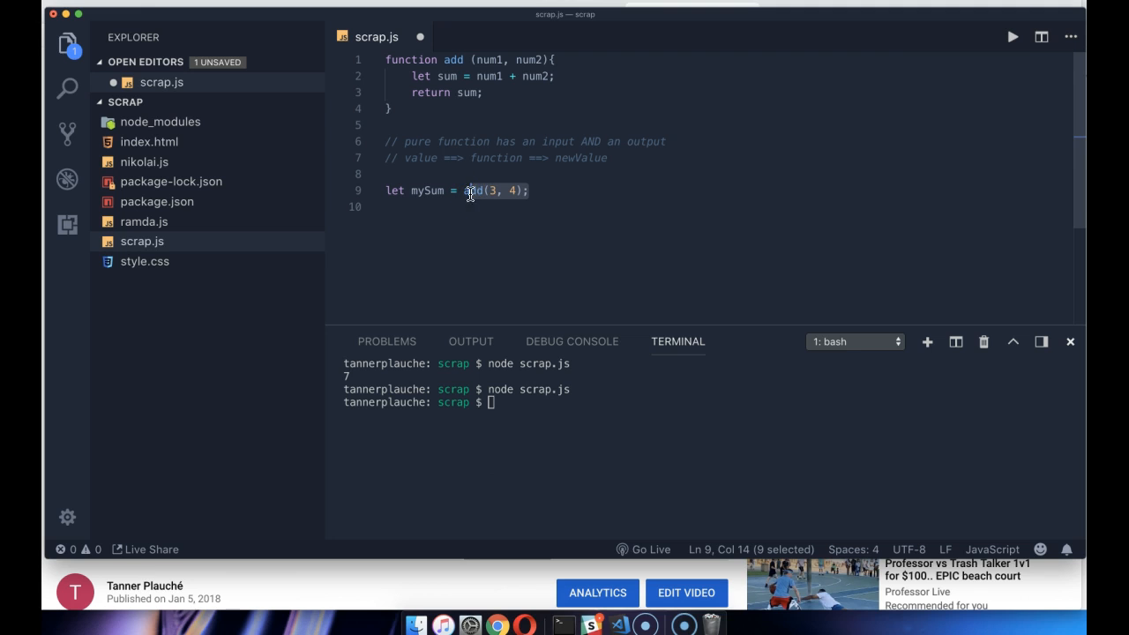
text(console.)
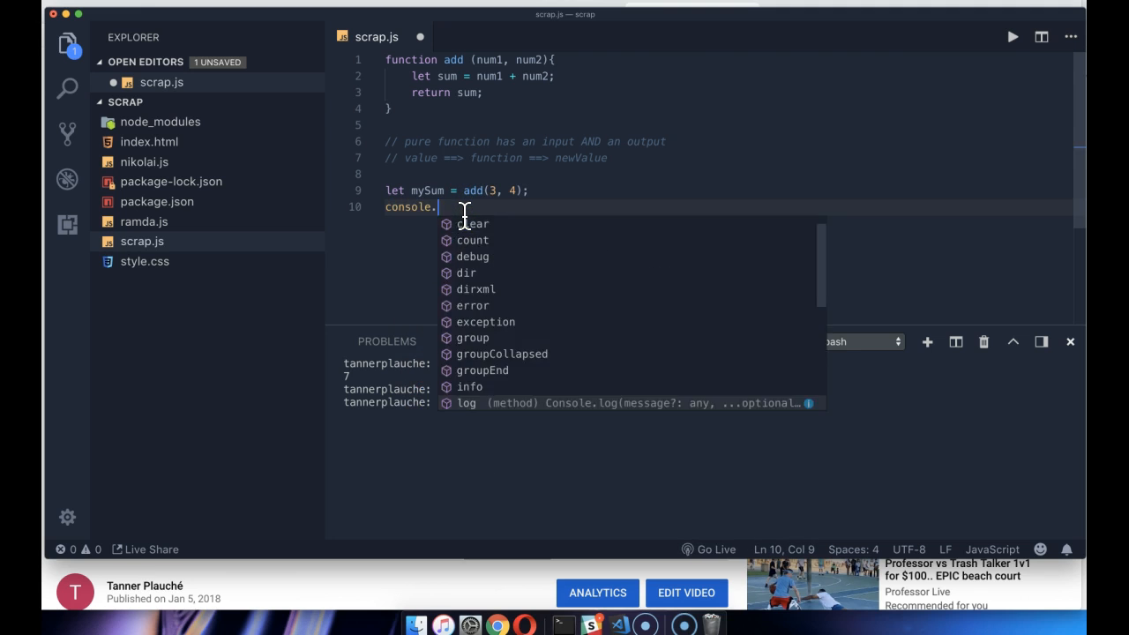
text(log(''))
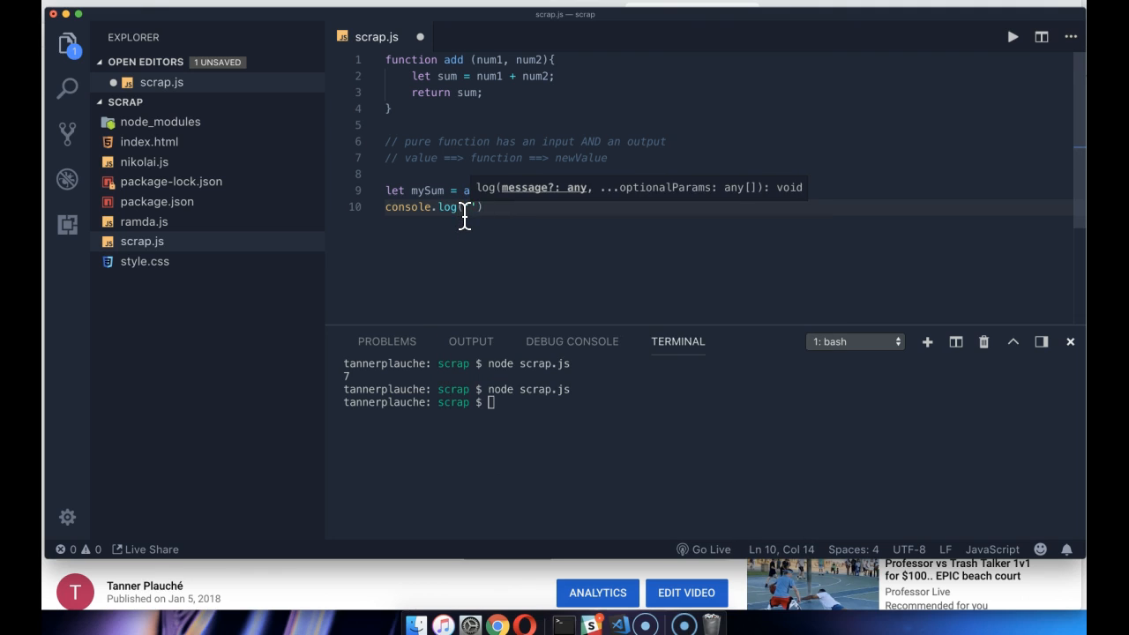
text(mySum)
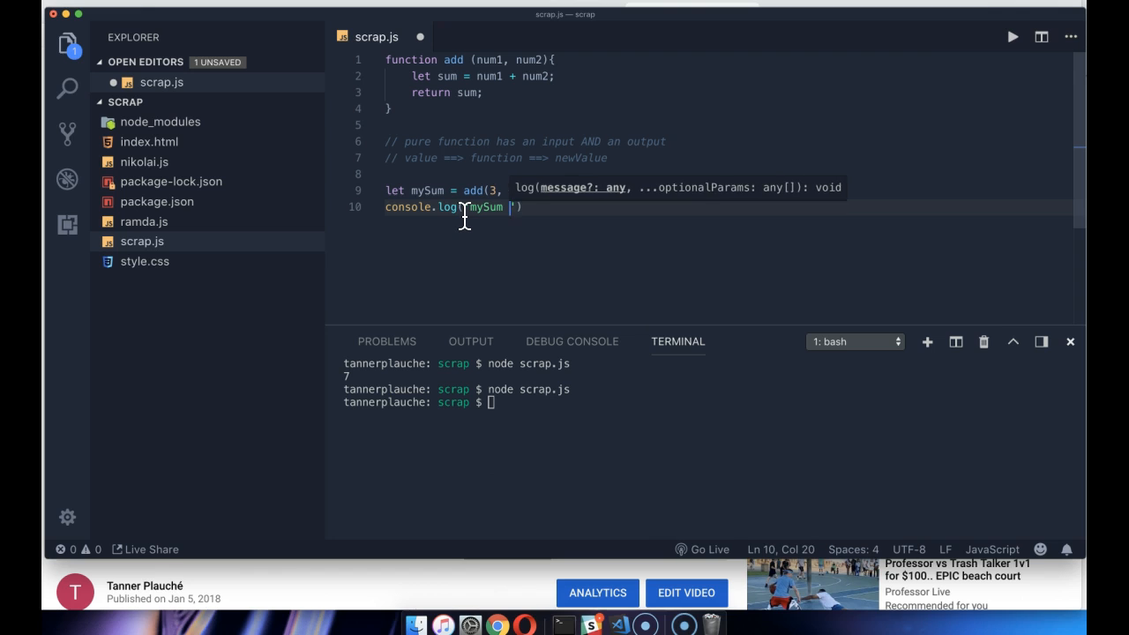
text(4);)
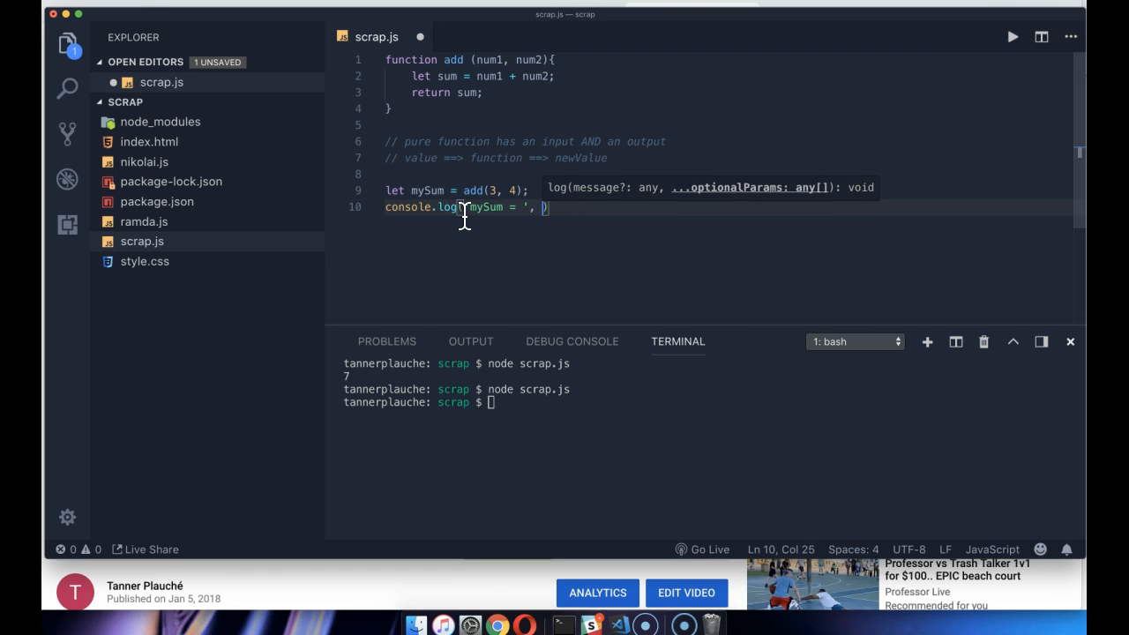
text(mySum)
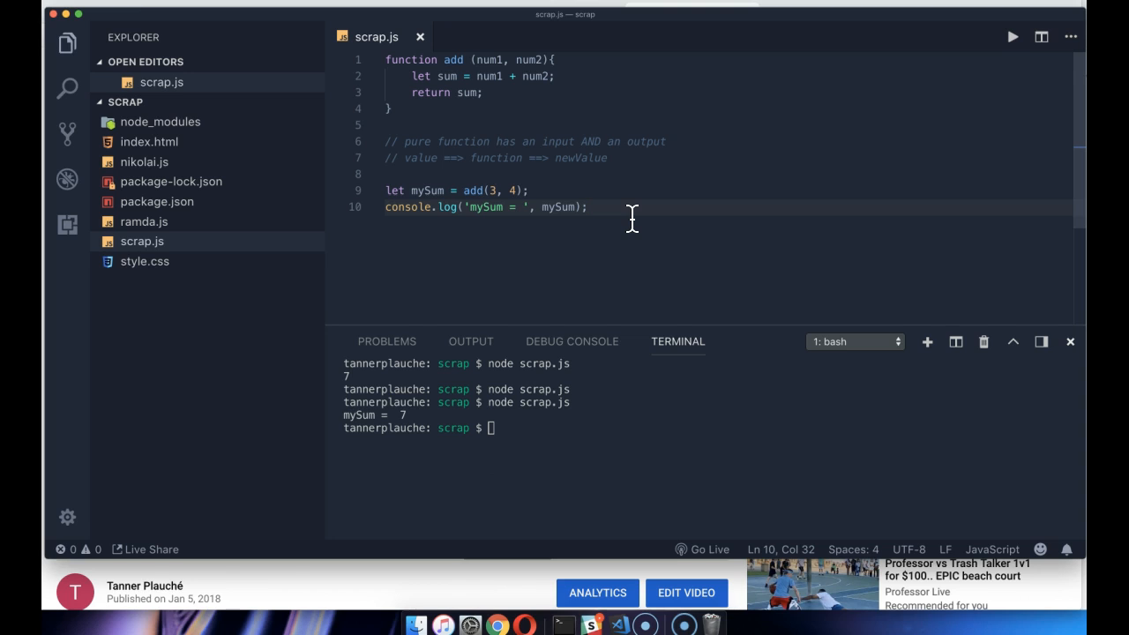
key(enter)
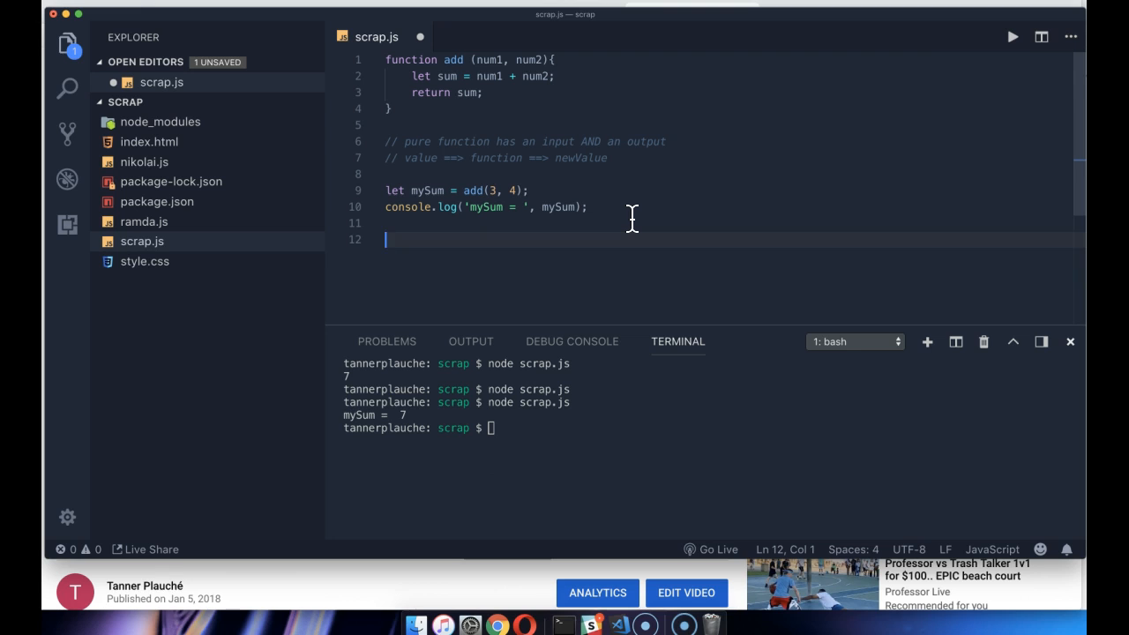
Sketch rows of 'X X X' as an illustration, then start an empty [] on line 12
text(X X X)
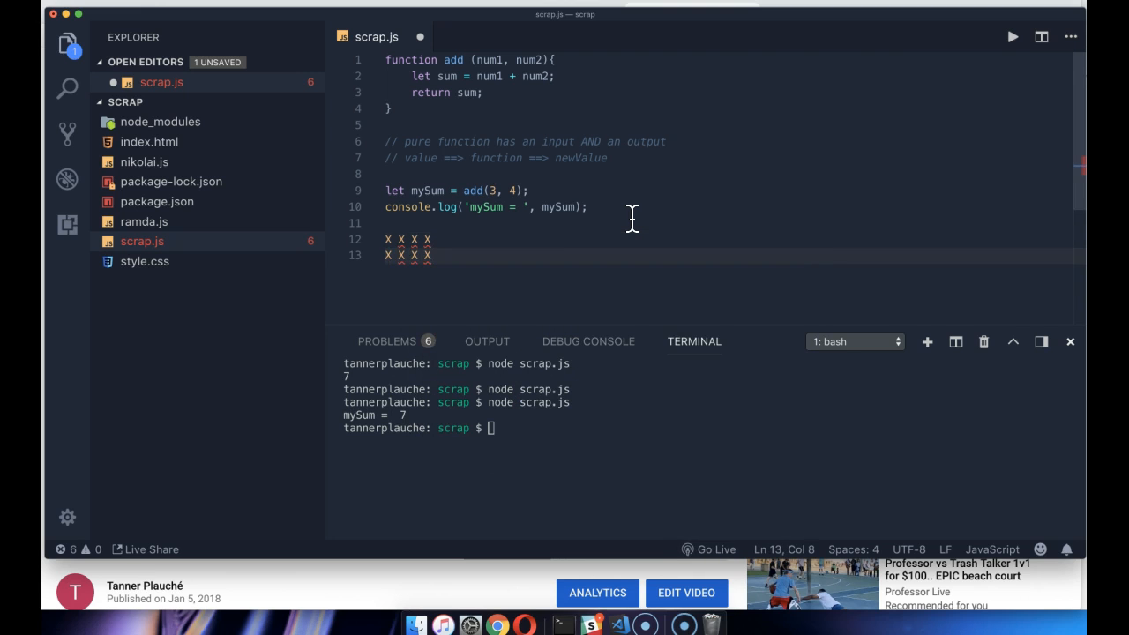
text(X X X X)
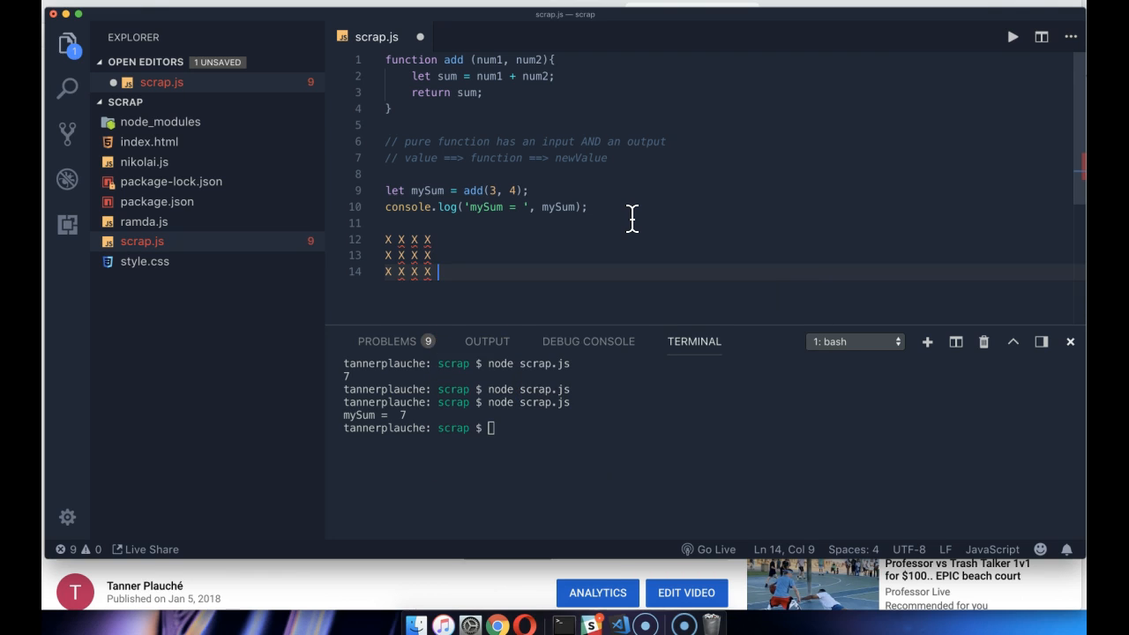
click(443, 272)
text([{)
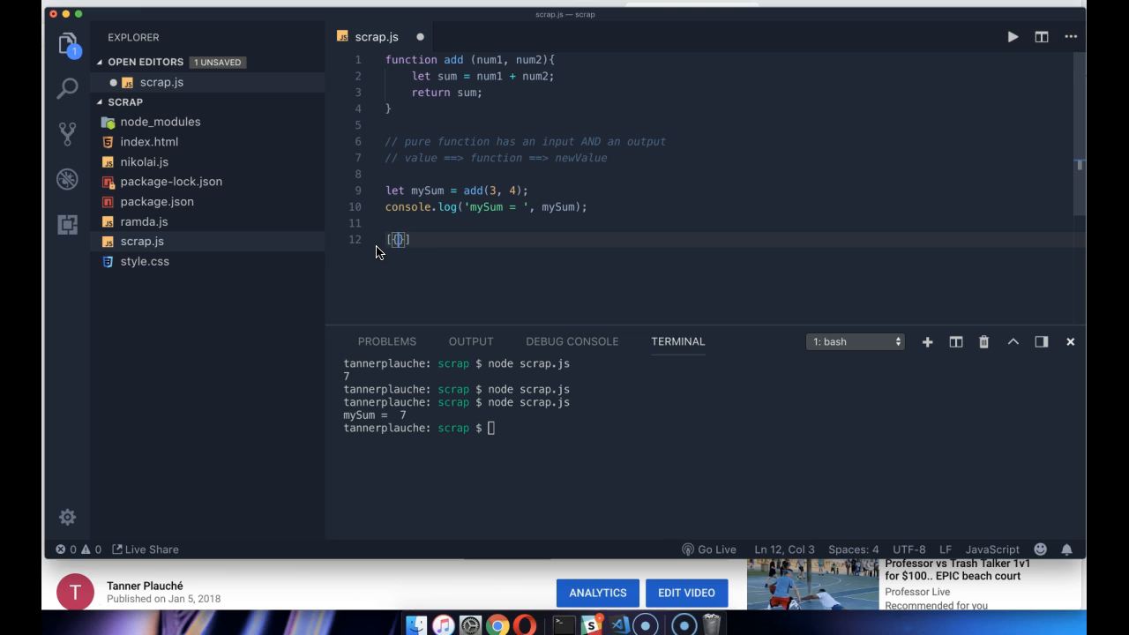
Build the nested array [[1, 2], [3, 4]] on line 12 and chain .map()
text(1, 2)
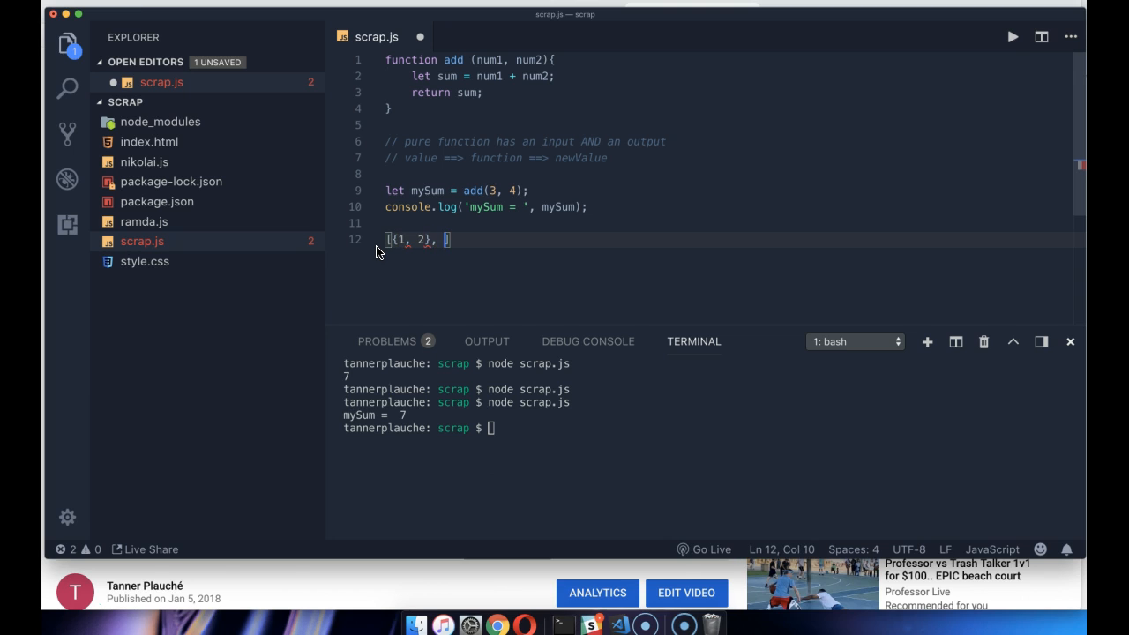
text({3, 4)
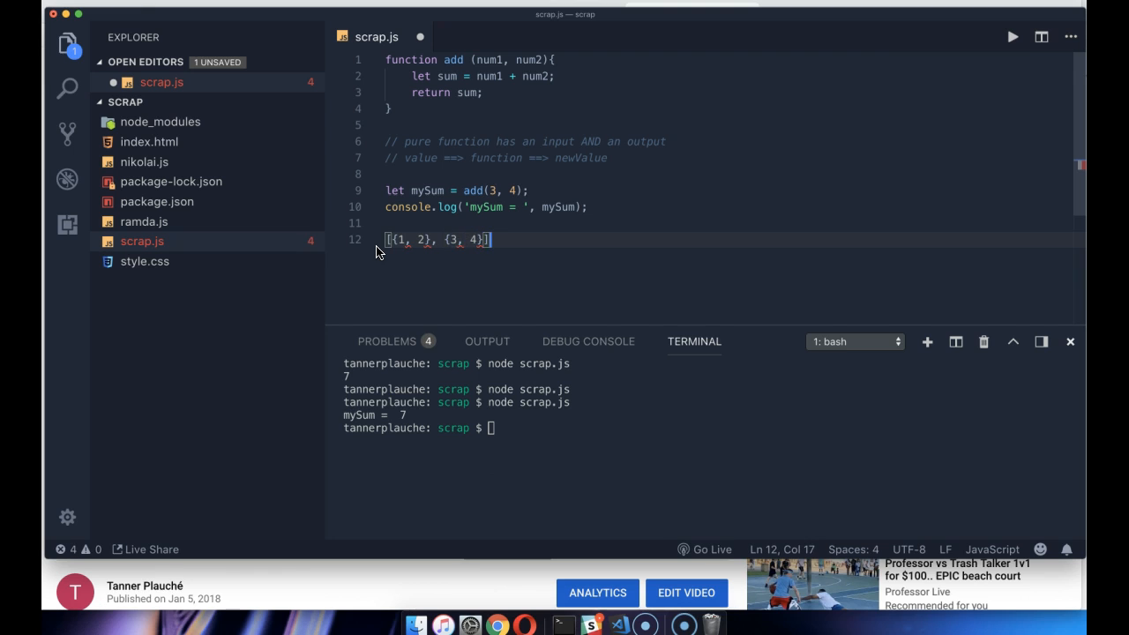
text(;)
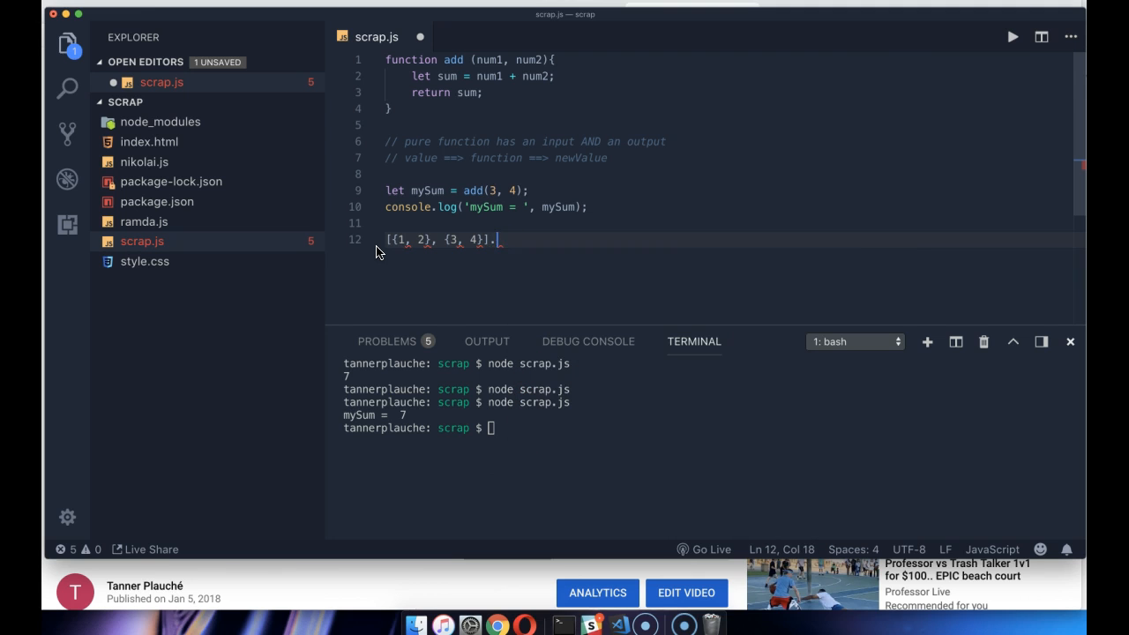
text(map()
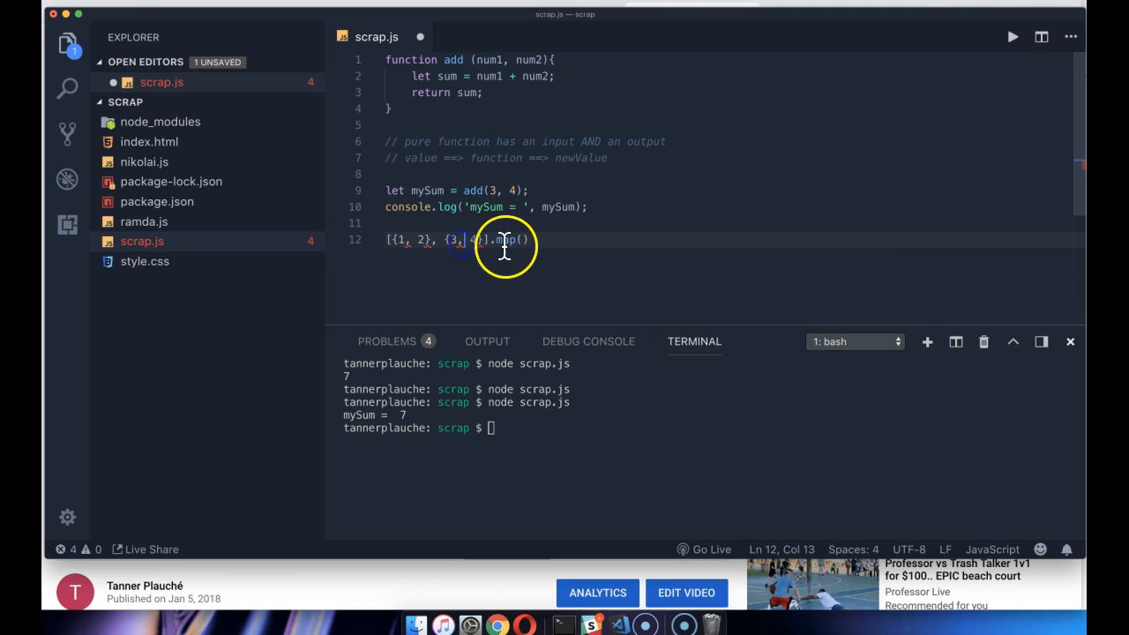
double_click(510, 240)
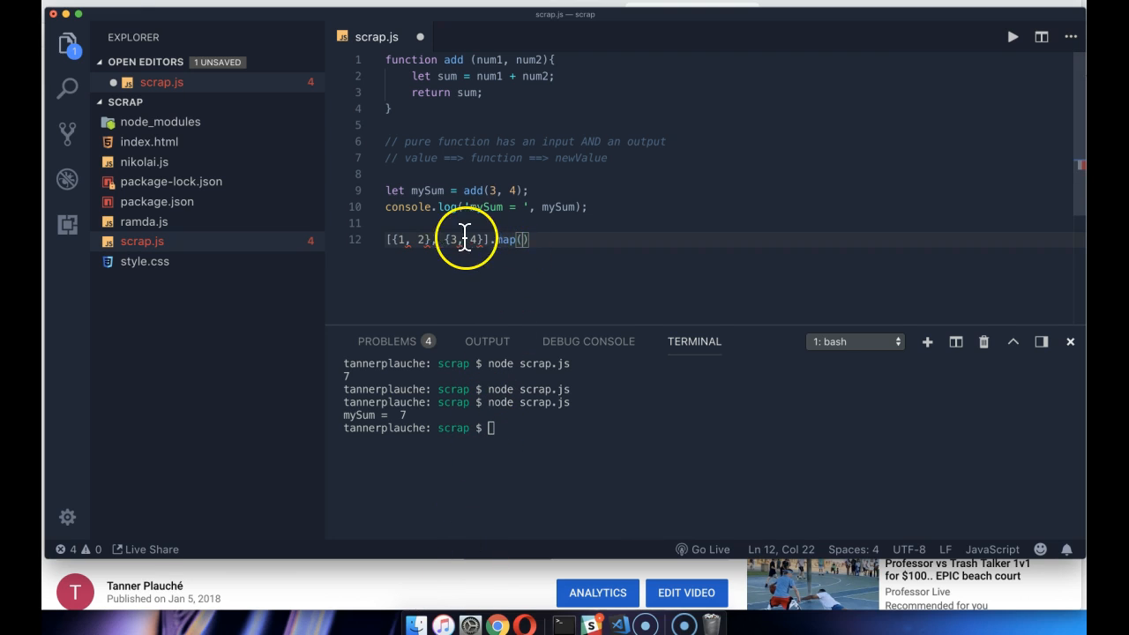
mouse_move(502, 237)
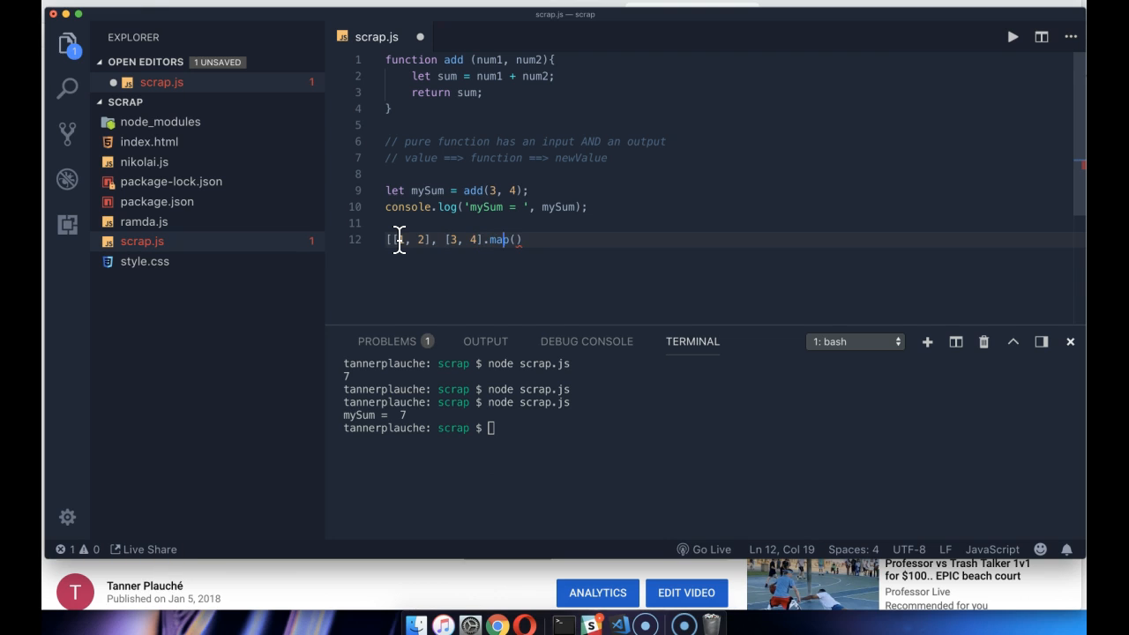
Pass function(val){ something} as a placeholder callback to map
text(function)
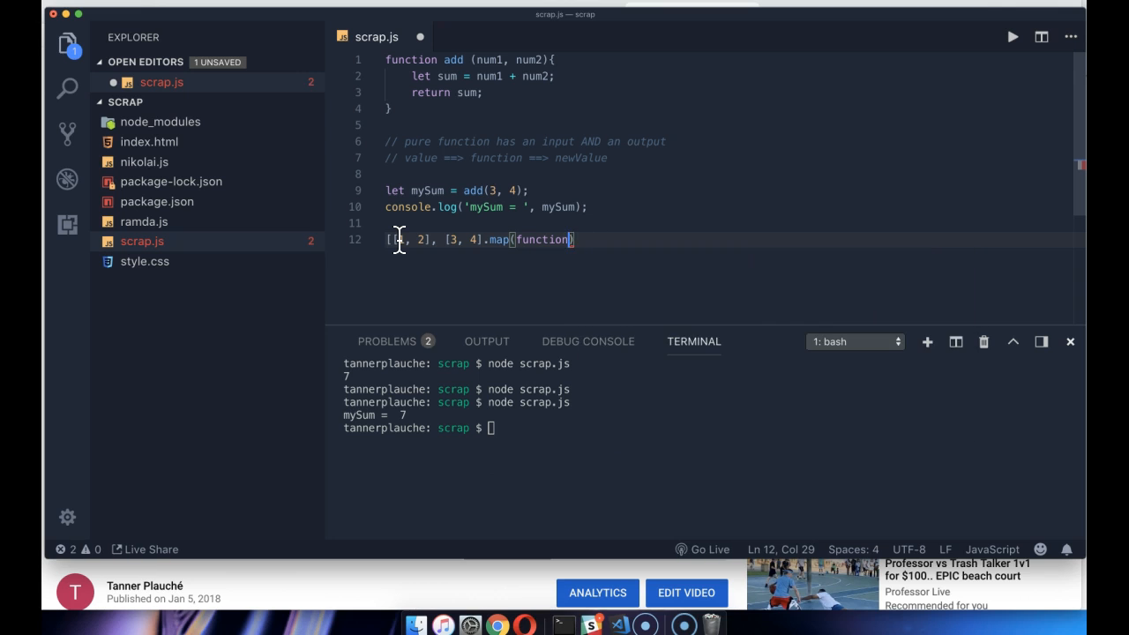
text(val)
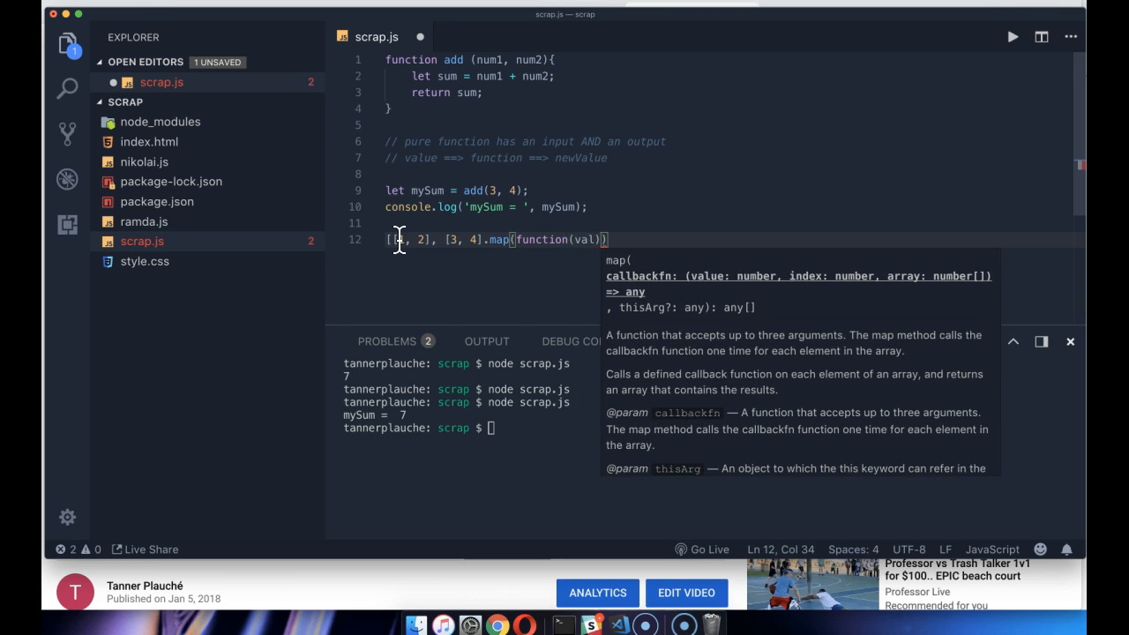
text({ som)
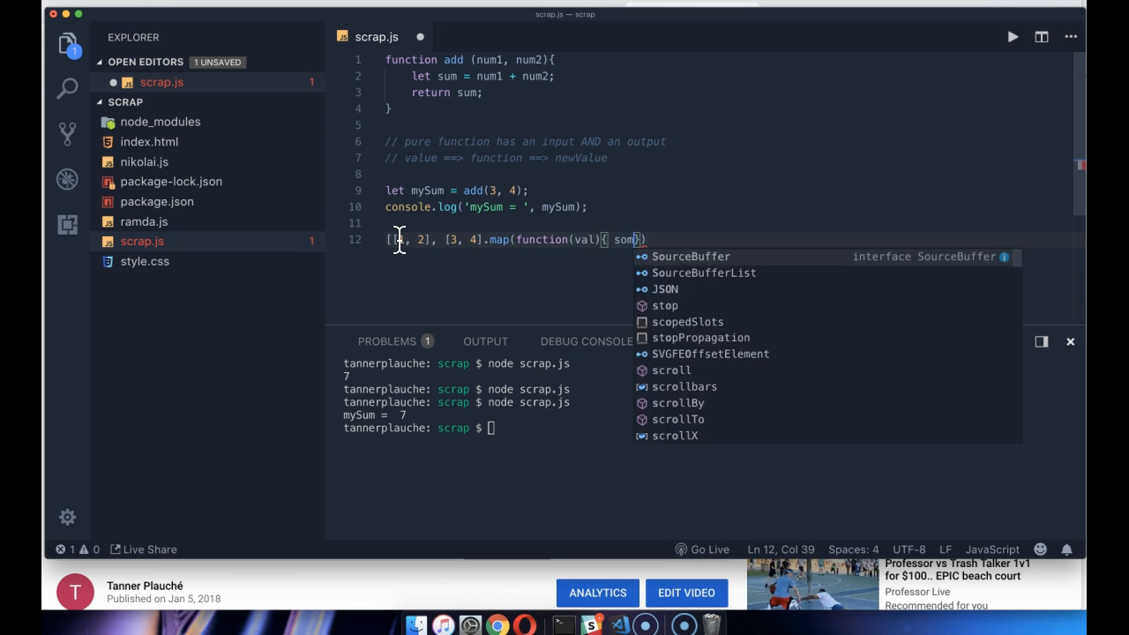
text(thing)
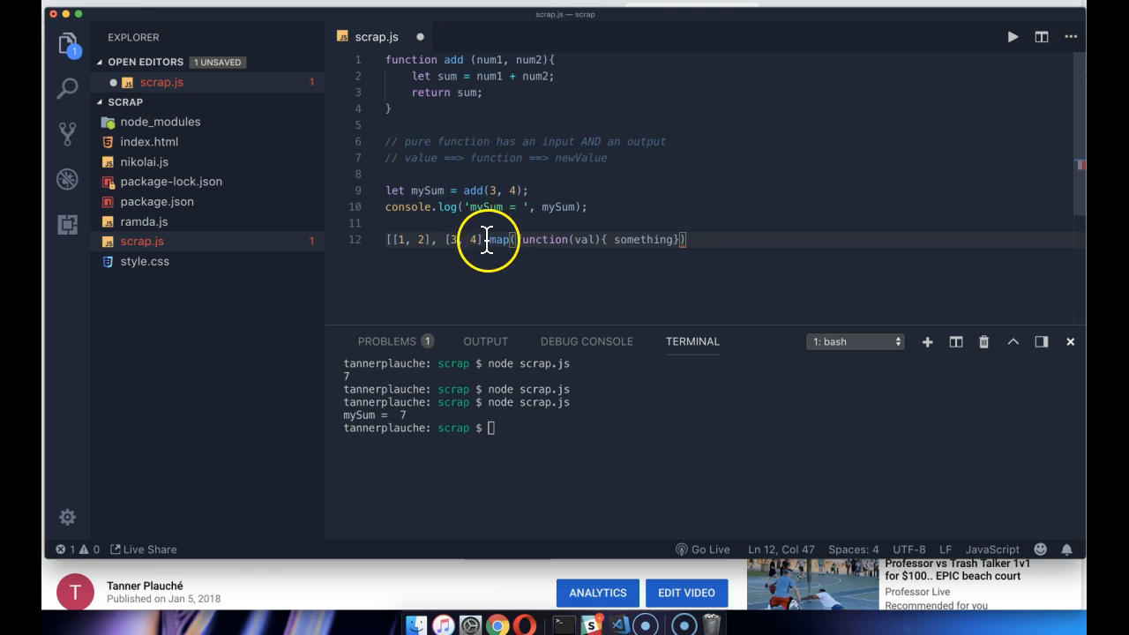
click(521, 240)
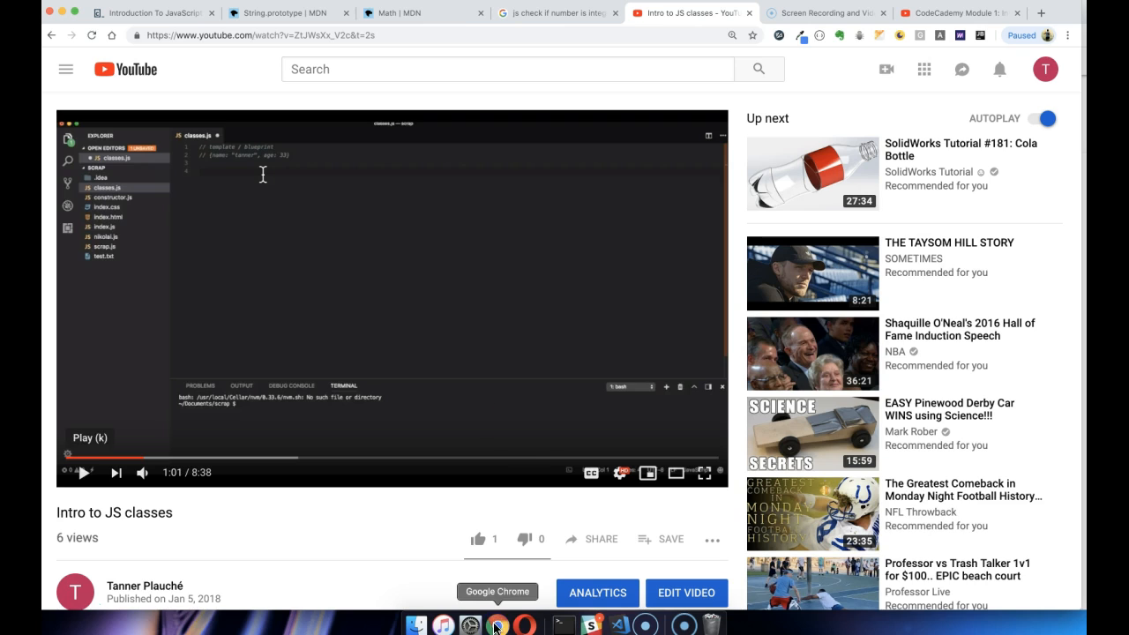
Search 'array map js' in a new tab and review MDN's map() Syntax and callback parameters
click(1041, 12)
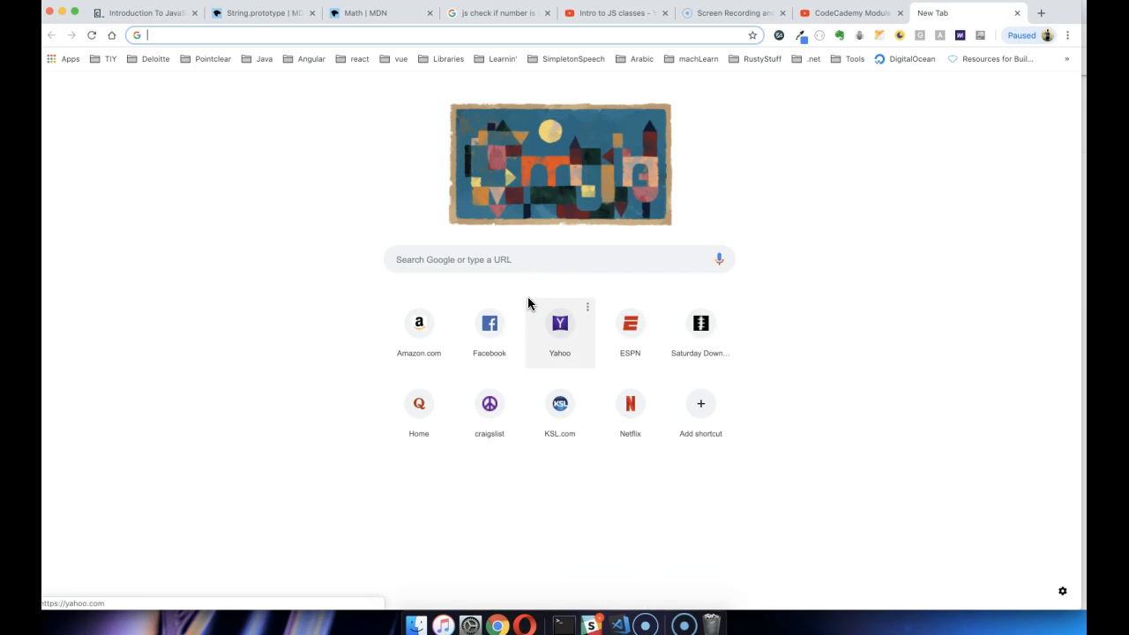
text(array map js)
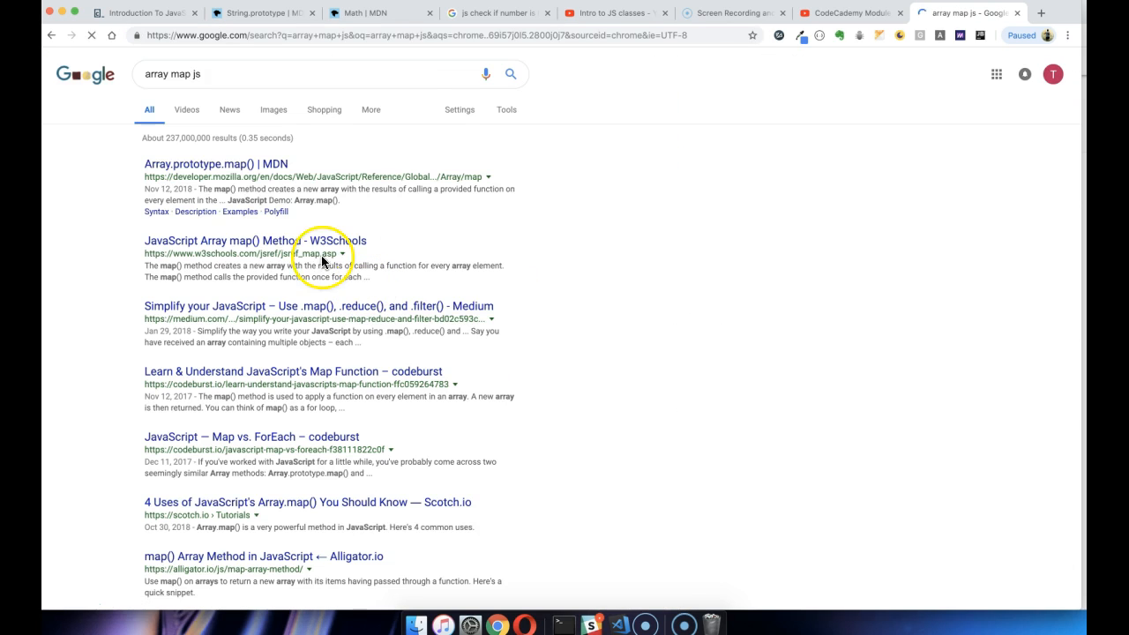
click(215, 162)
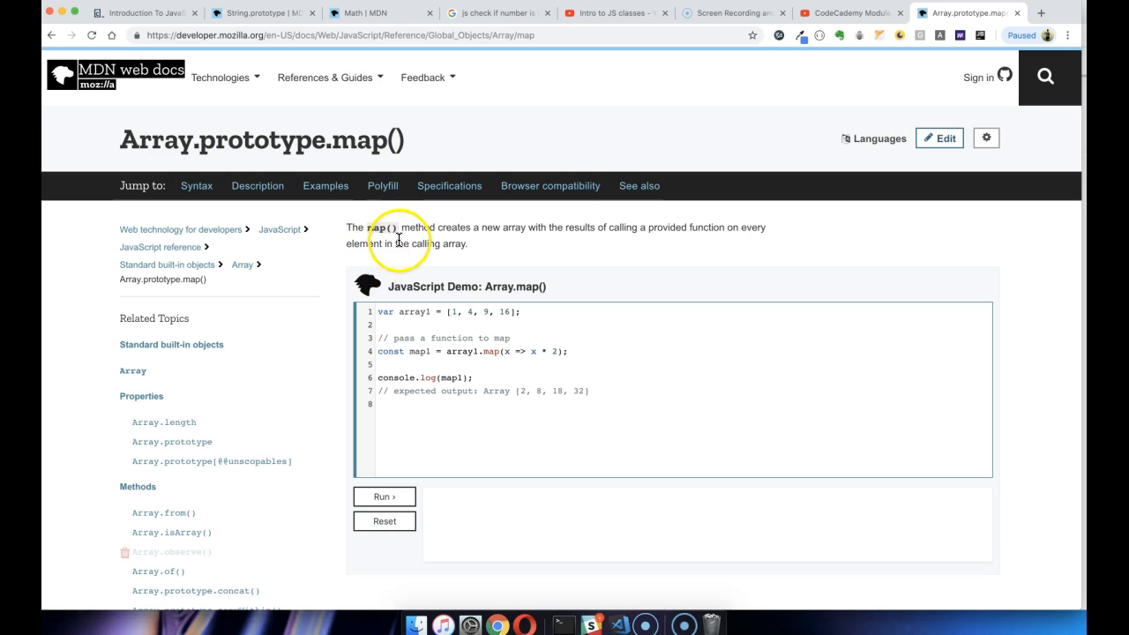
scroll(down, 3)
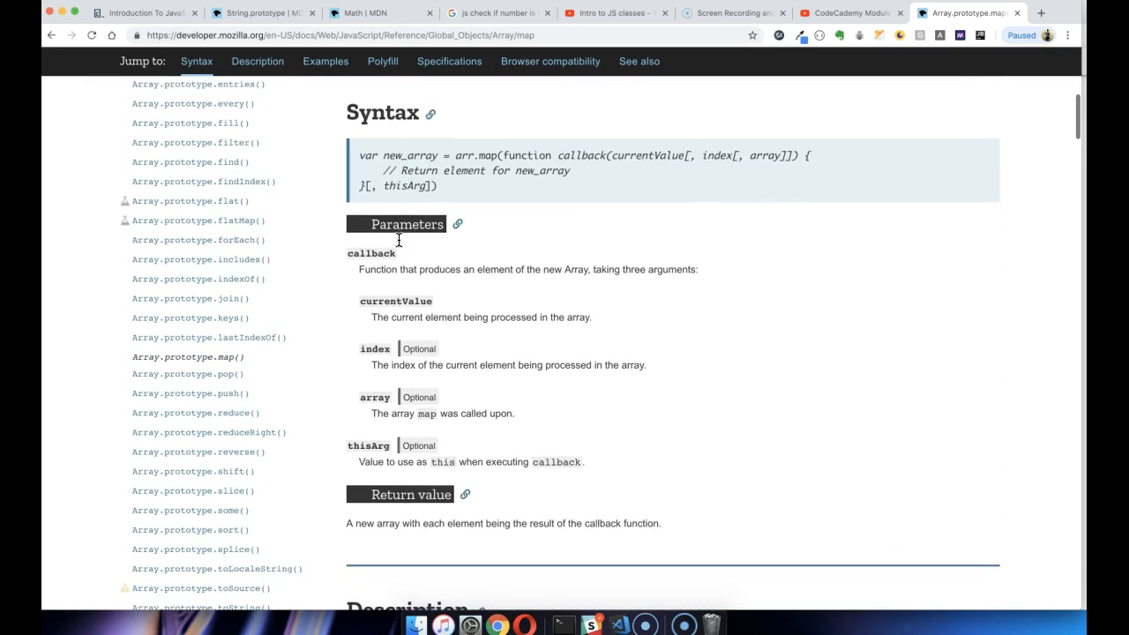
scroll(down, 3)
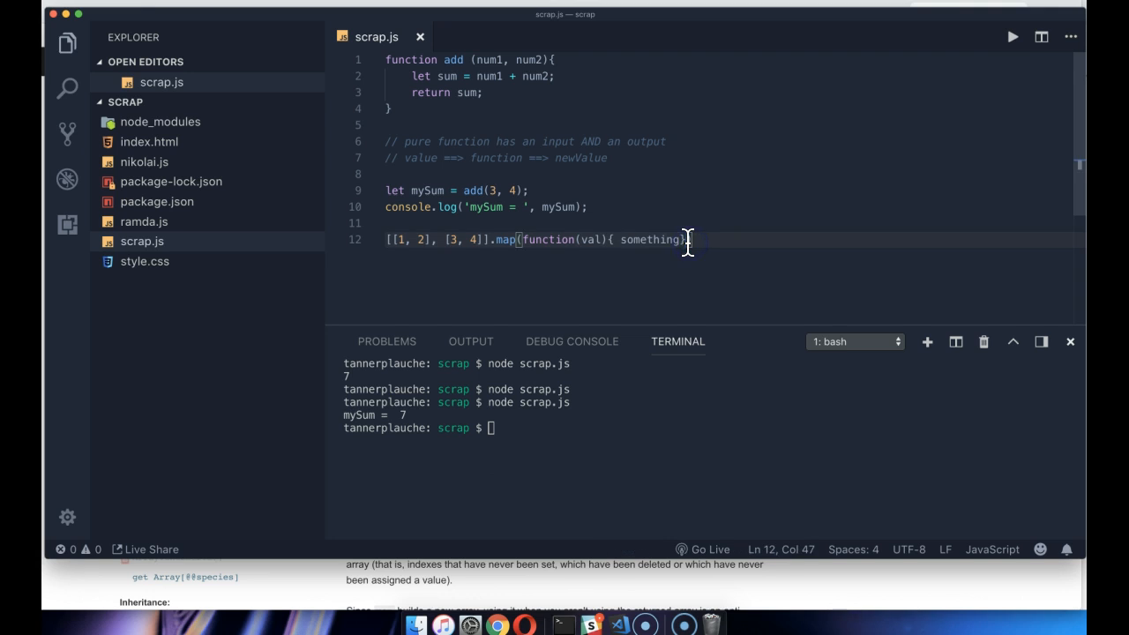
Make the map callback return val[0] + val[1] instead of the placeholder
key(Backspace)
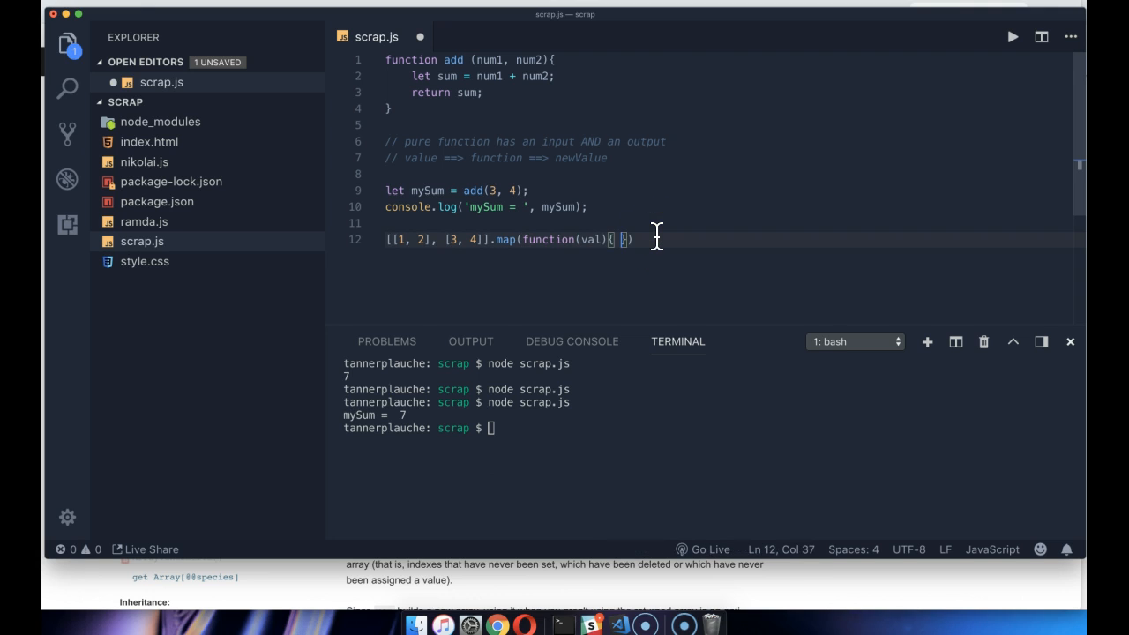
text(return va)
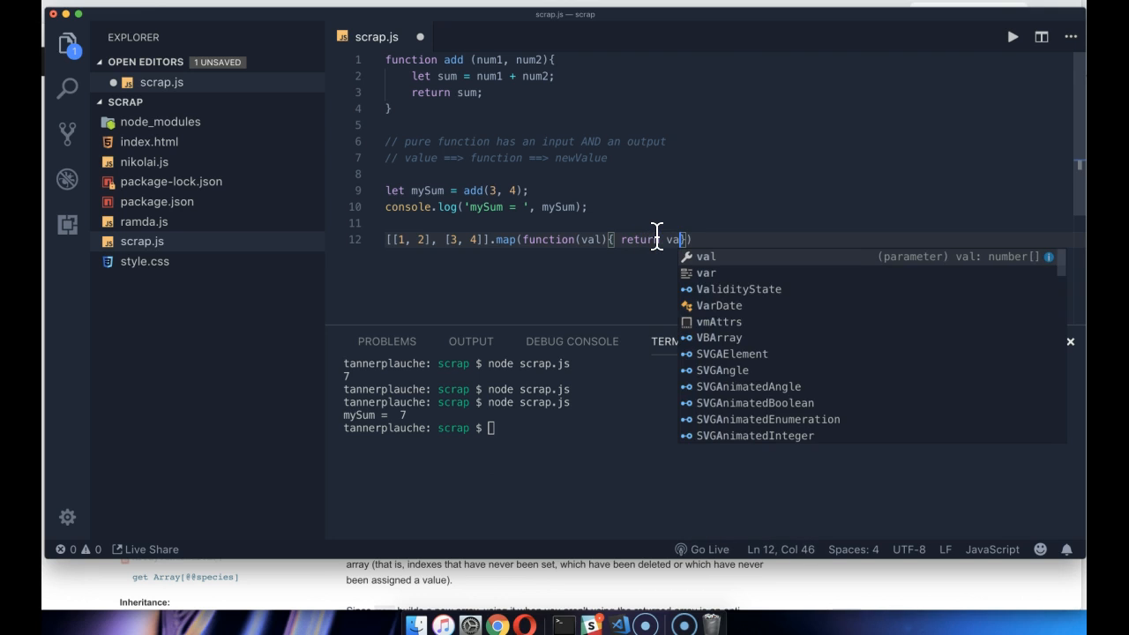
text([])
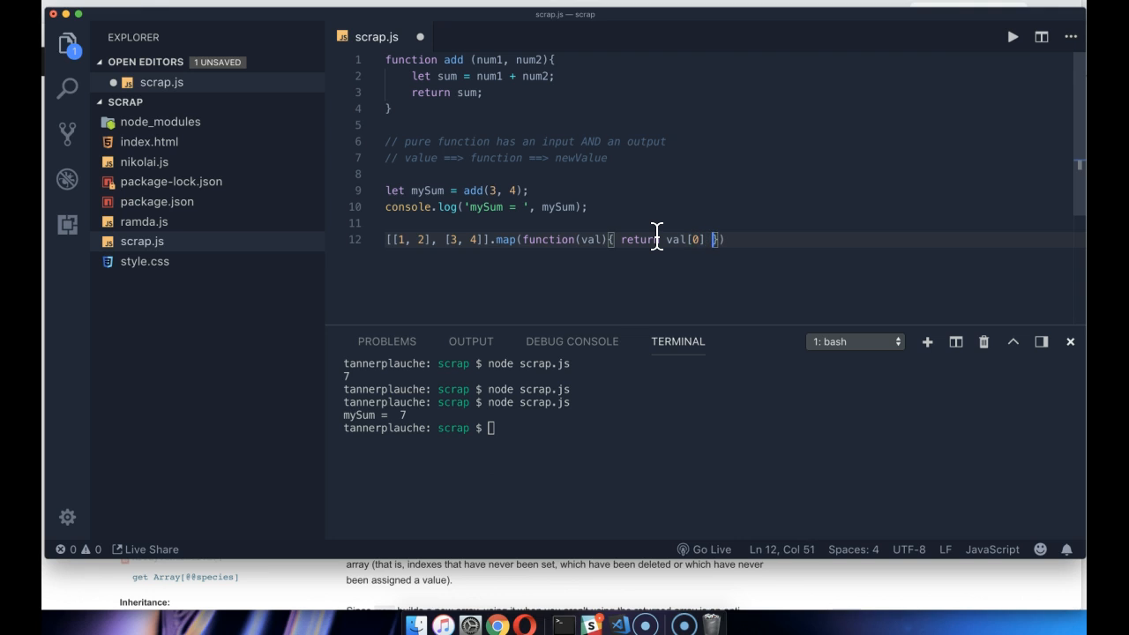
text(+ val[1])
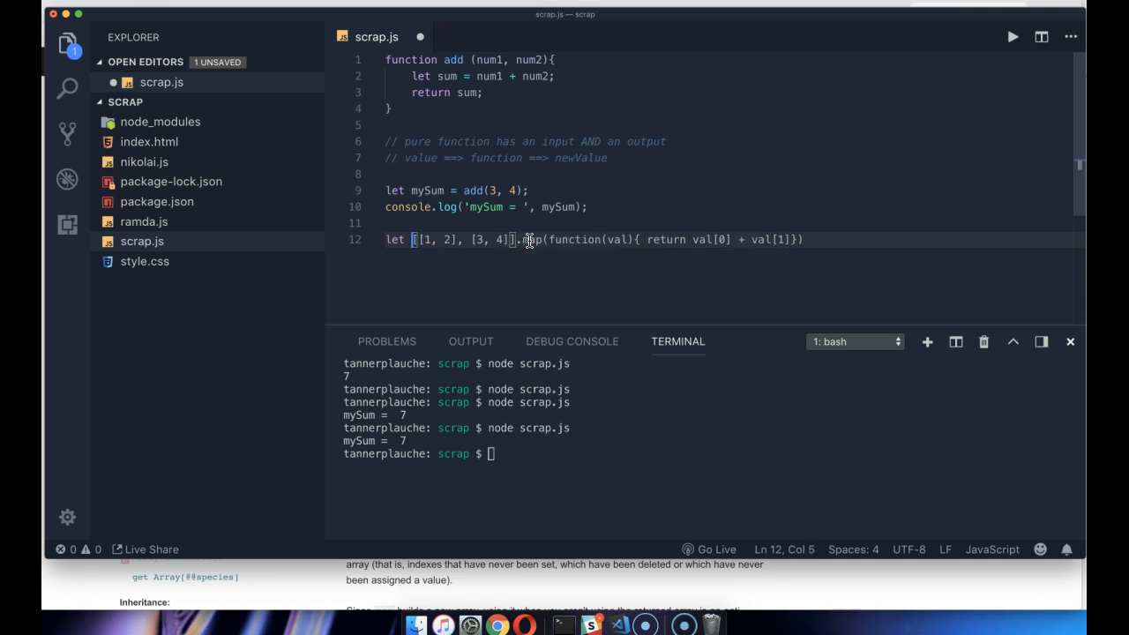
Store the map result in let returnedVal and log it, so the run prints [ 3, 7 ]
text(returnedVal =)
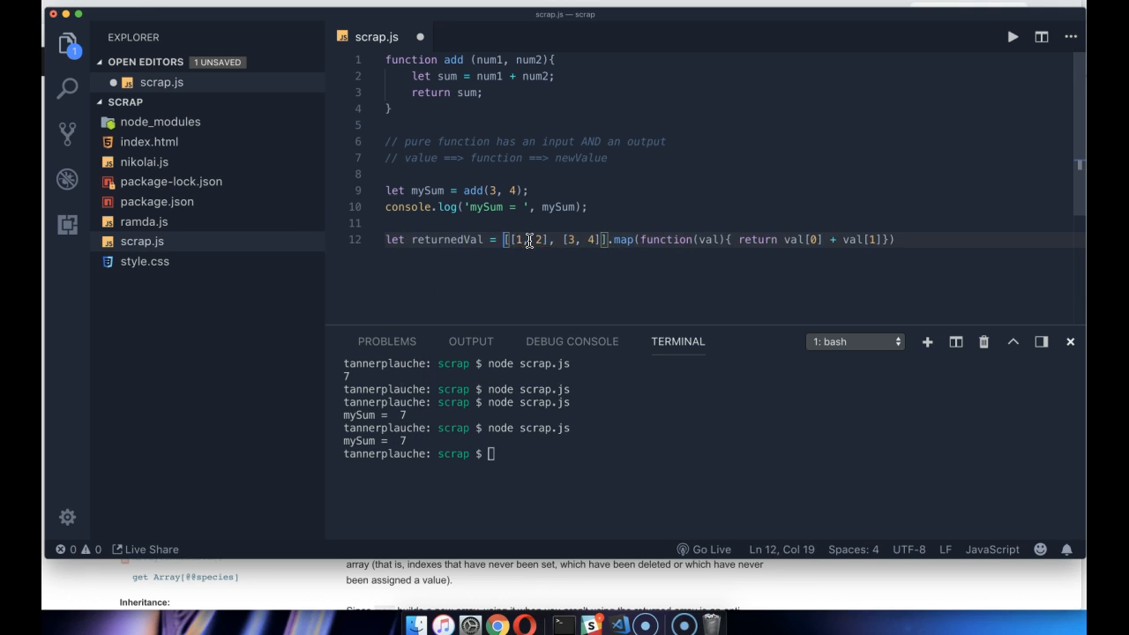
double_click(446, 240)
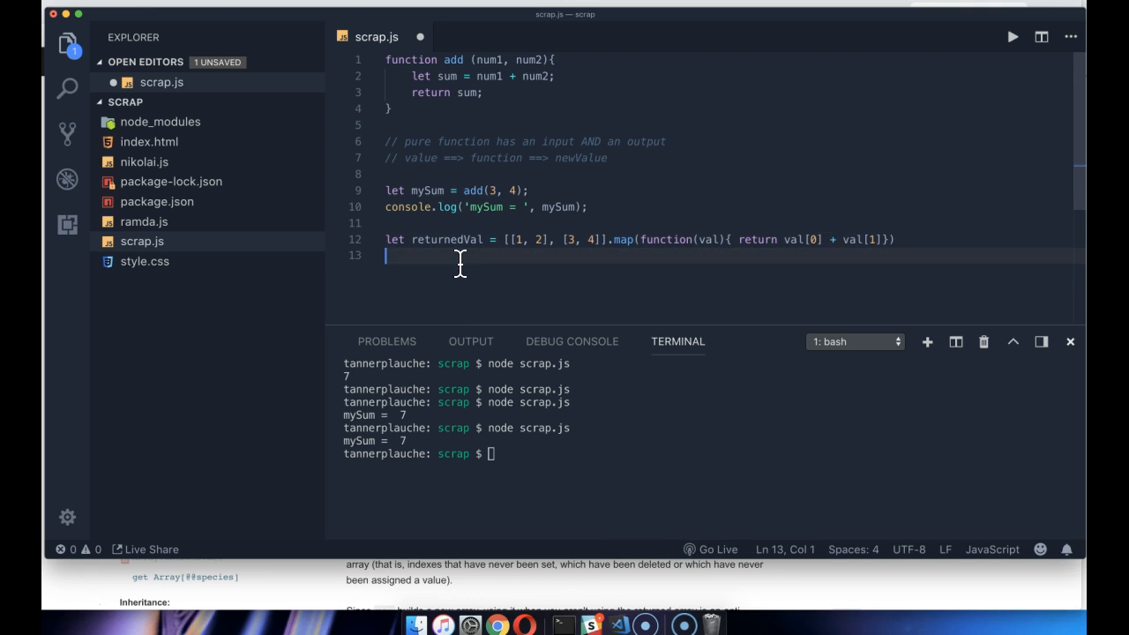
text(console.log(returnedVal);)
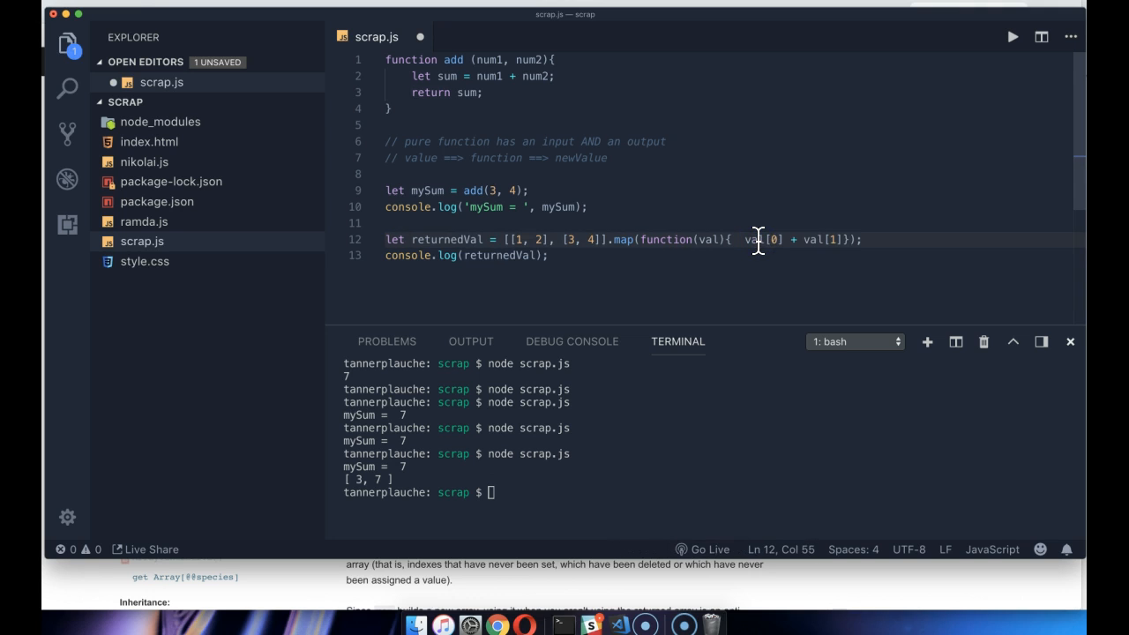
Change the callback to return add(val[0], val[1]), still printing [ 3, 7 ]
text(return)
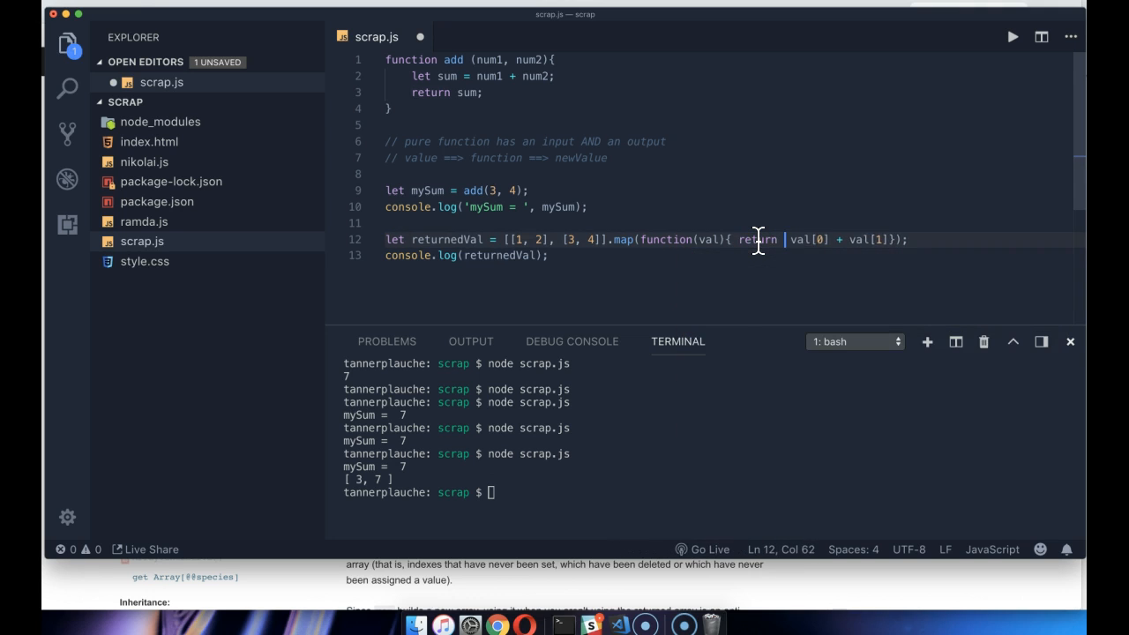
text(add())
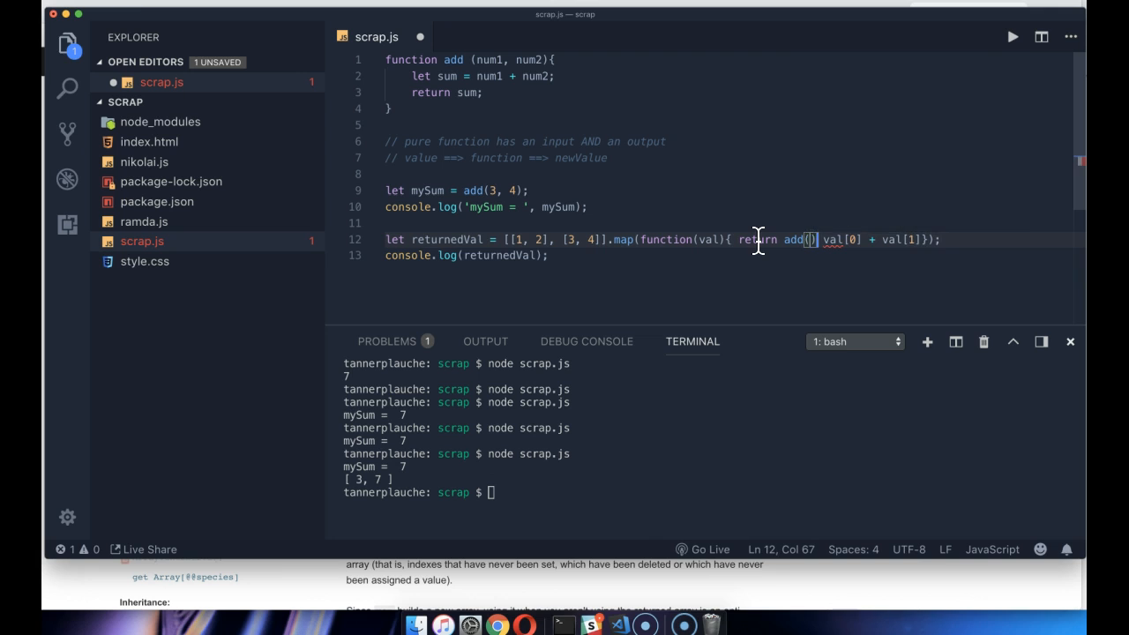
text(val[0])
click(568, 492)
text(node scrap.js)
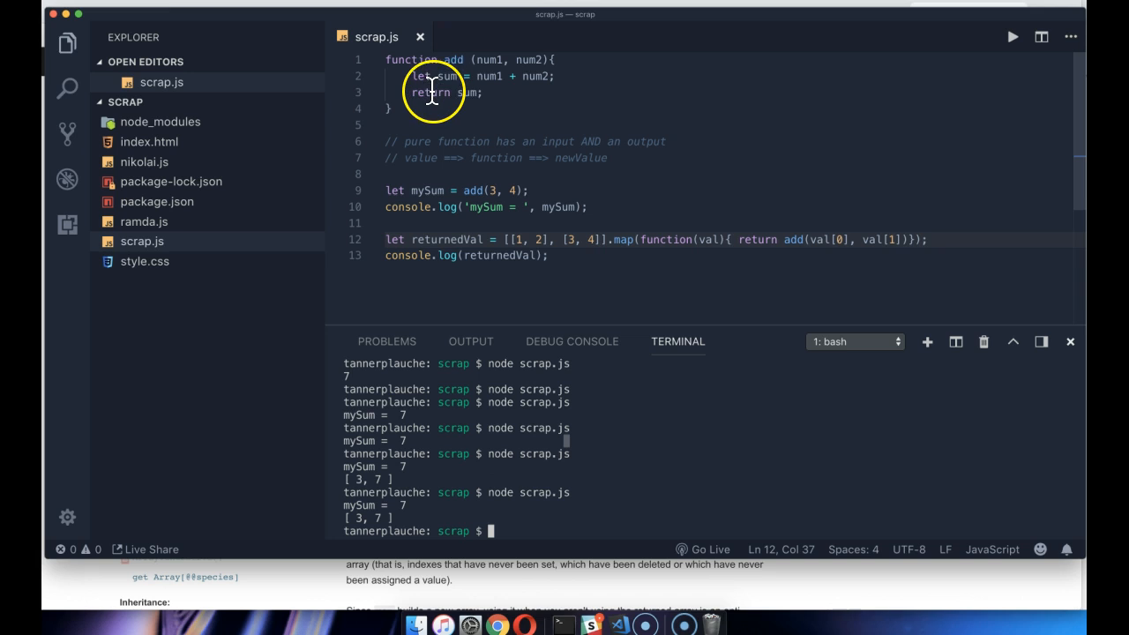
Select the add function to explain it, then place the cursor after return sum
double_click(430, 92)
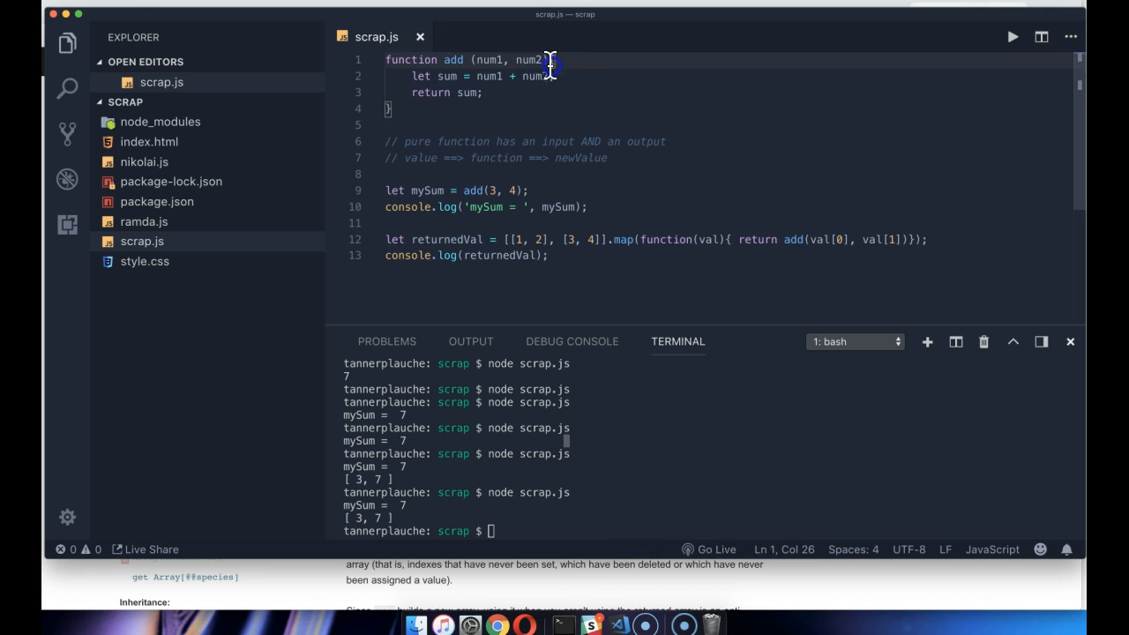
drag(551, 60, 413, 108)
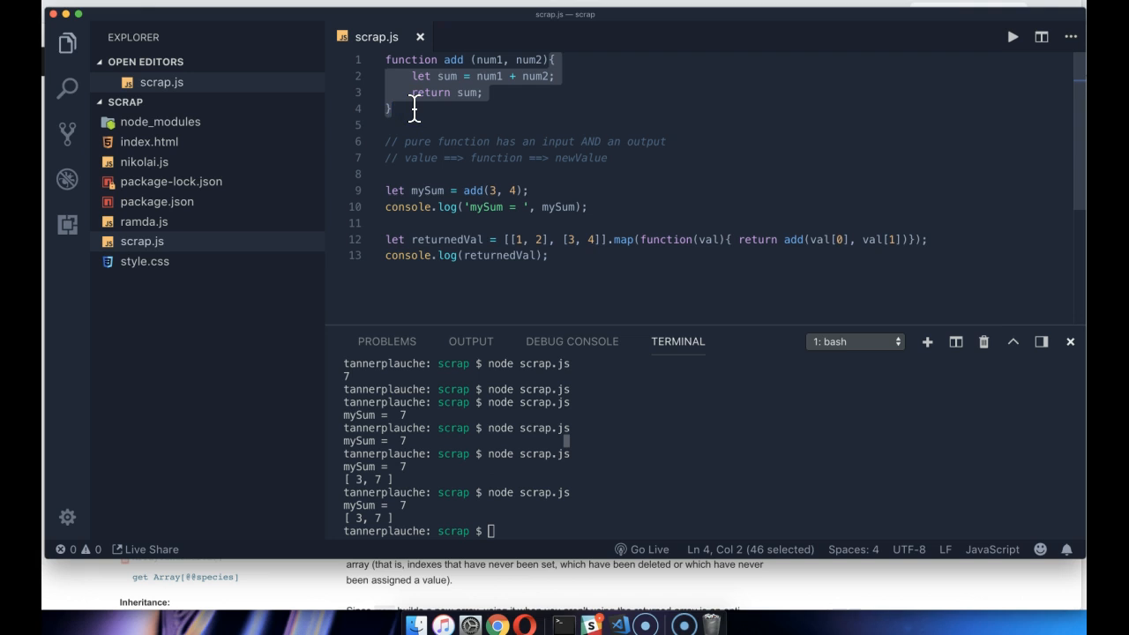
click(554, 60)
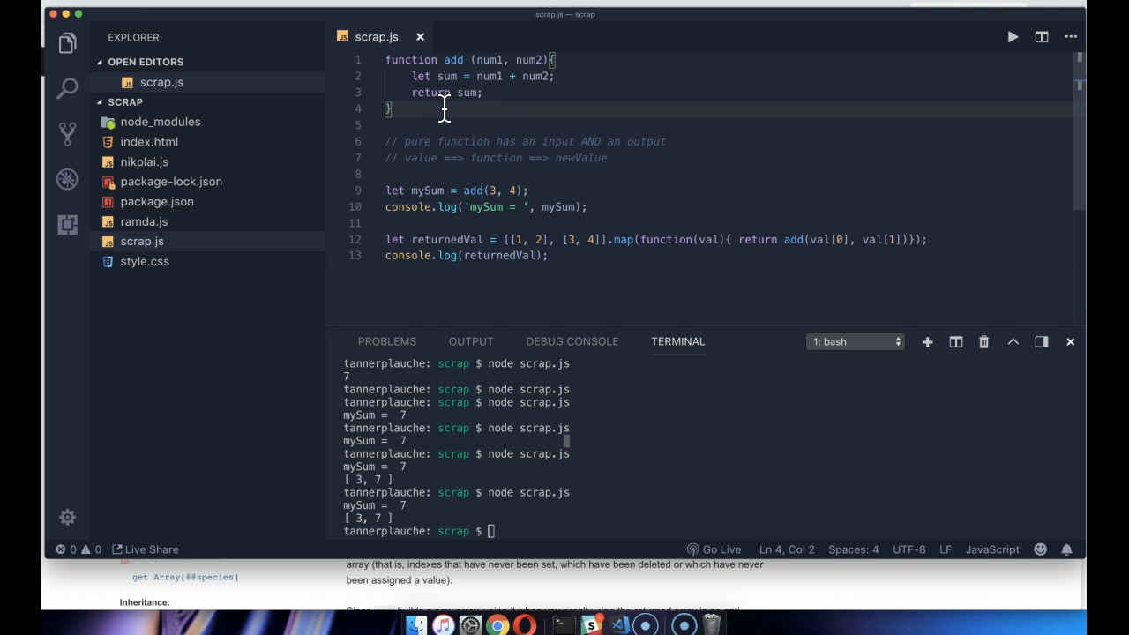
click(486, 91)
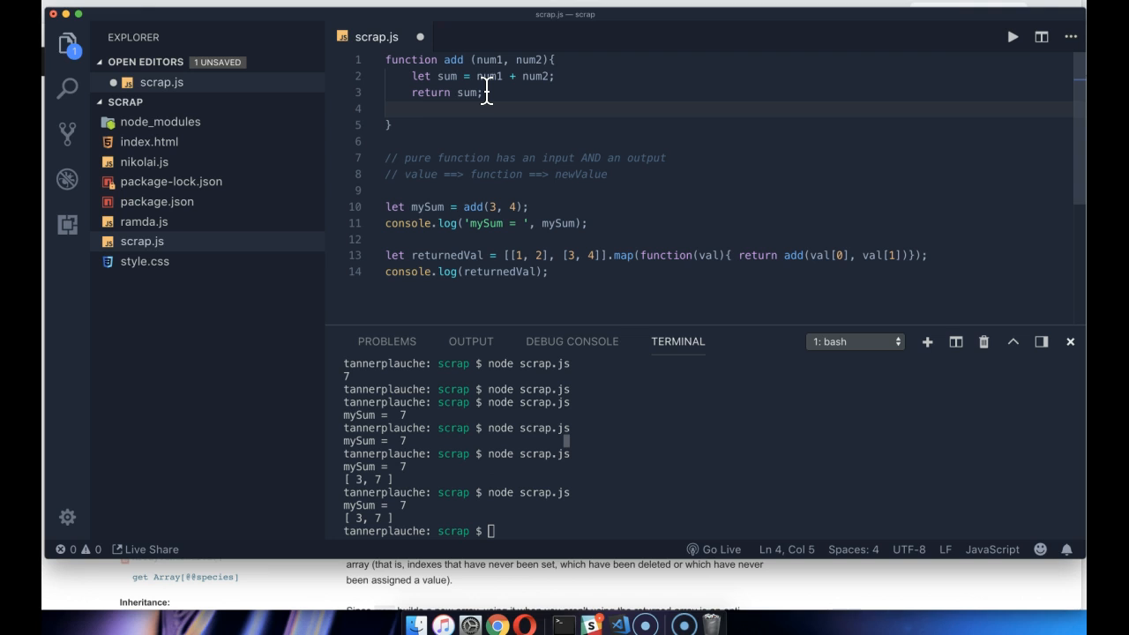
Add a 'THIS WILL NEVER GET LOGGED!' log after return, clear the terminal and rerun the script
text(console.log('THIS WILL NEVER GET LOGGED)
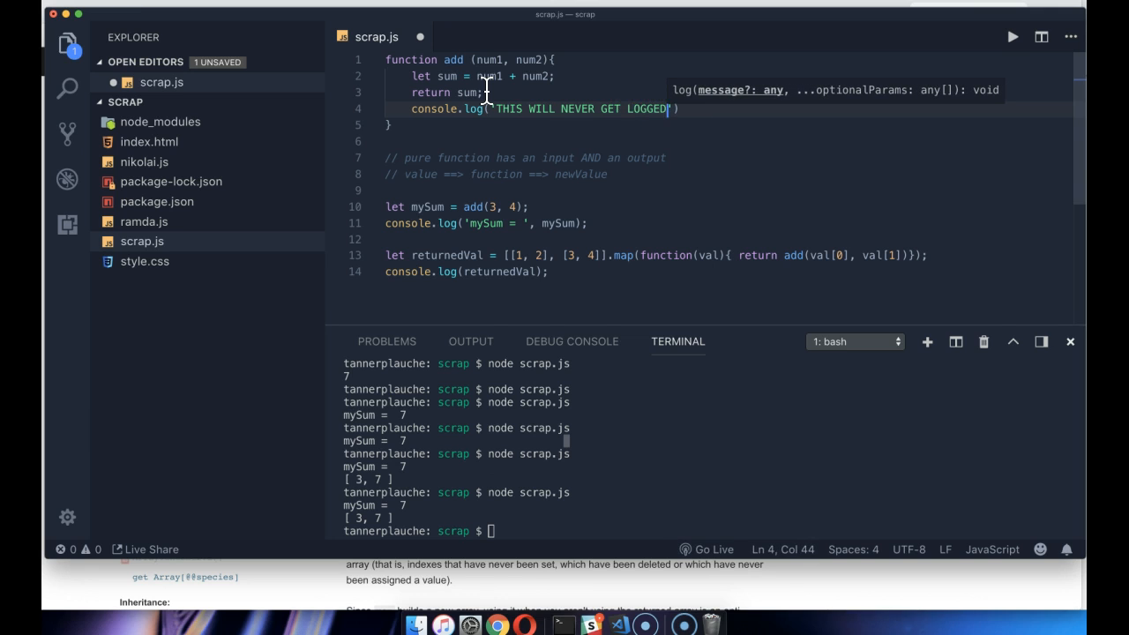
text(!)
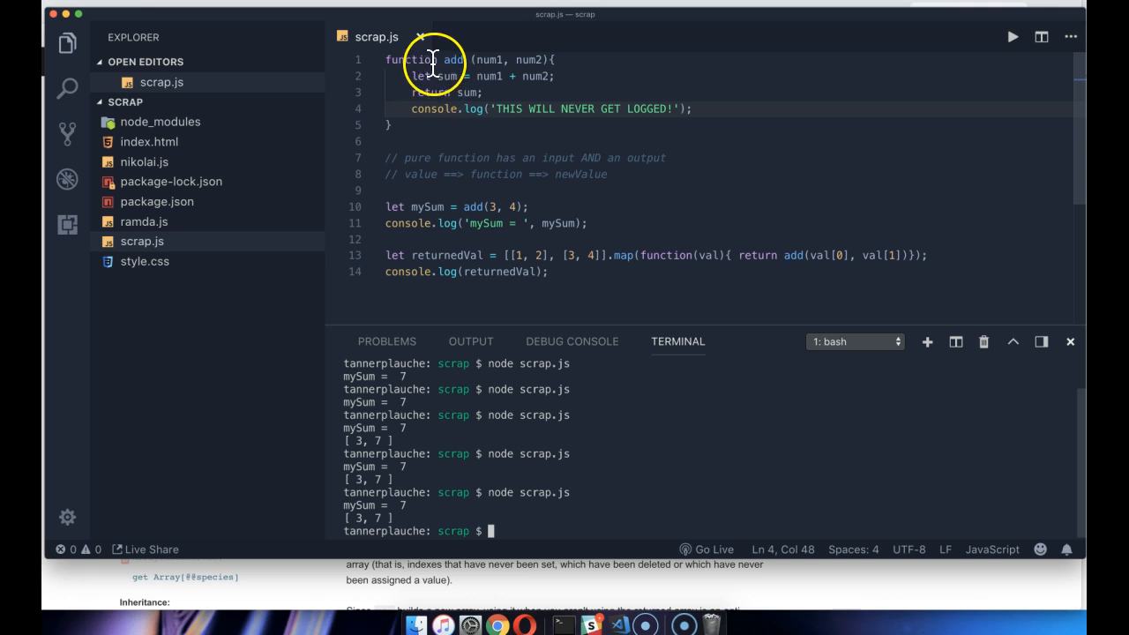
mouse_move(565, 398)
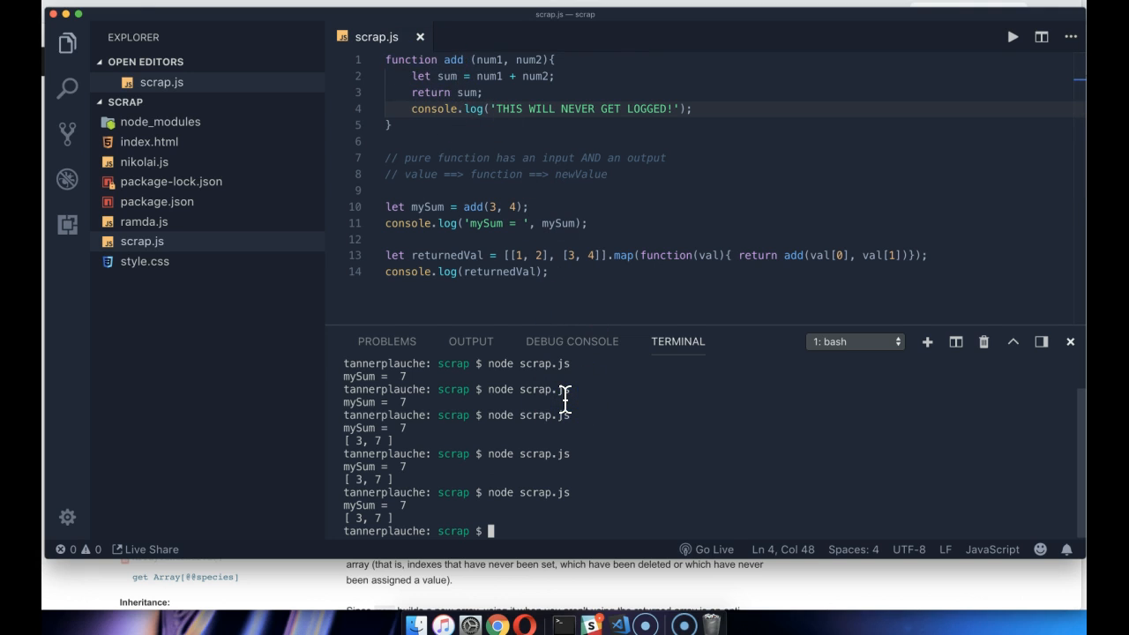
text(clear)
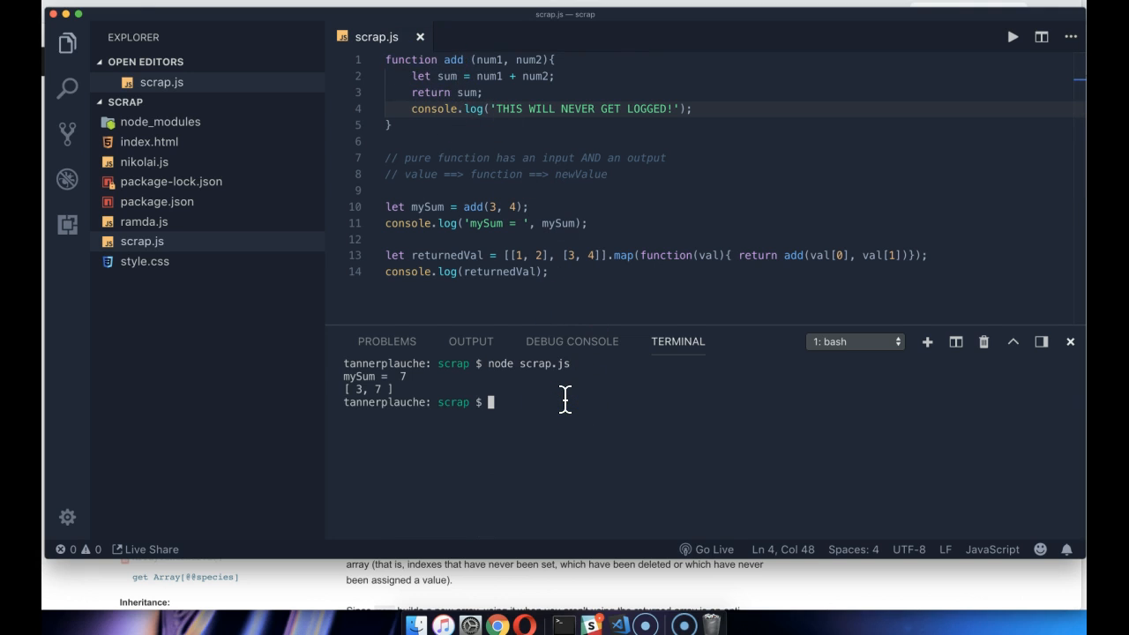
mouse_move(459, 115)
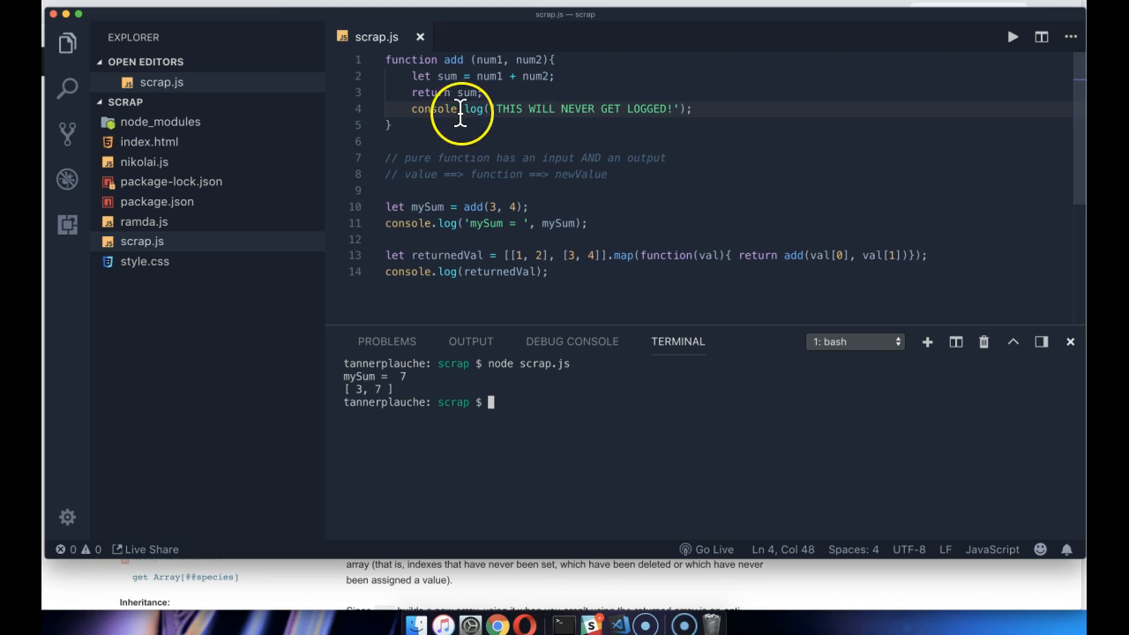
click(487, 109)
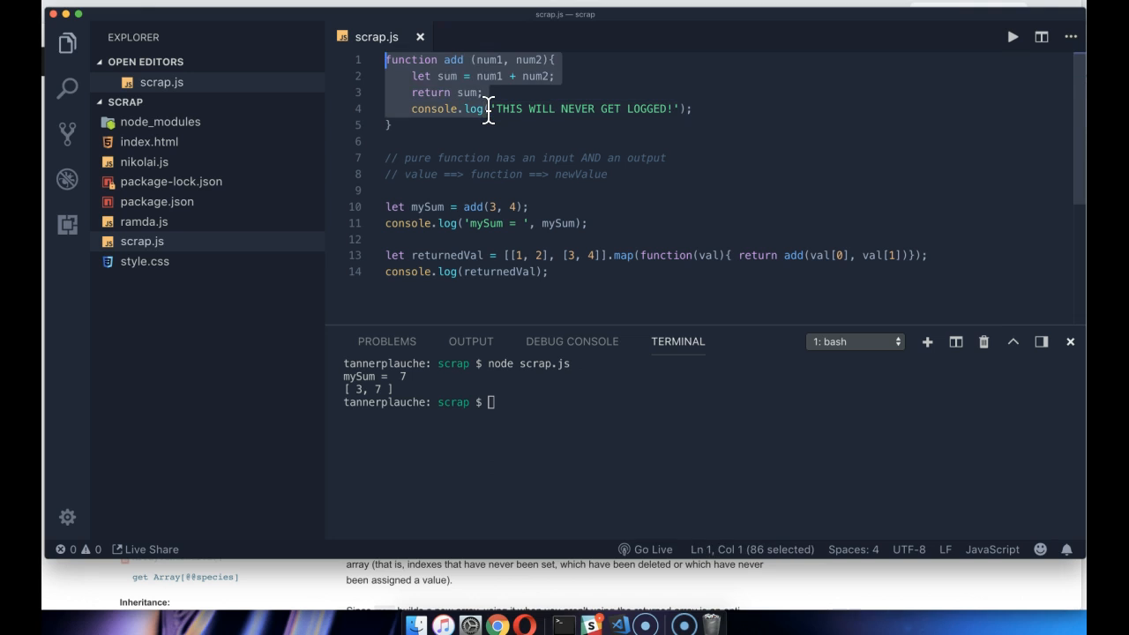
click(597, 109)
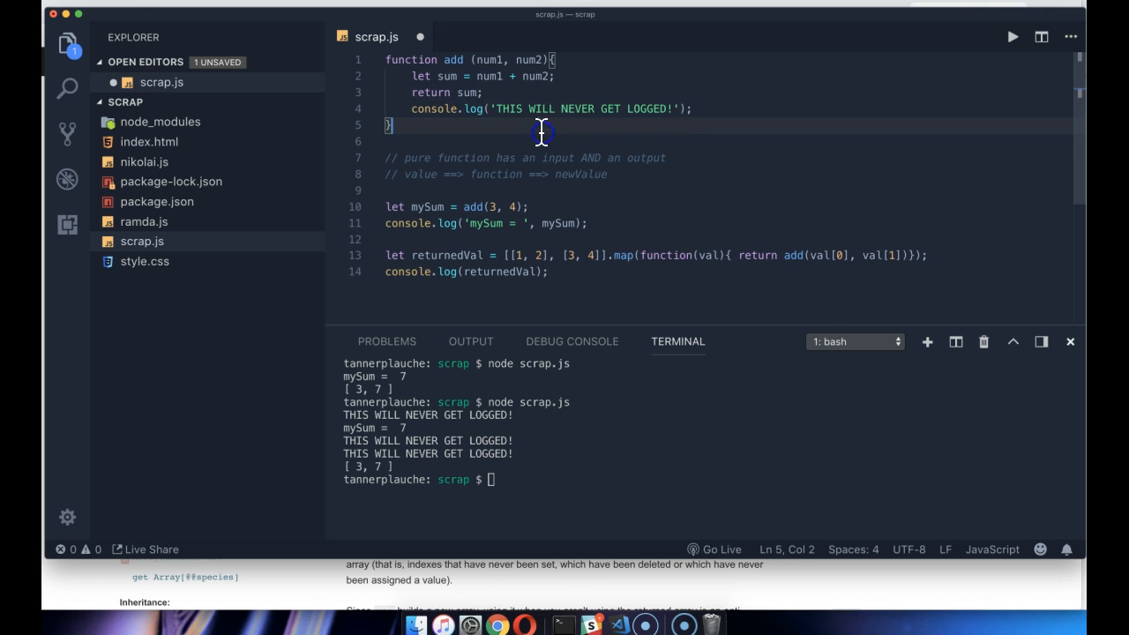
Guard add with if(num1 > 2 || !num2){ return; } so the rerun logs mySum = undefined
click(558, 74)
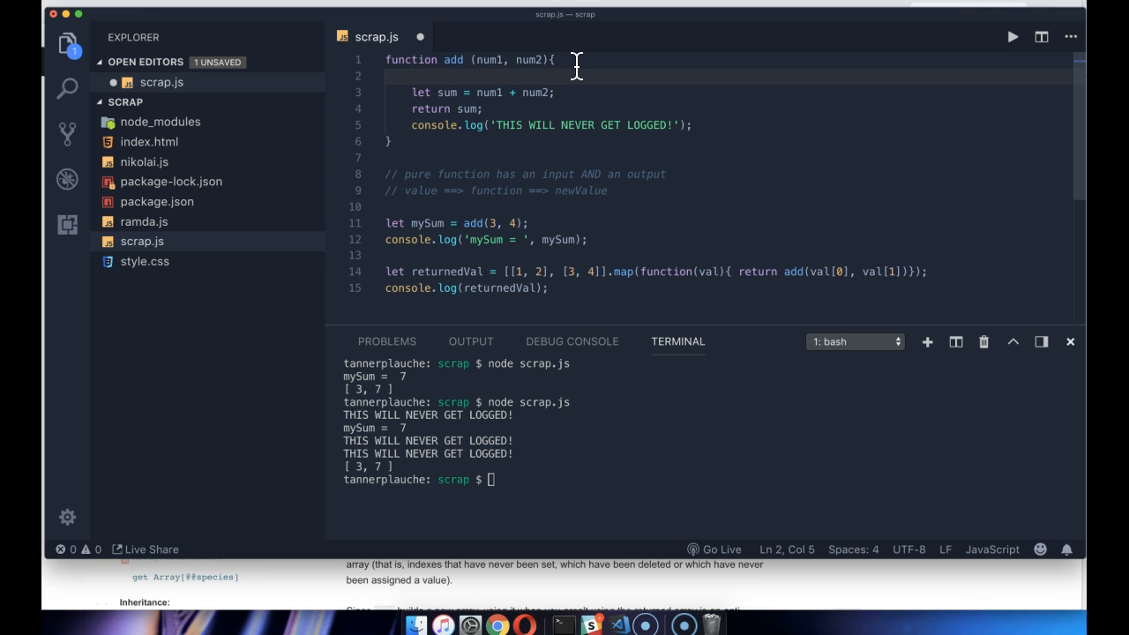
text(if()
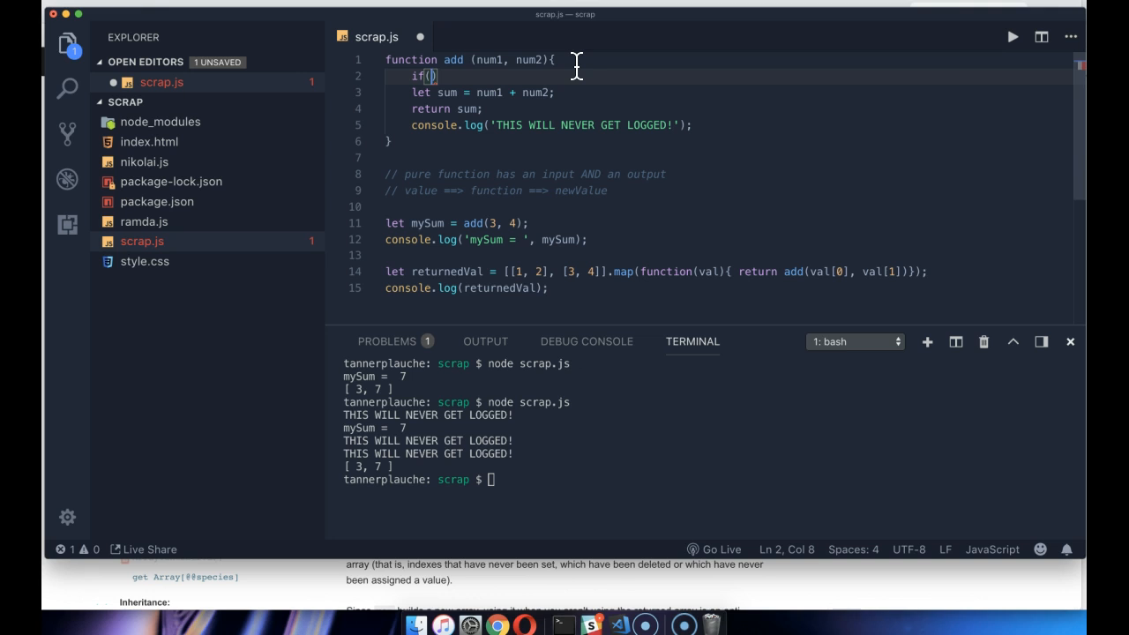
text(num1)
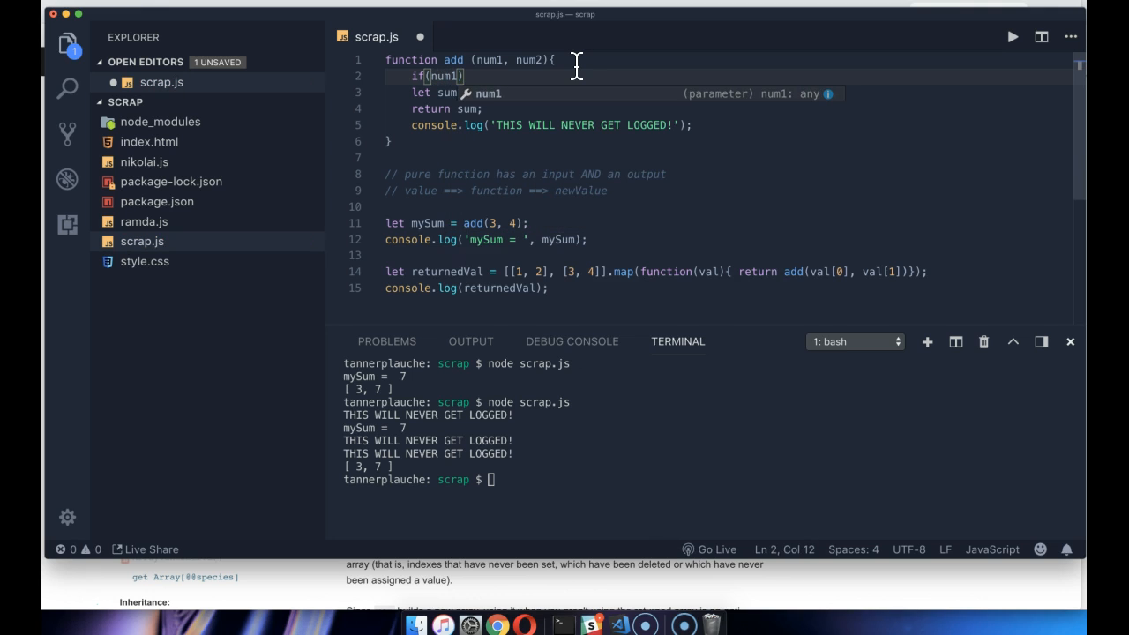
text(<)
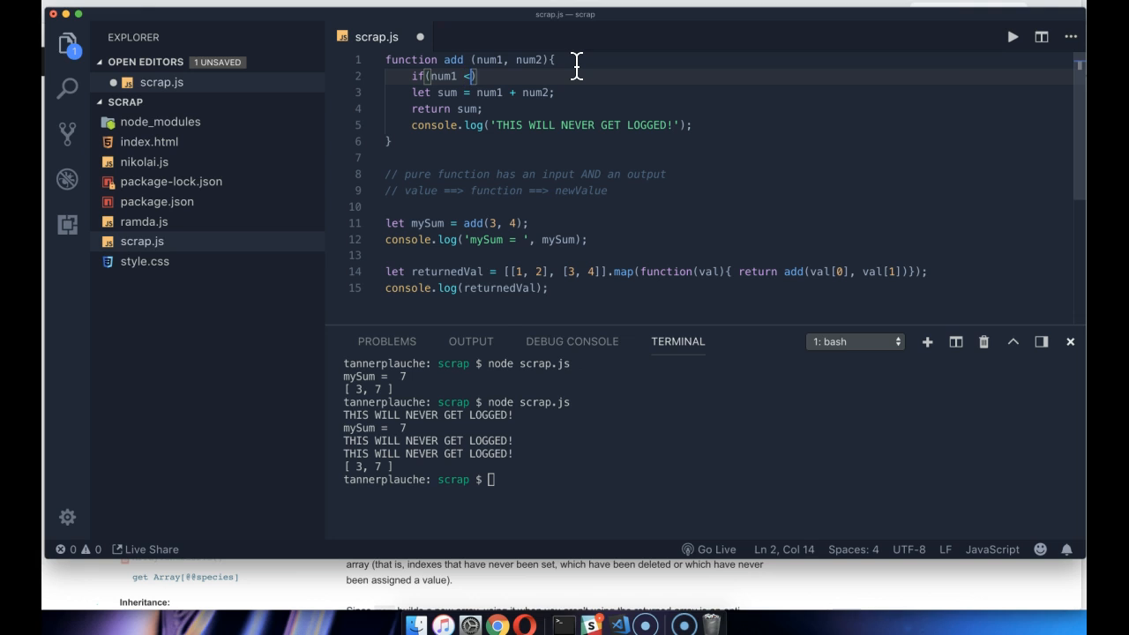
text(>)
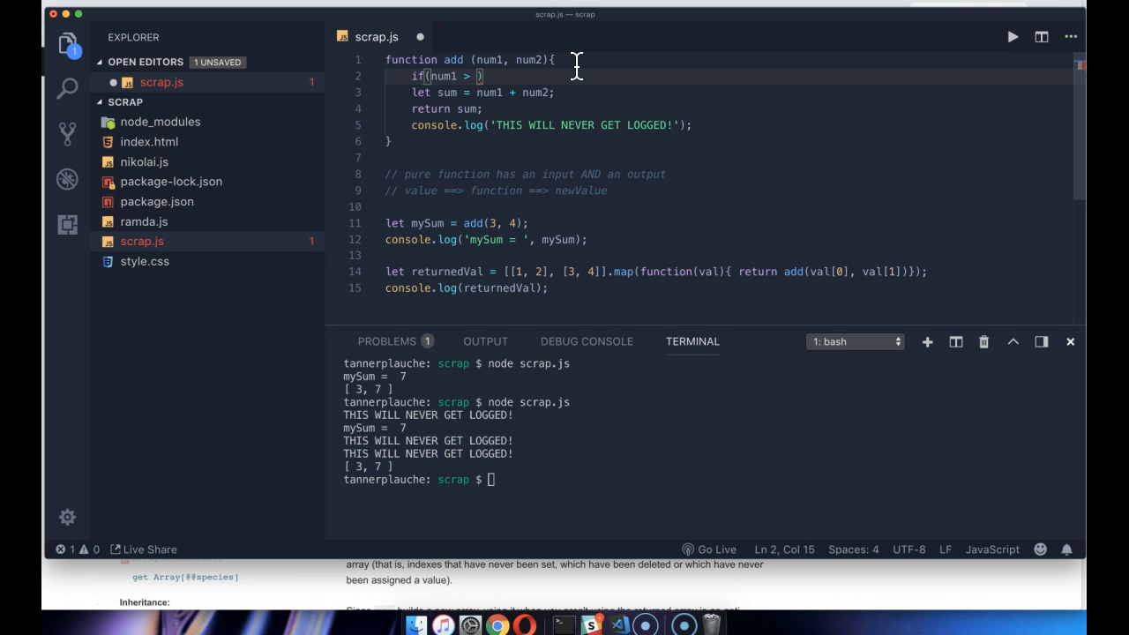
text(2)
text(return;)
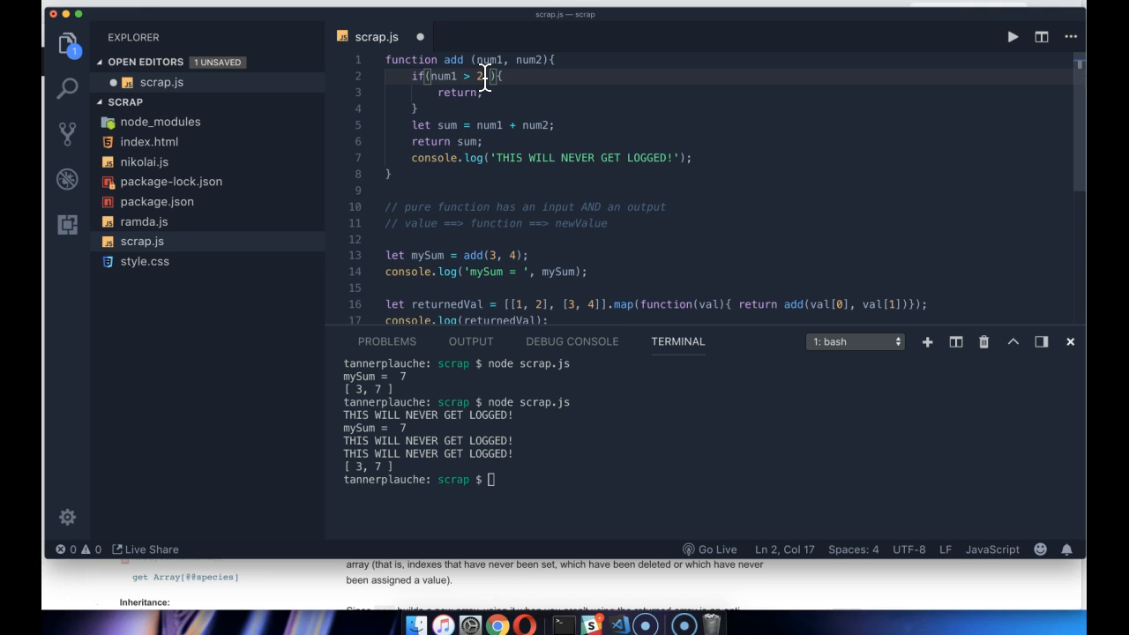
text(||)
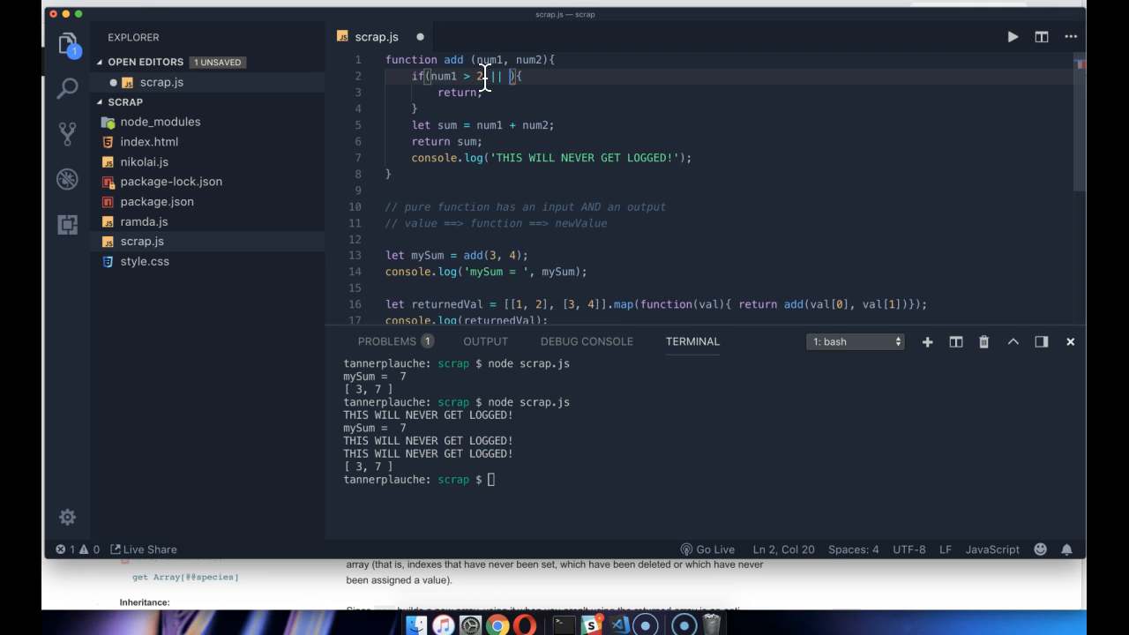
text(nu)
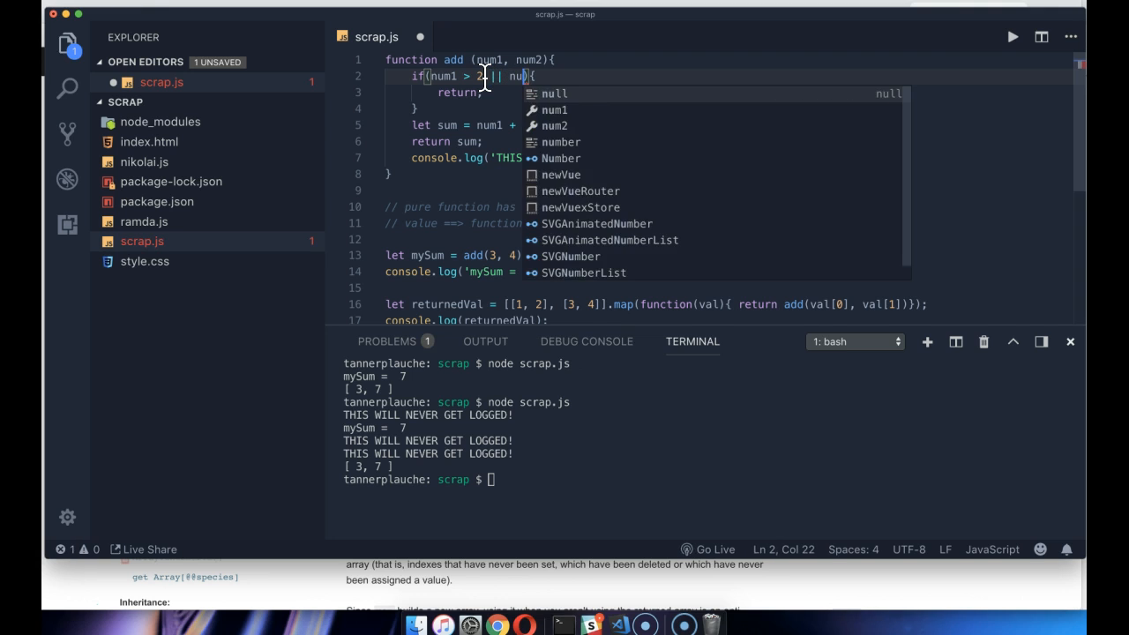
text(num2)
click(713, 480)
text(node scrap.js)
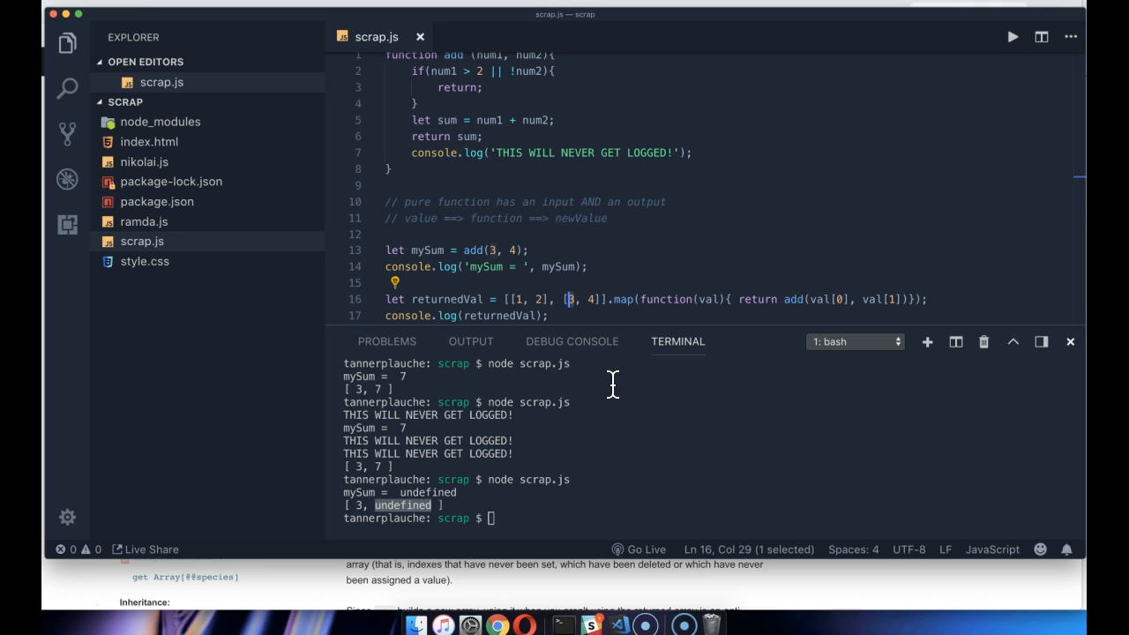
Declare an empty function nada(){ } directly below add's closing brace
scroll(down, 3)
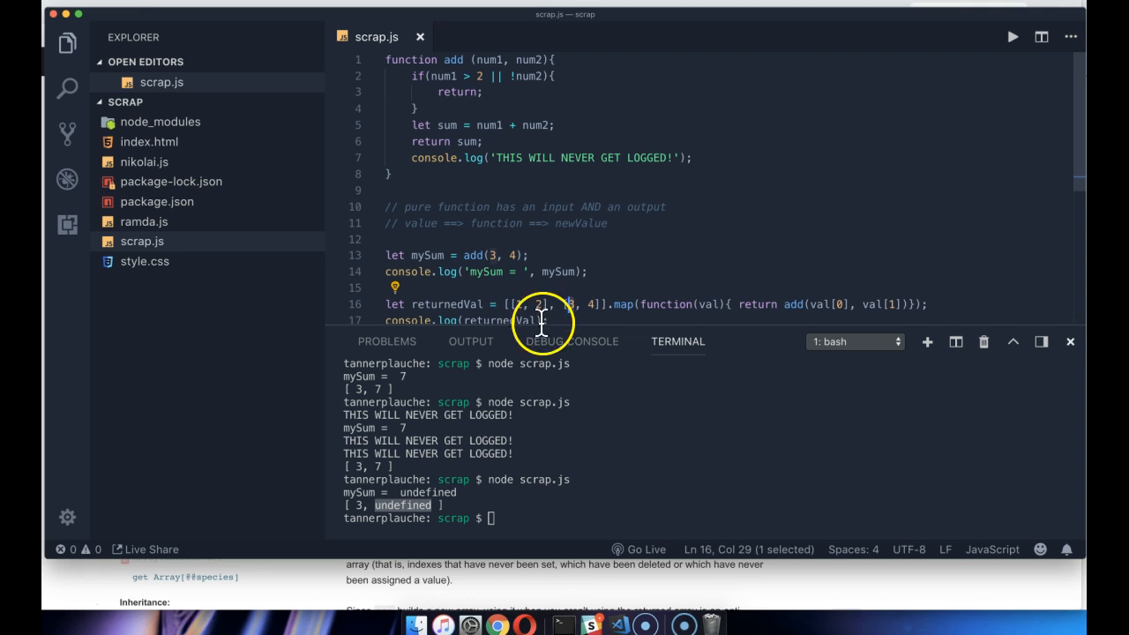
mouse_move(501, 159)
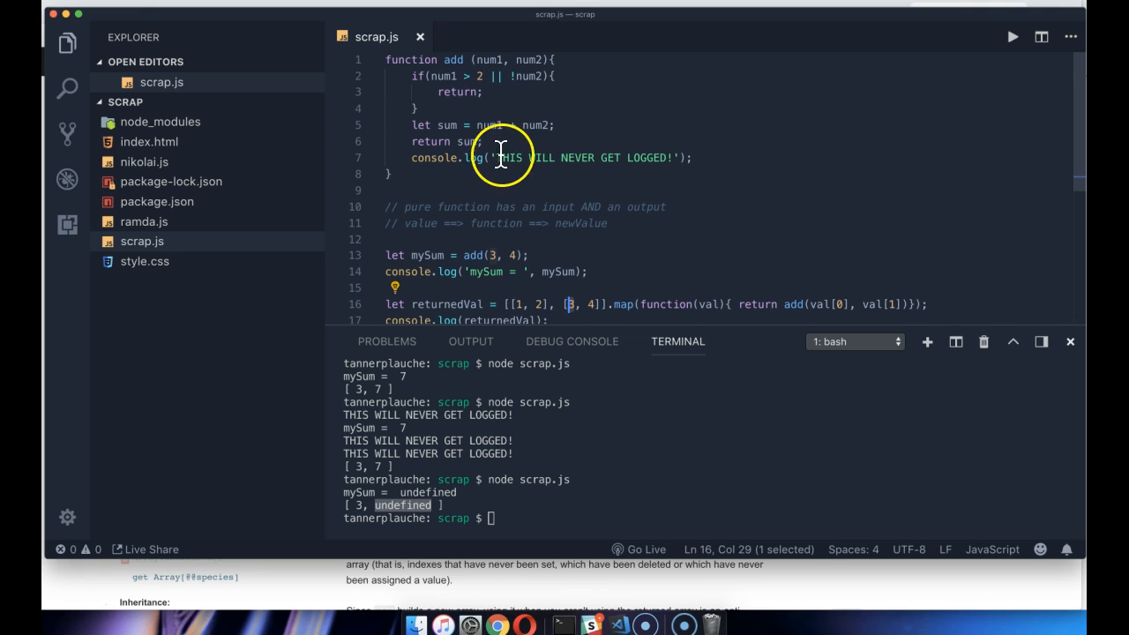
click(503, 174)
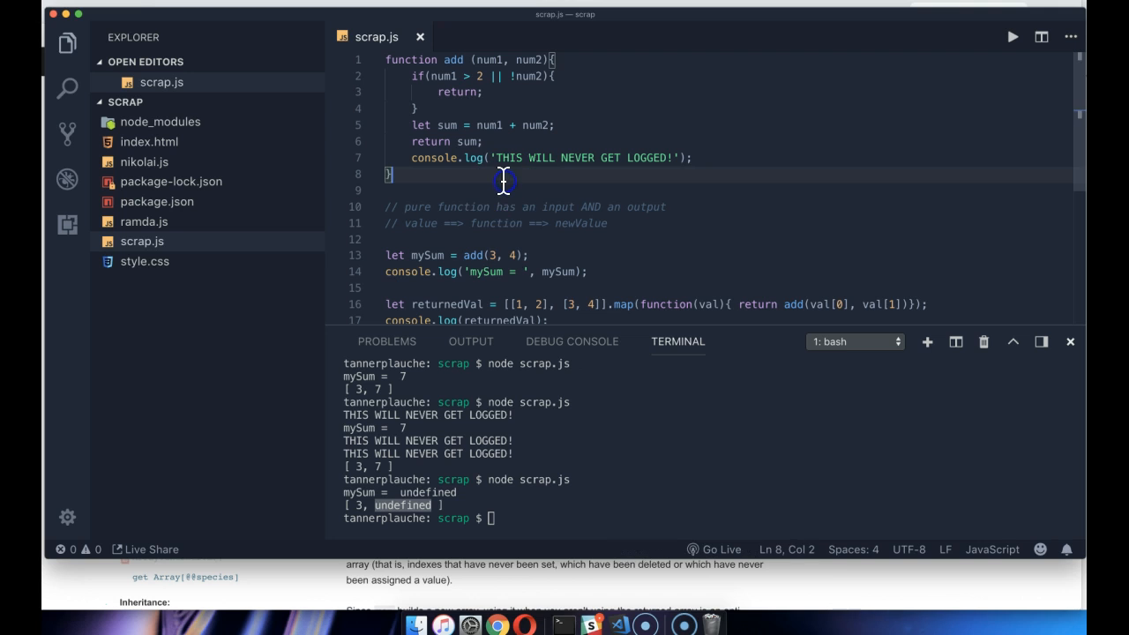
text(function n)
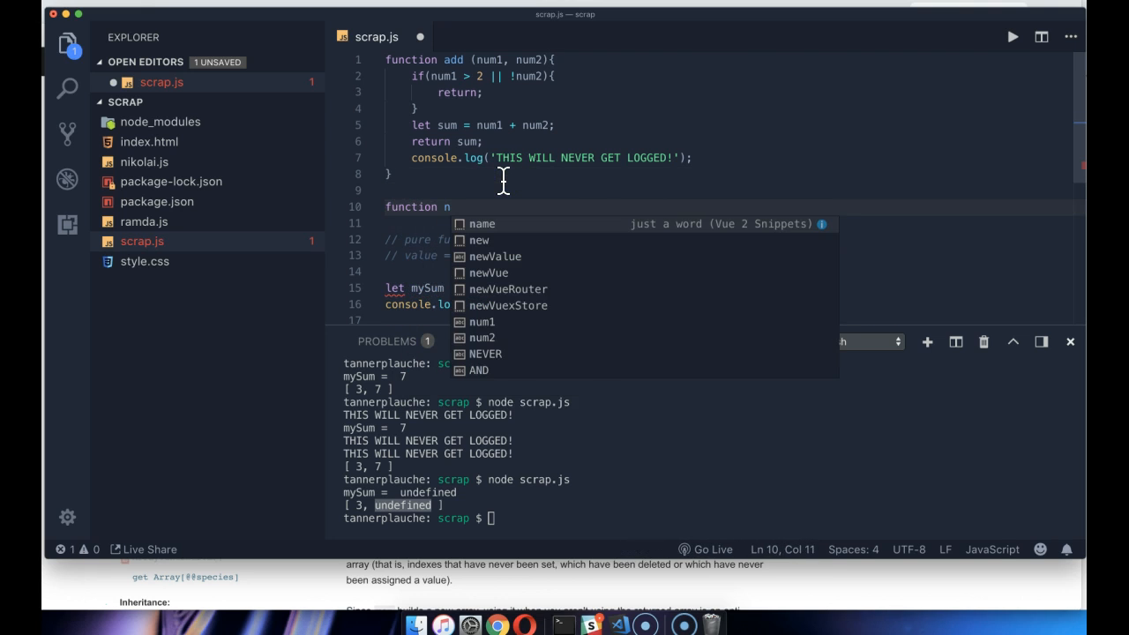
text(ada(){)
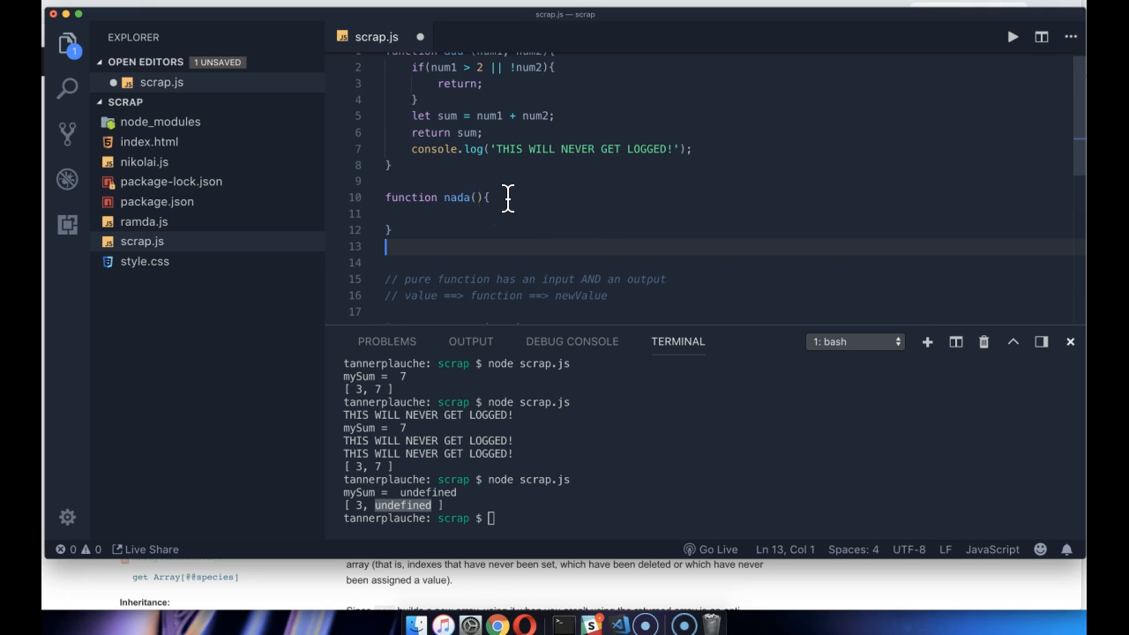
Store nada()'s result in let whatDidNadaOutput and log it, printing undefined
scroll(down, 3)
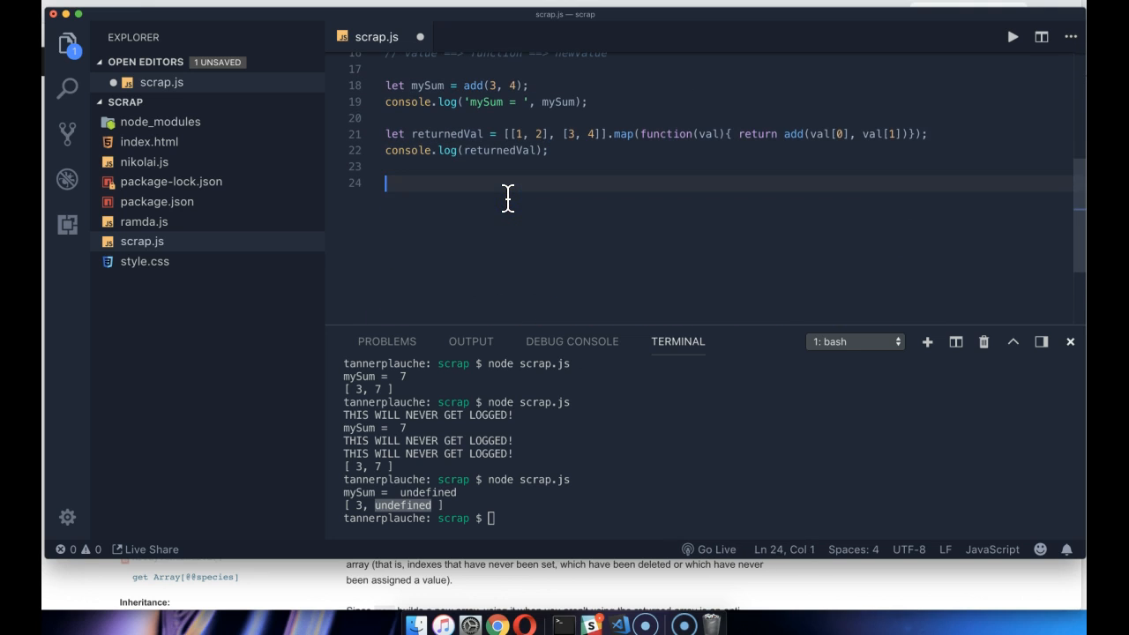
text(let)
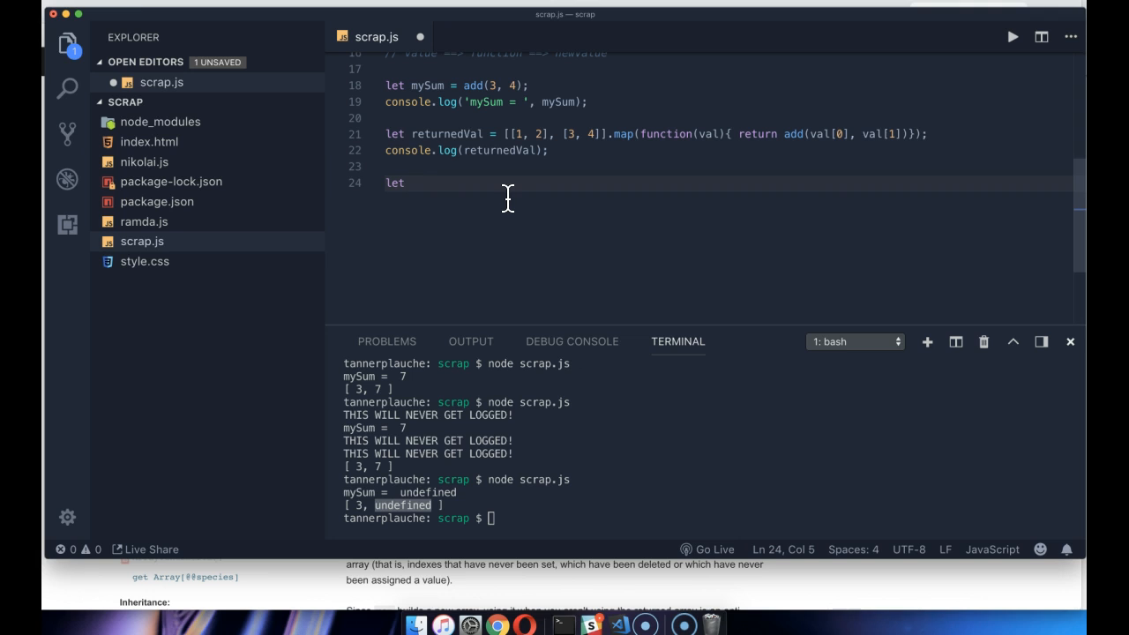
text(whatDidNada)
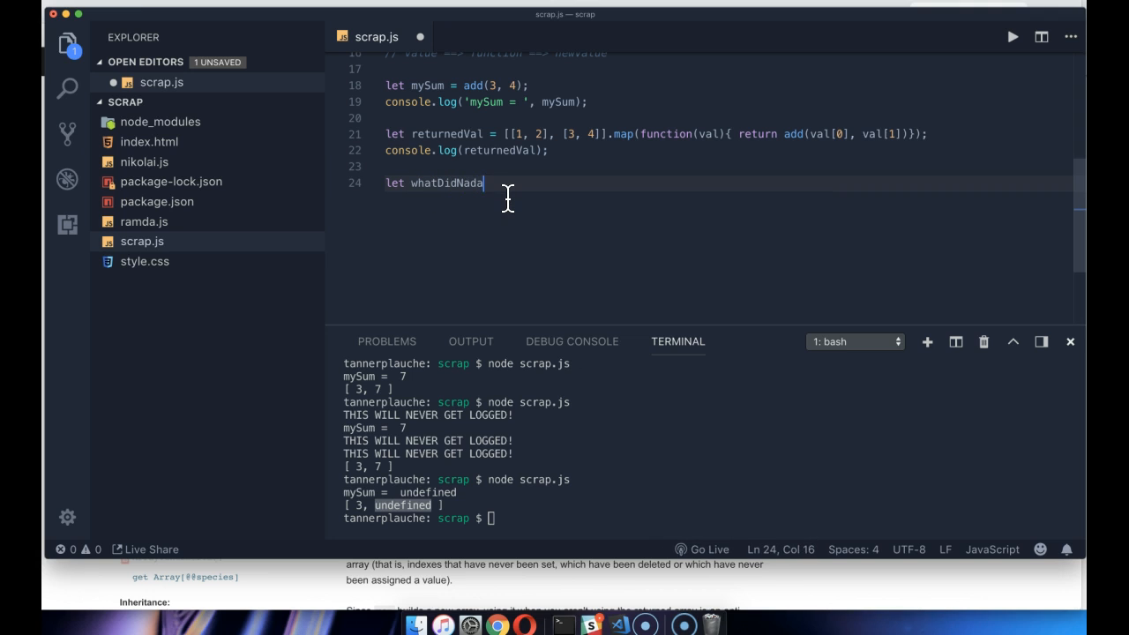
text(Output? =)
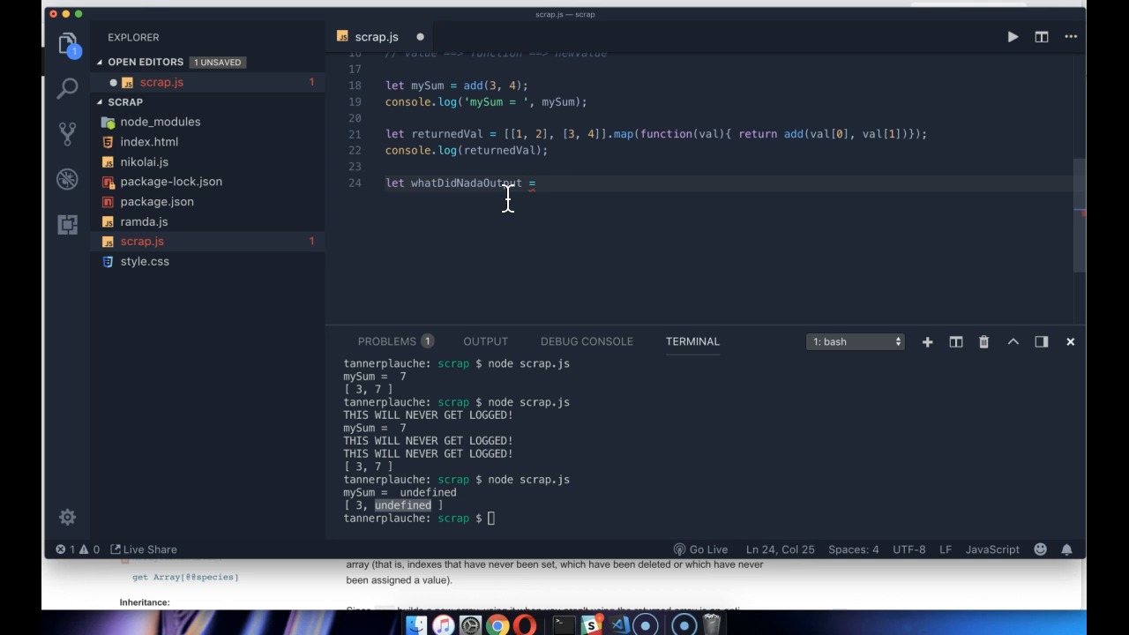
text(nada();)
text(console.log(whatDidNadaOutput);)
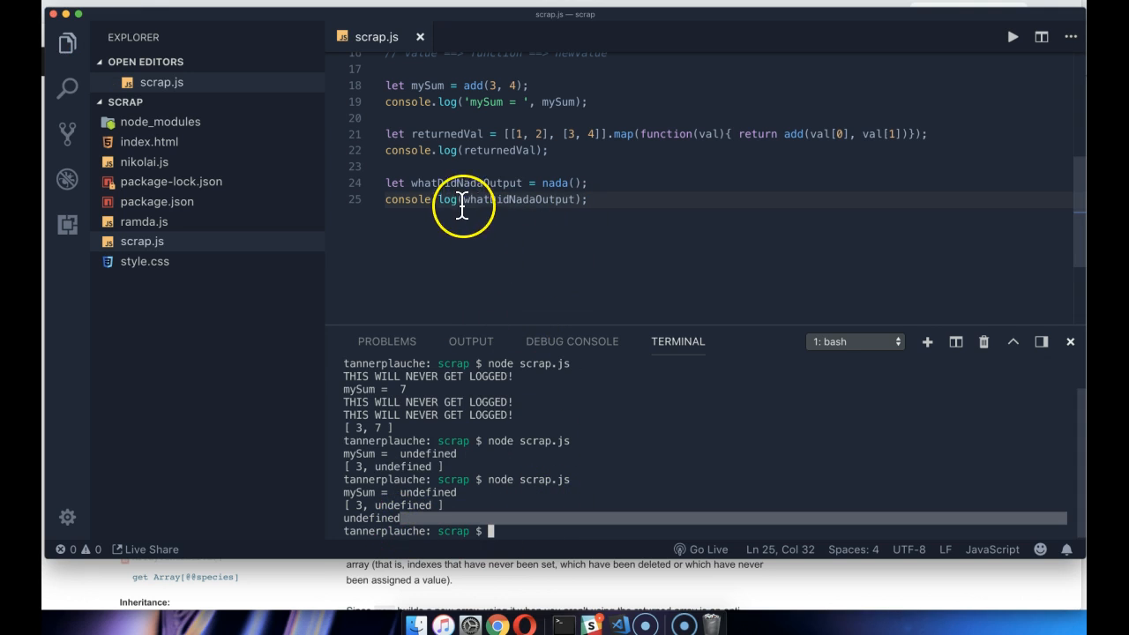
text(this)
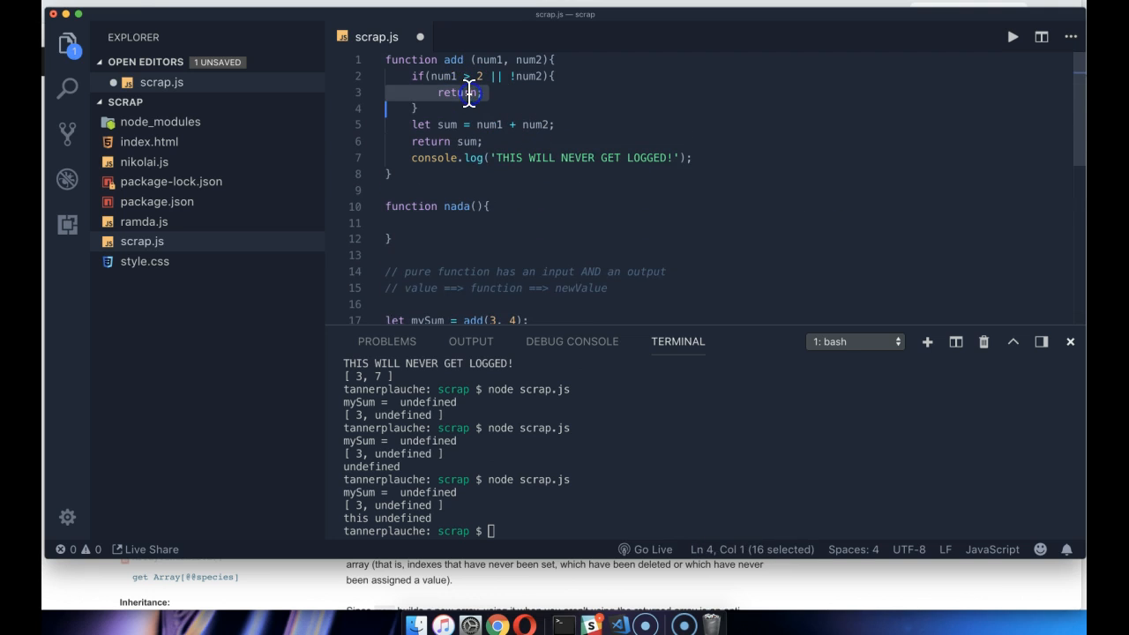
click(473, 92)
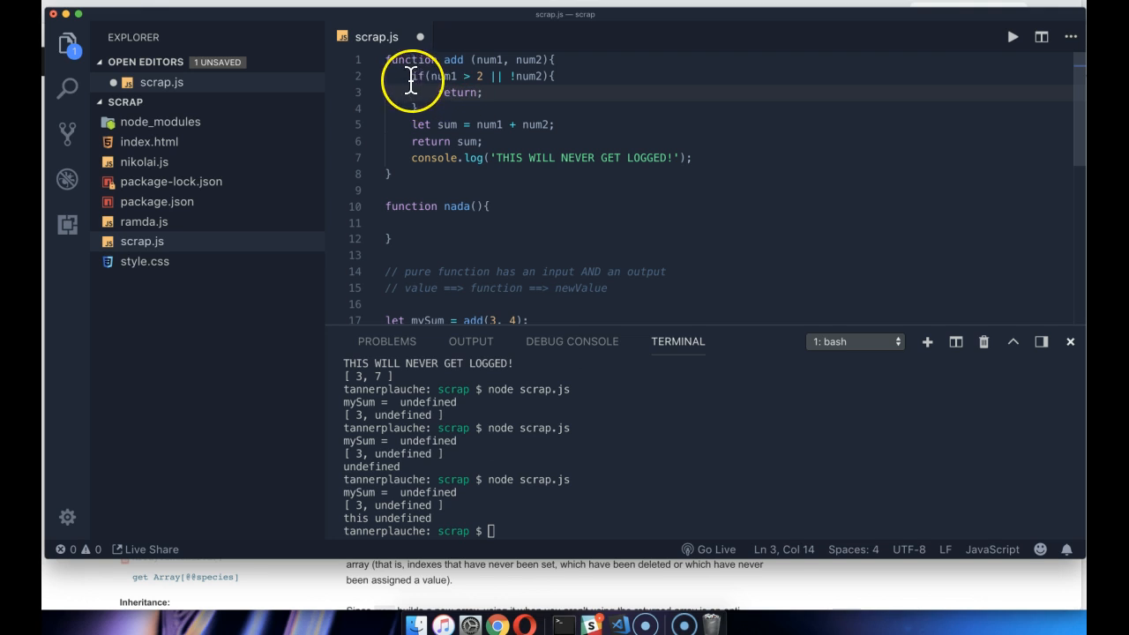
drag(413, 76, 452, 108)
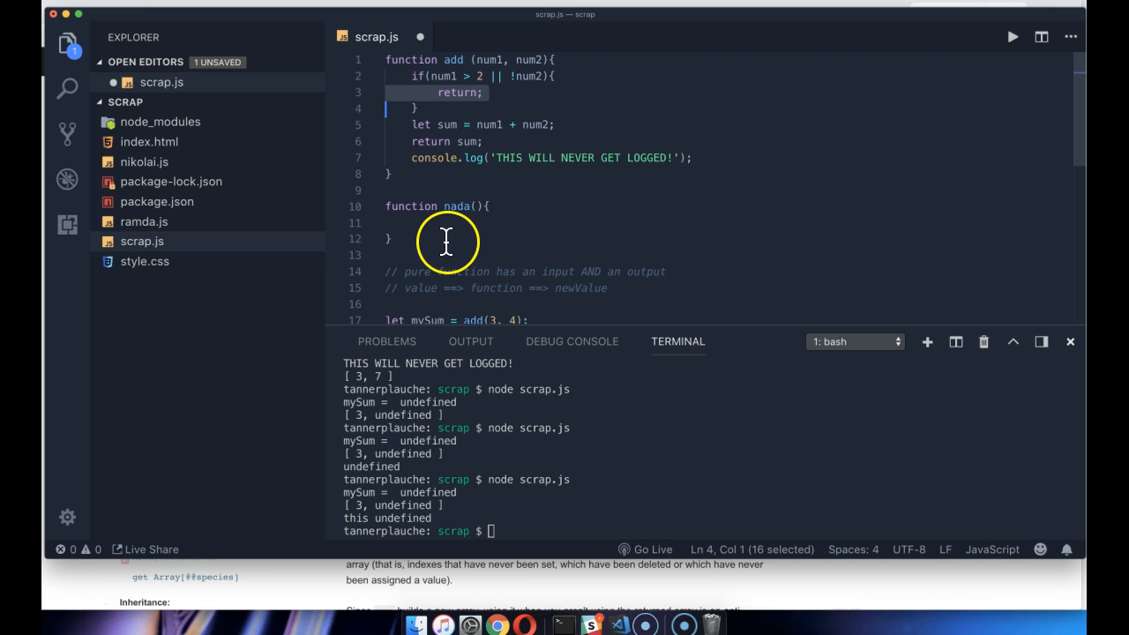
mouse_move(217, 182)
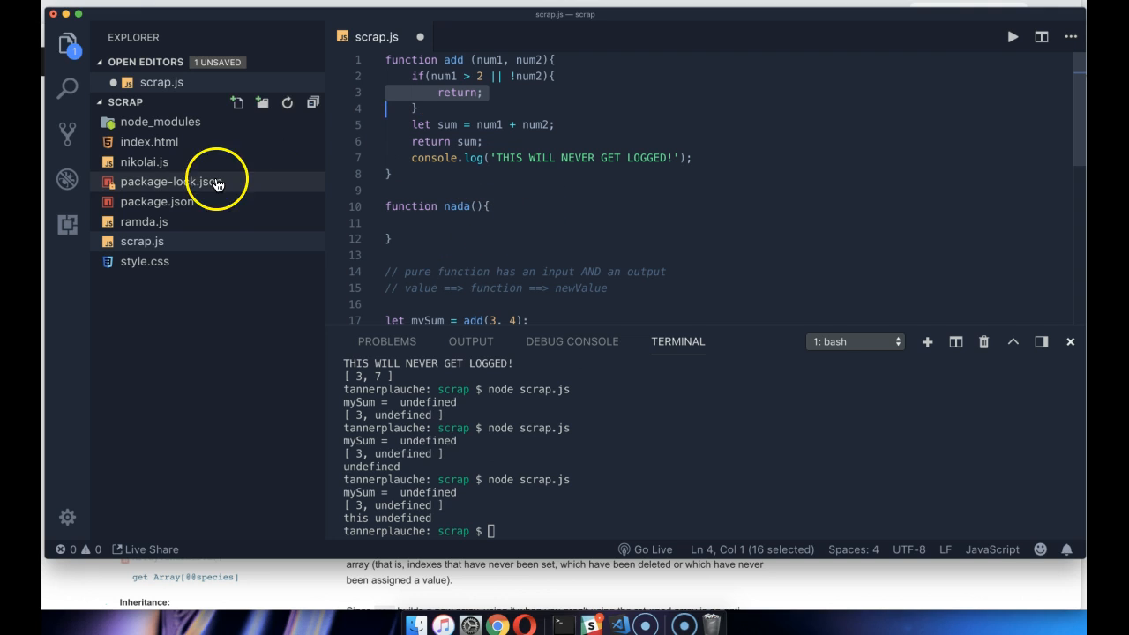
mouse_move(457, 159)
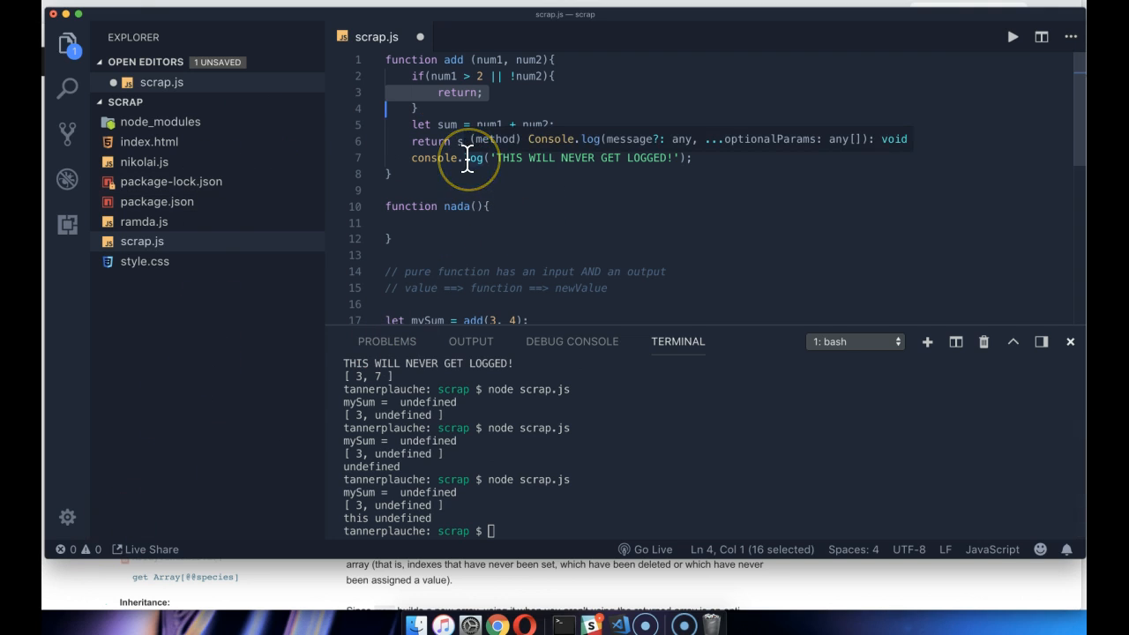